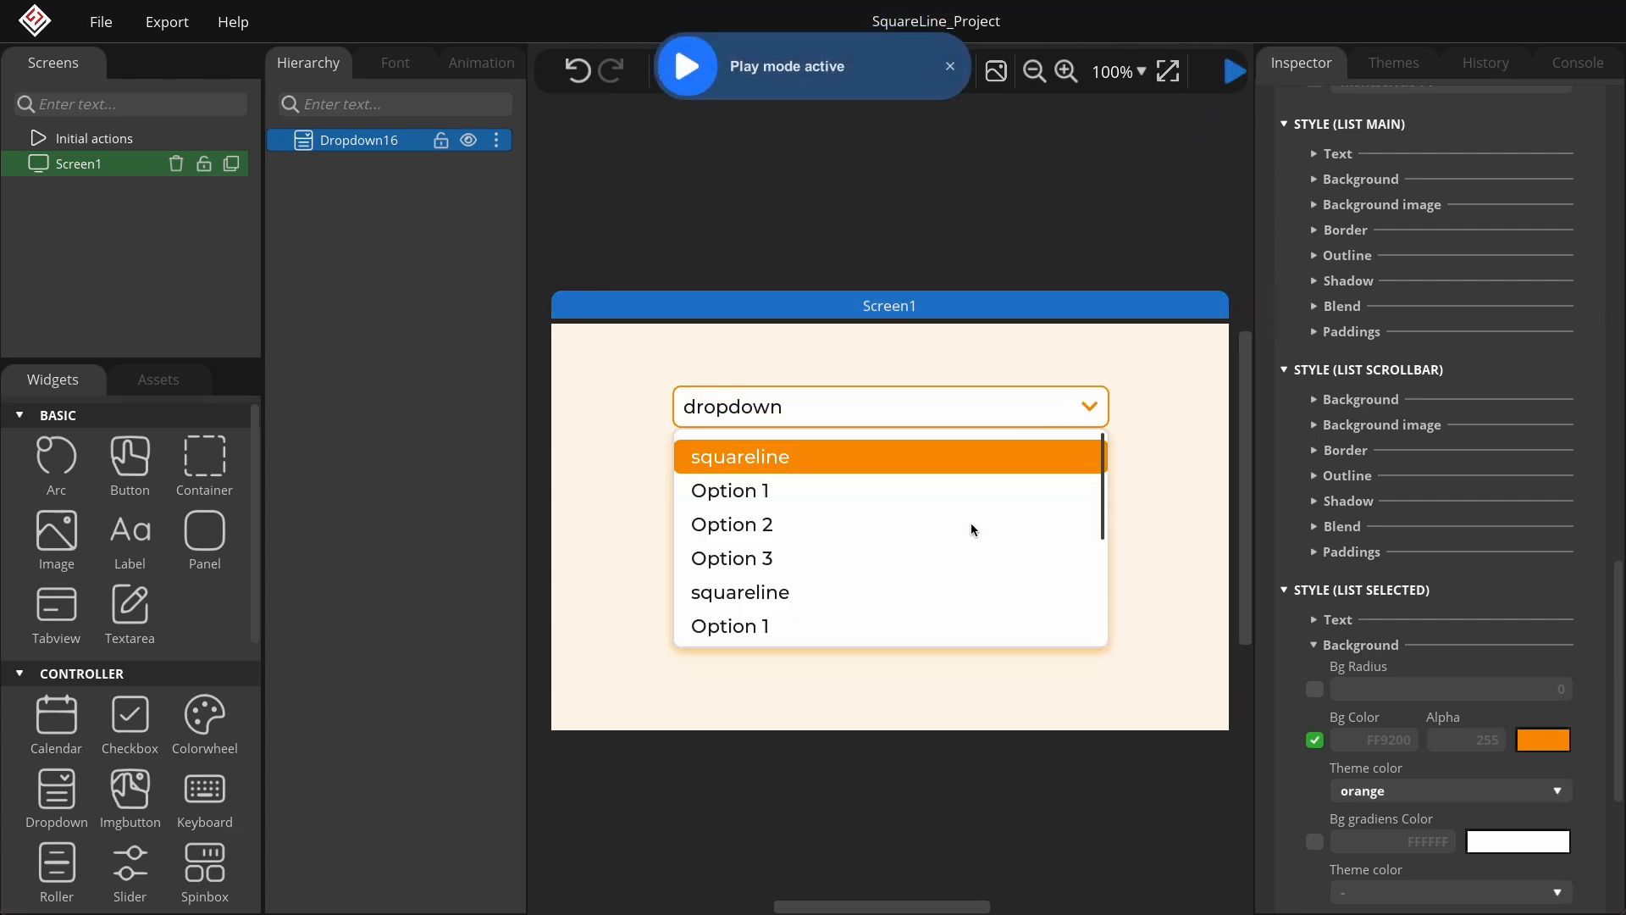
- Stop testing the finished dropdown and return to a default Dropdown on Screen1
scroll(down, 3)
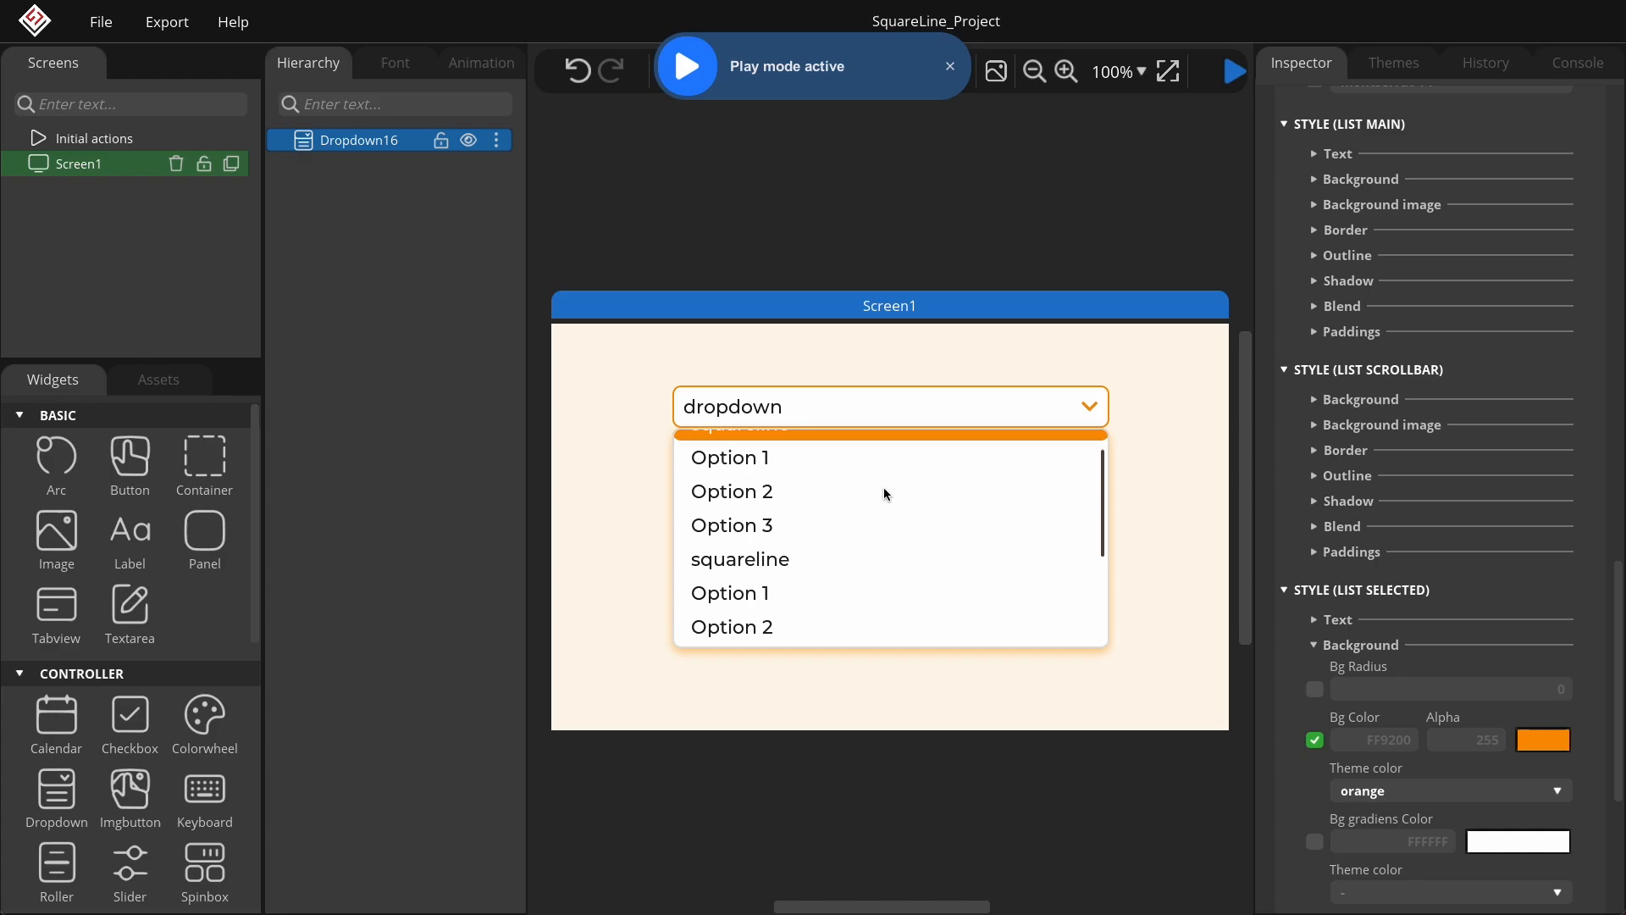
click(947, 66)
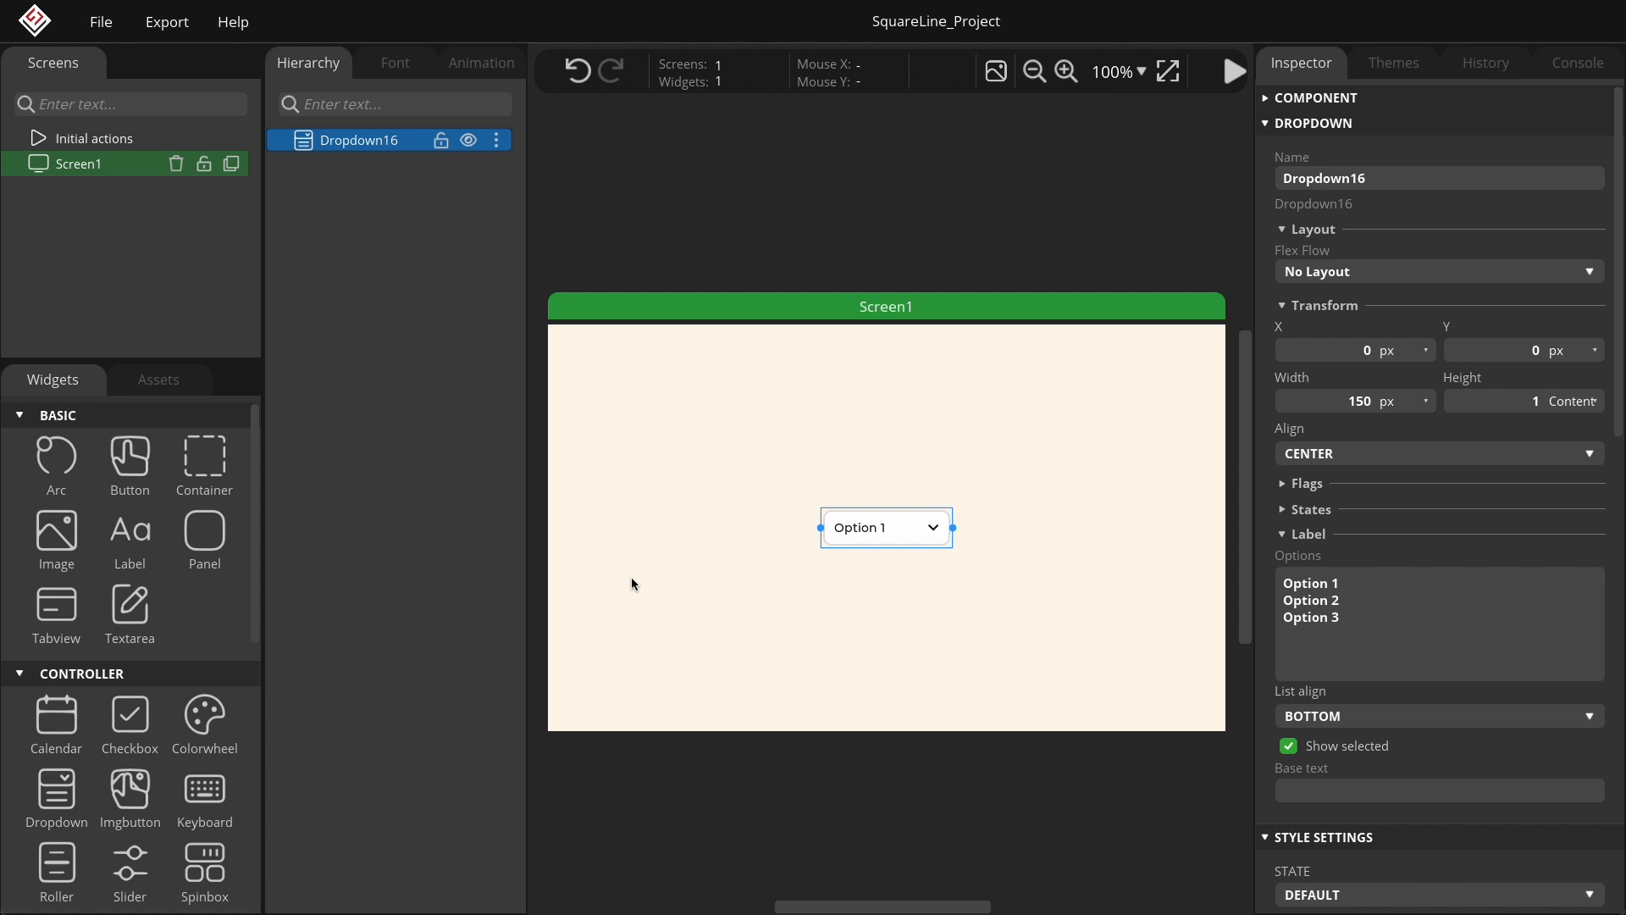
- Move the dropdown near the top of Screen1 and widen it to about 516 px
drag(884, 527, 842, 415)
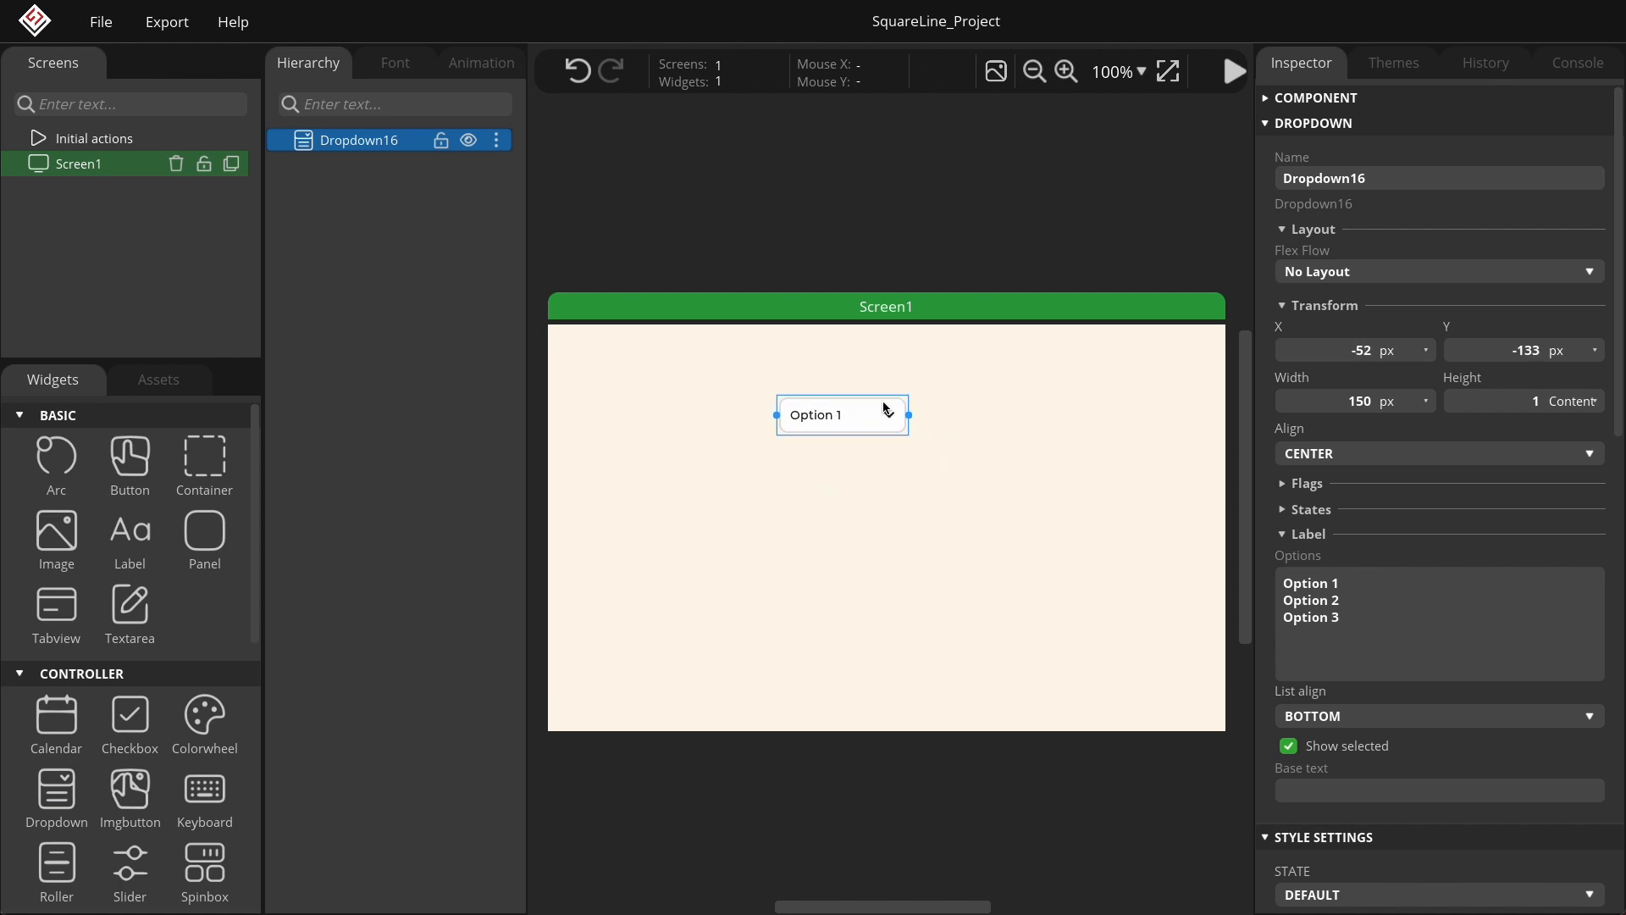
drag(904, 415, 1048, 415)
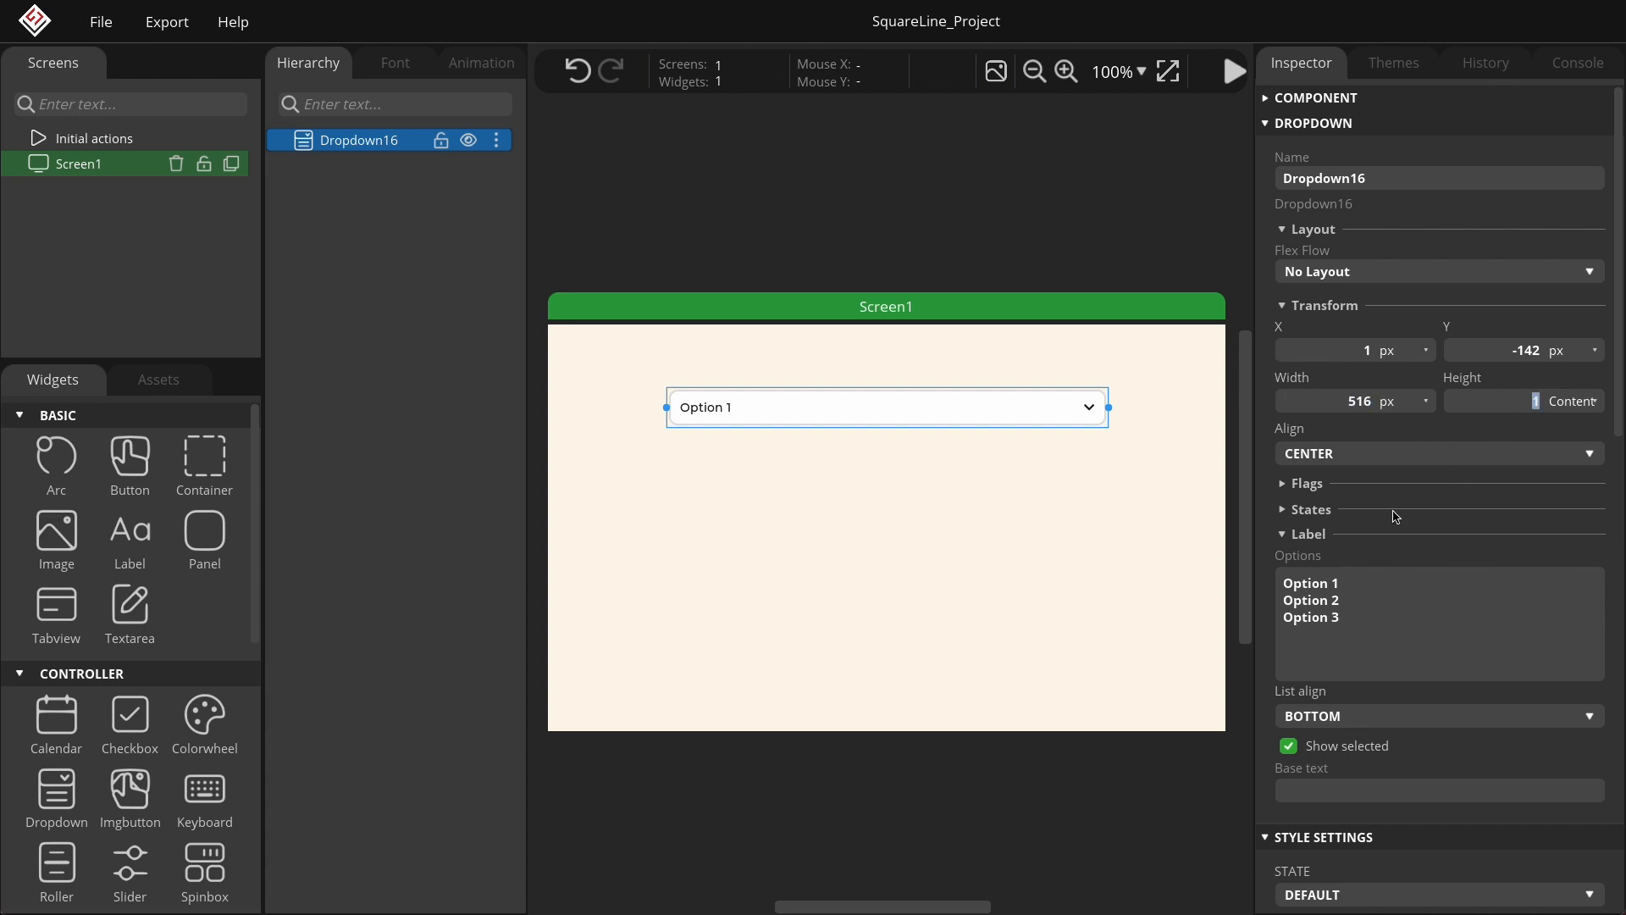
- Test the dropdown in play mode, opening its option list, then return to editing
click(1234, 71)
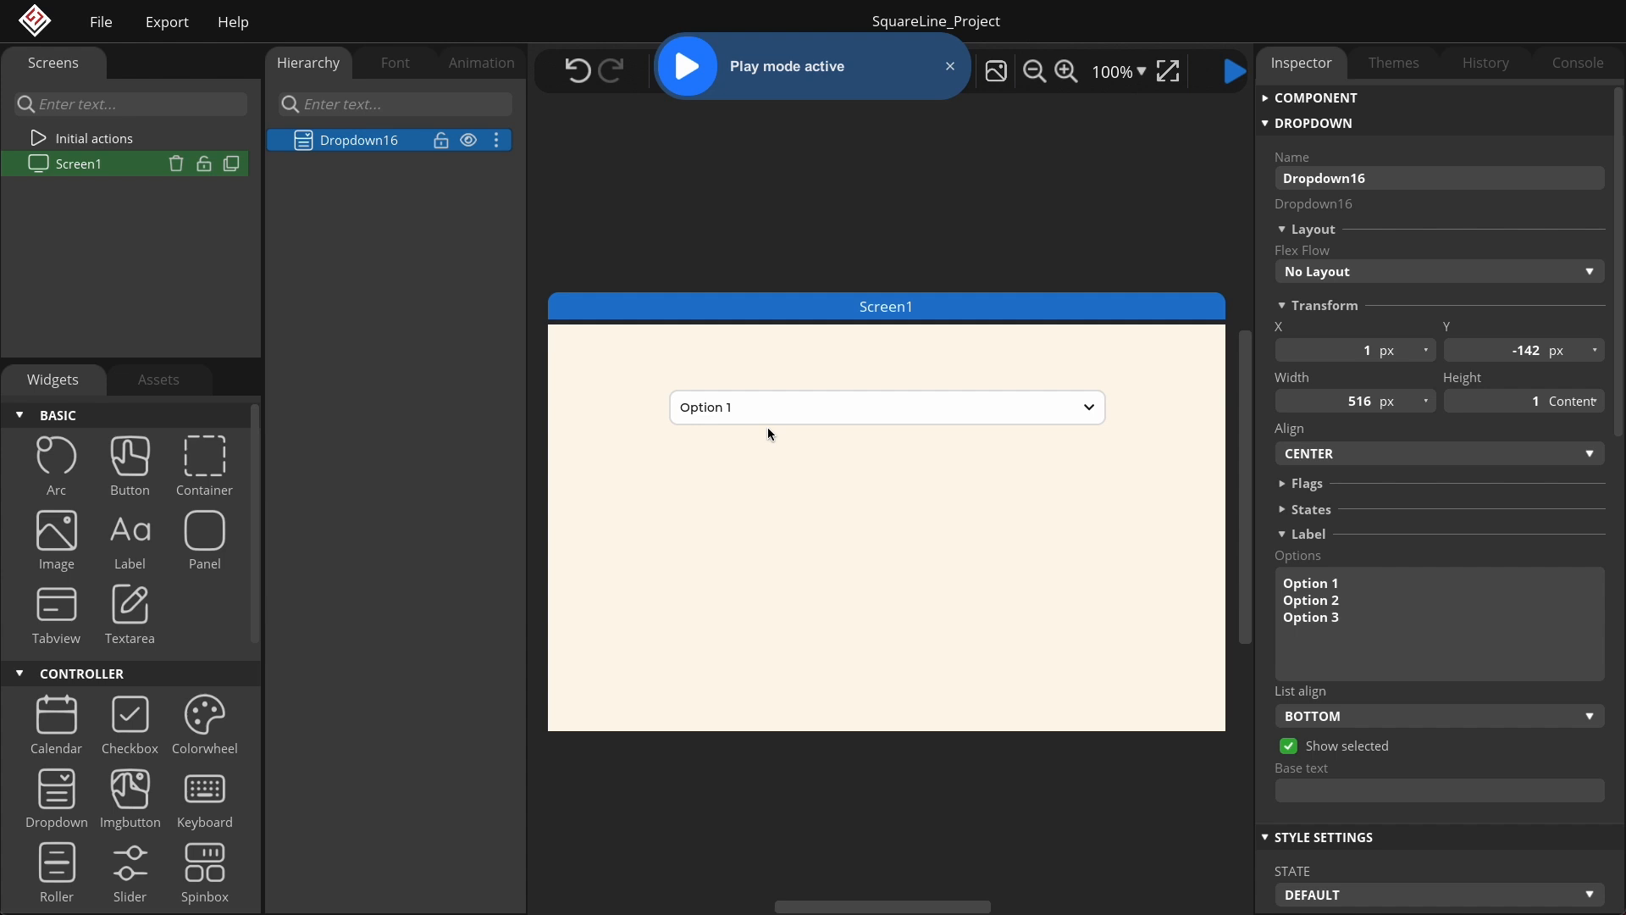
click(886, 407)
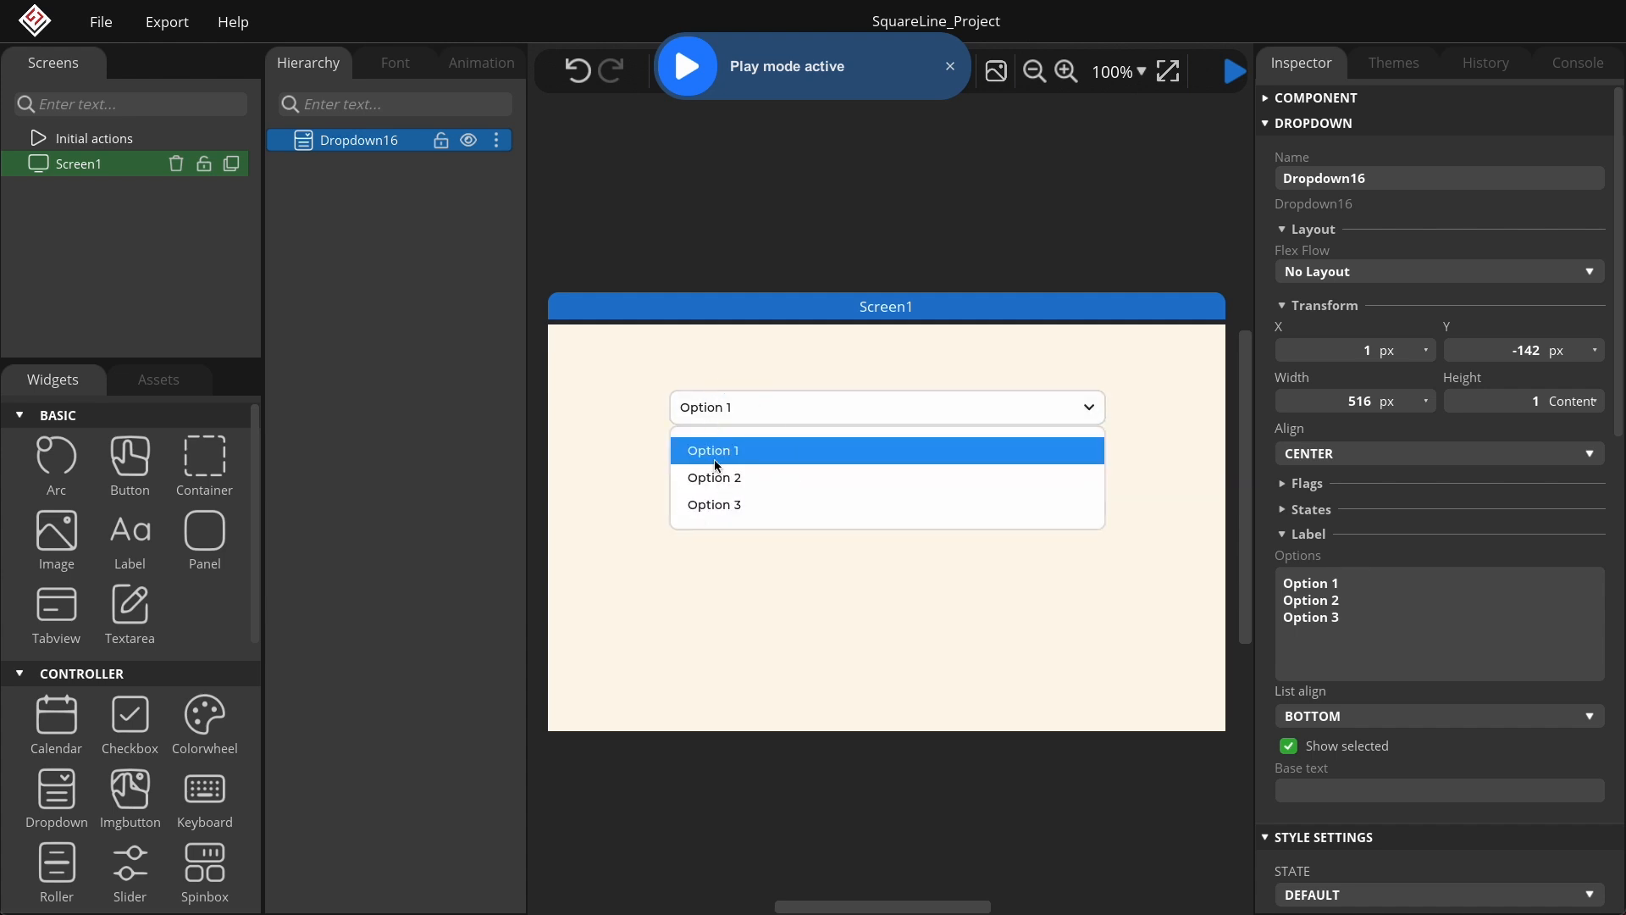
mouse_move(1123, 395)
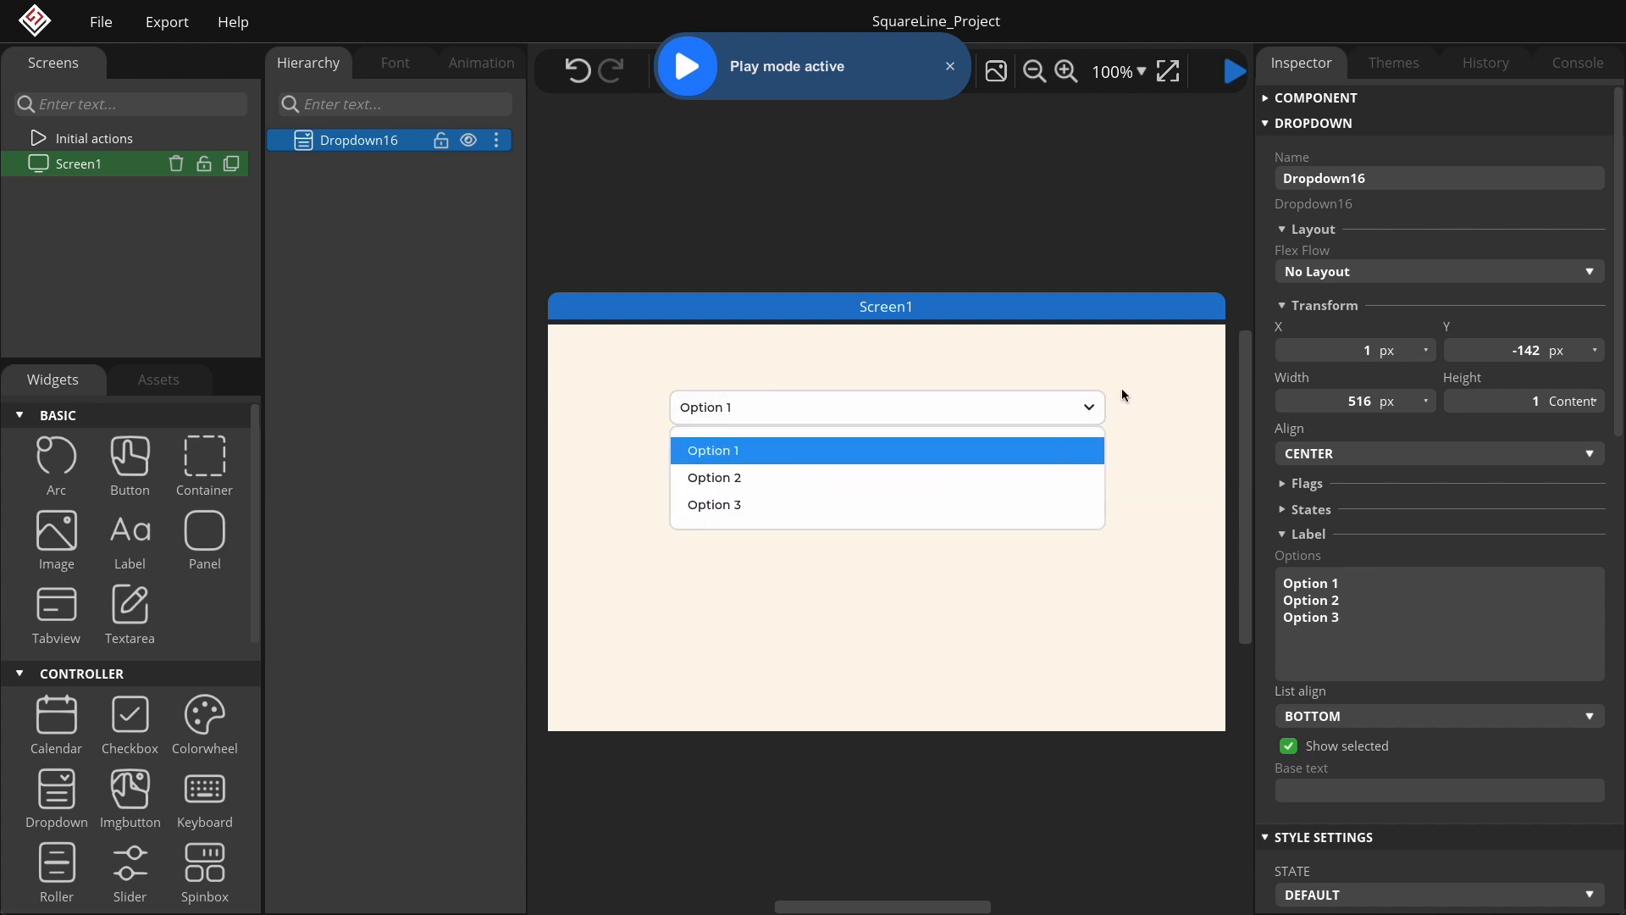
click(949, 66)
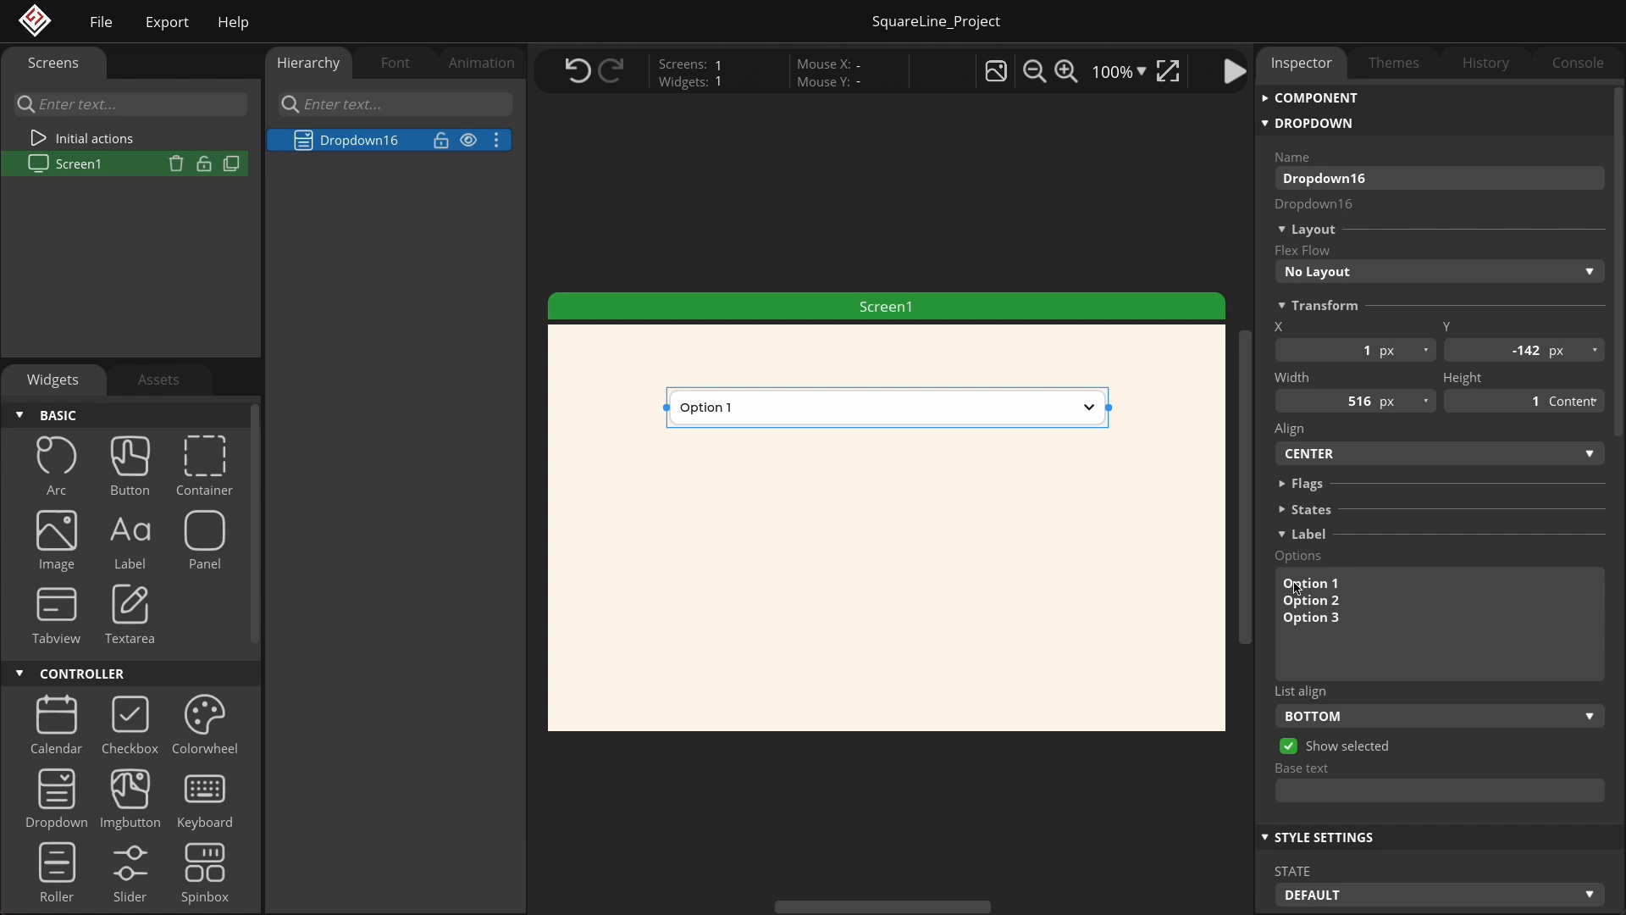
- Rewrite the Options lines to add 'squareline' among repeated Option entries and preview the list
triple_click(1309, 600)
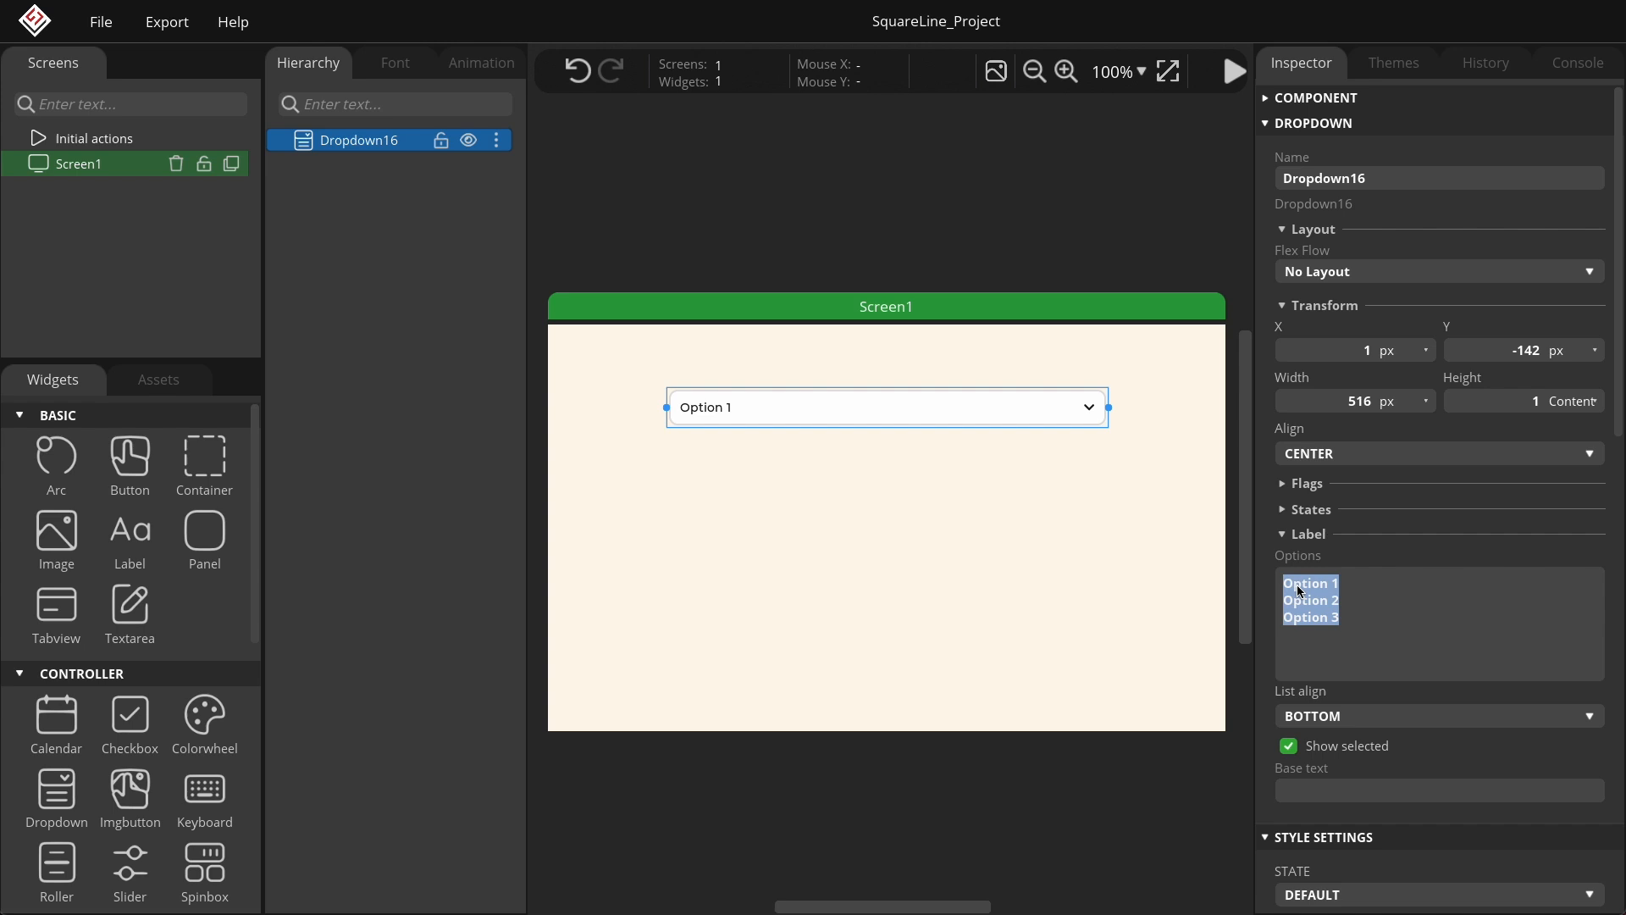
text(squareline)
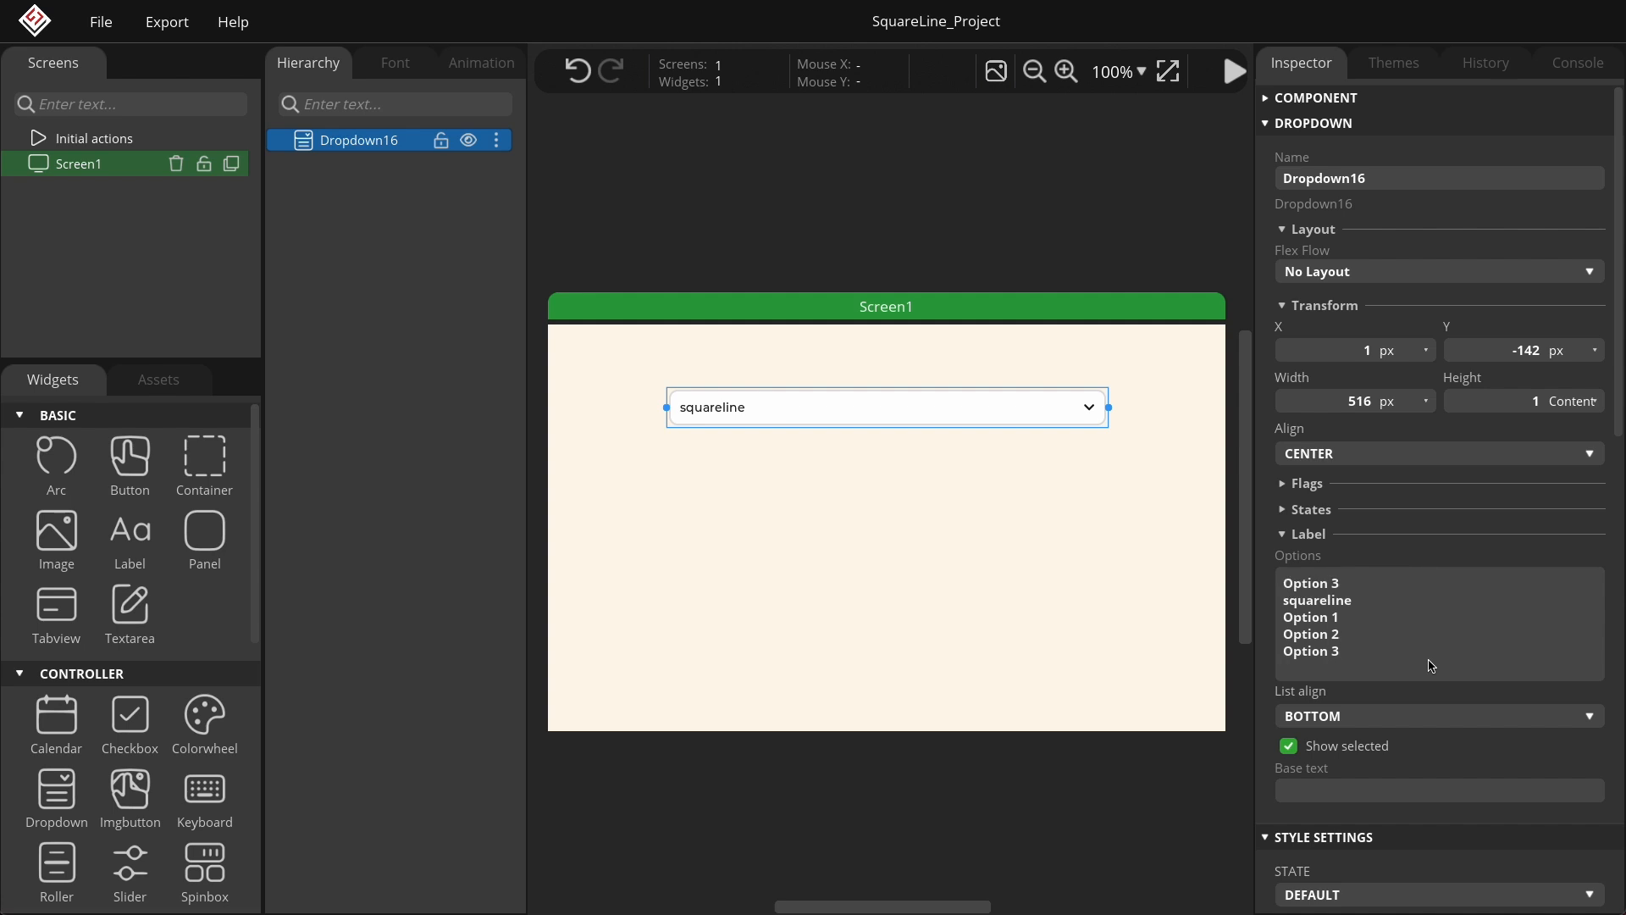
click(1232, 71)
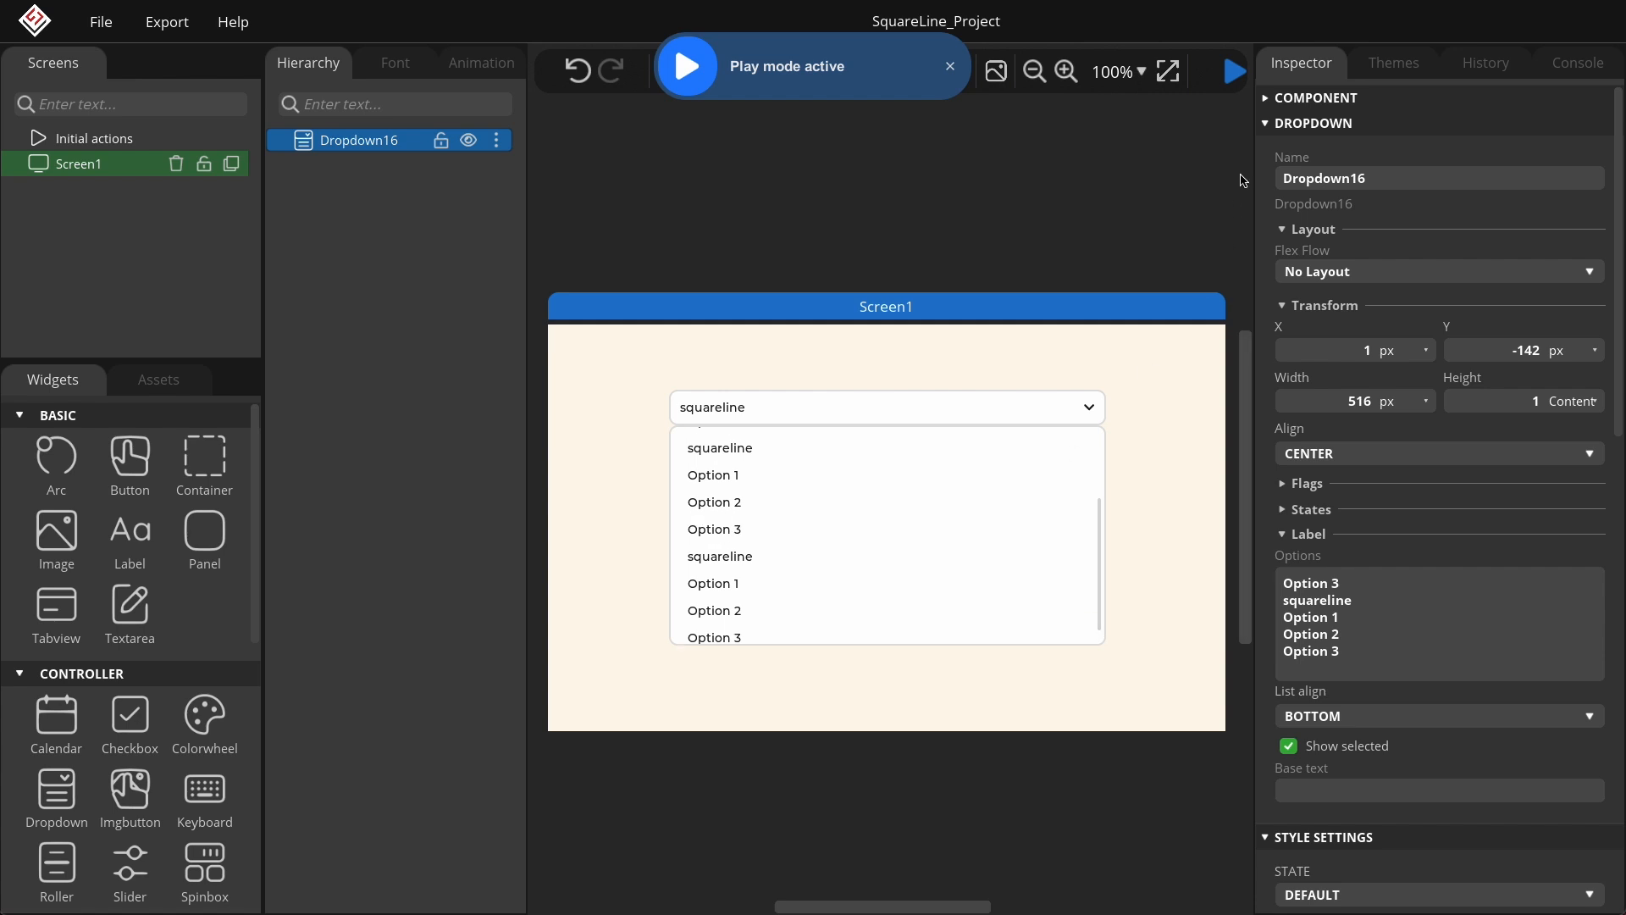
- Keep List align at bottom and set the dropdown's Base text to 'dropdown'
click(949, 66)
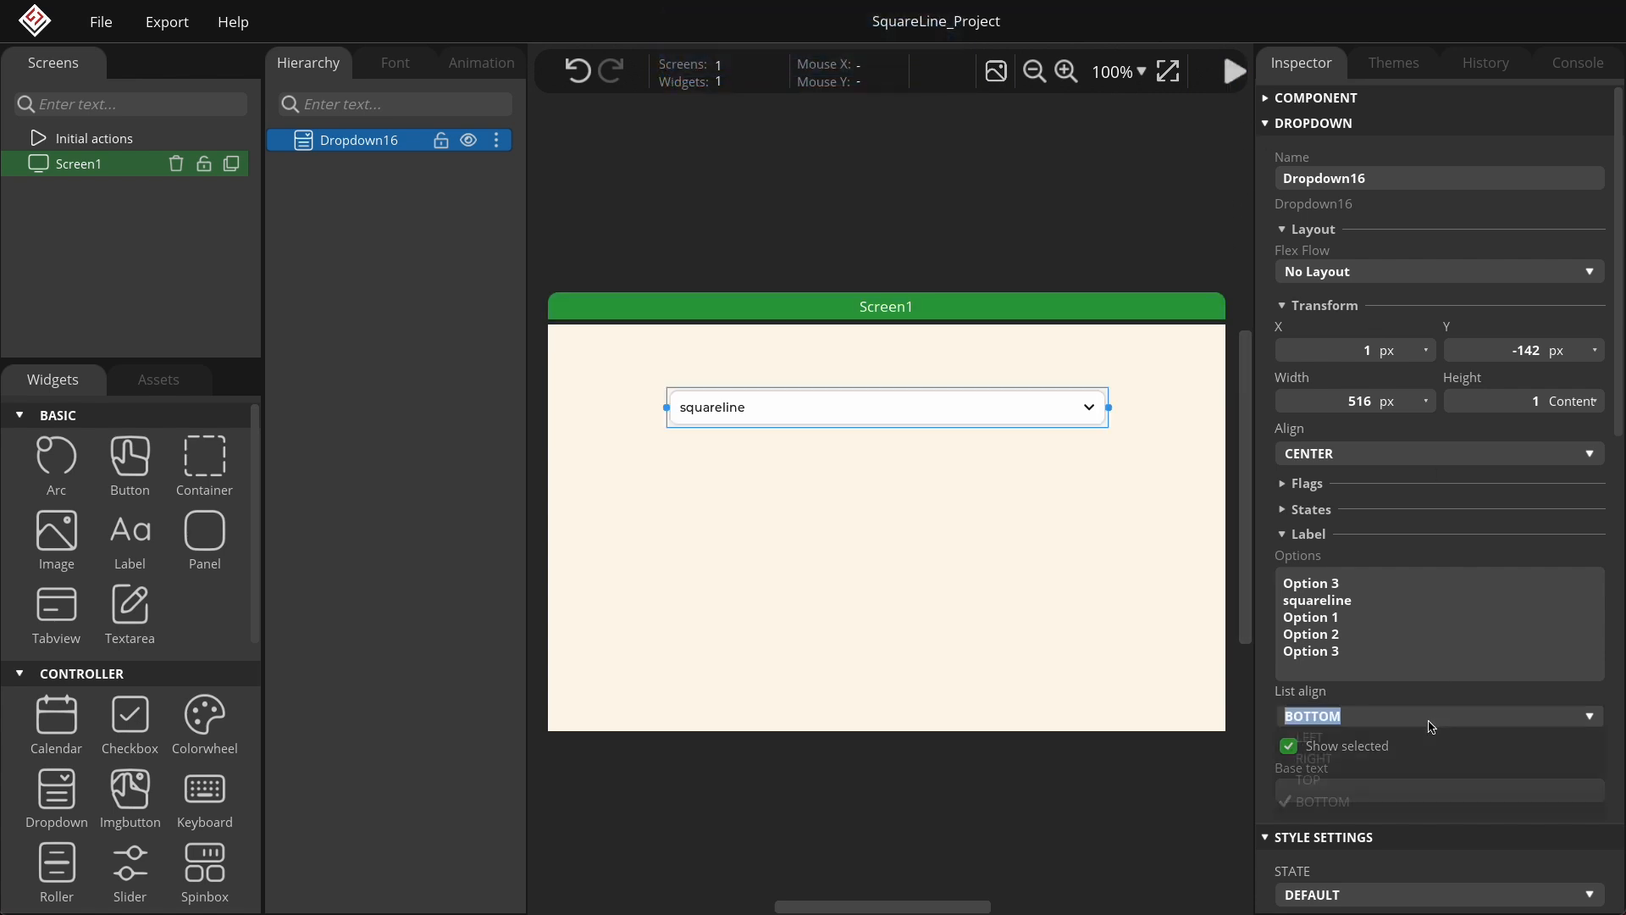
click(1437, 715)
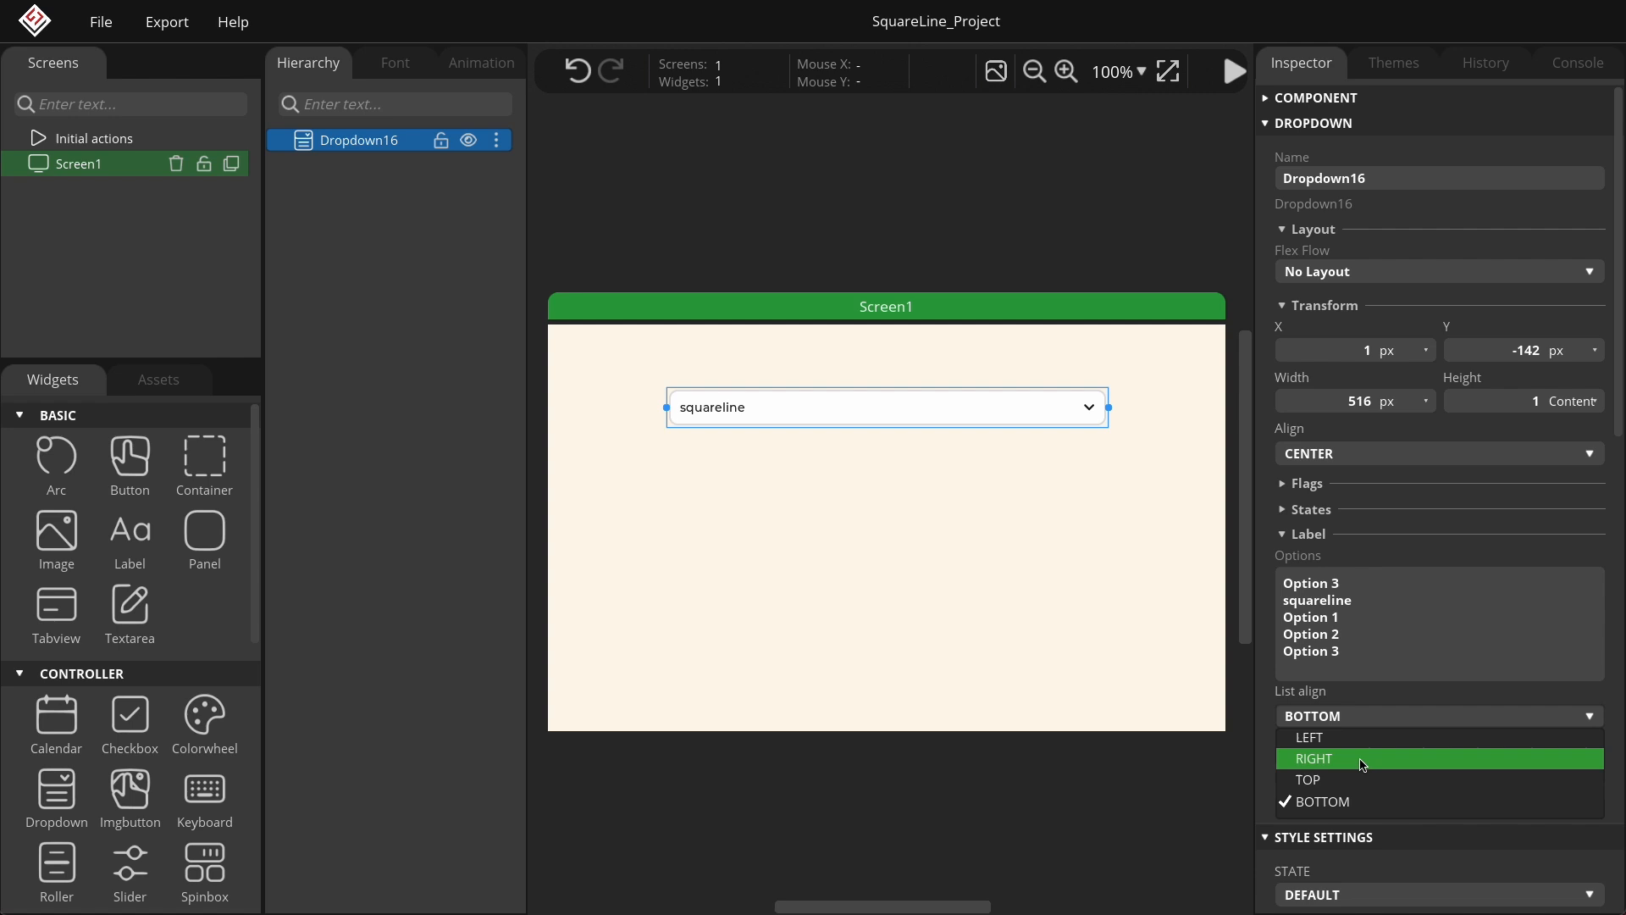
click(1319, 801)
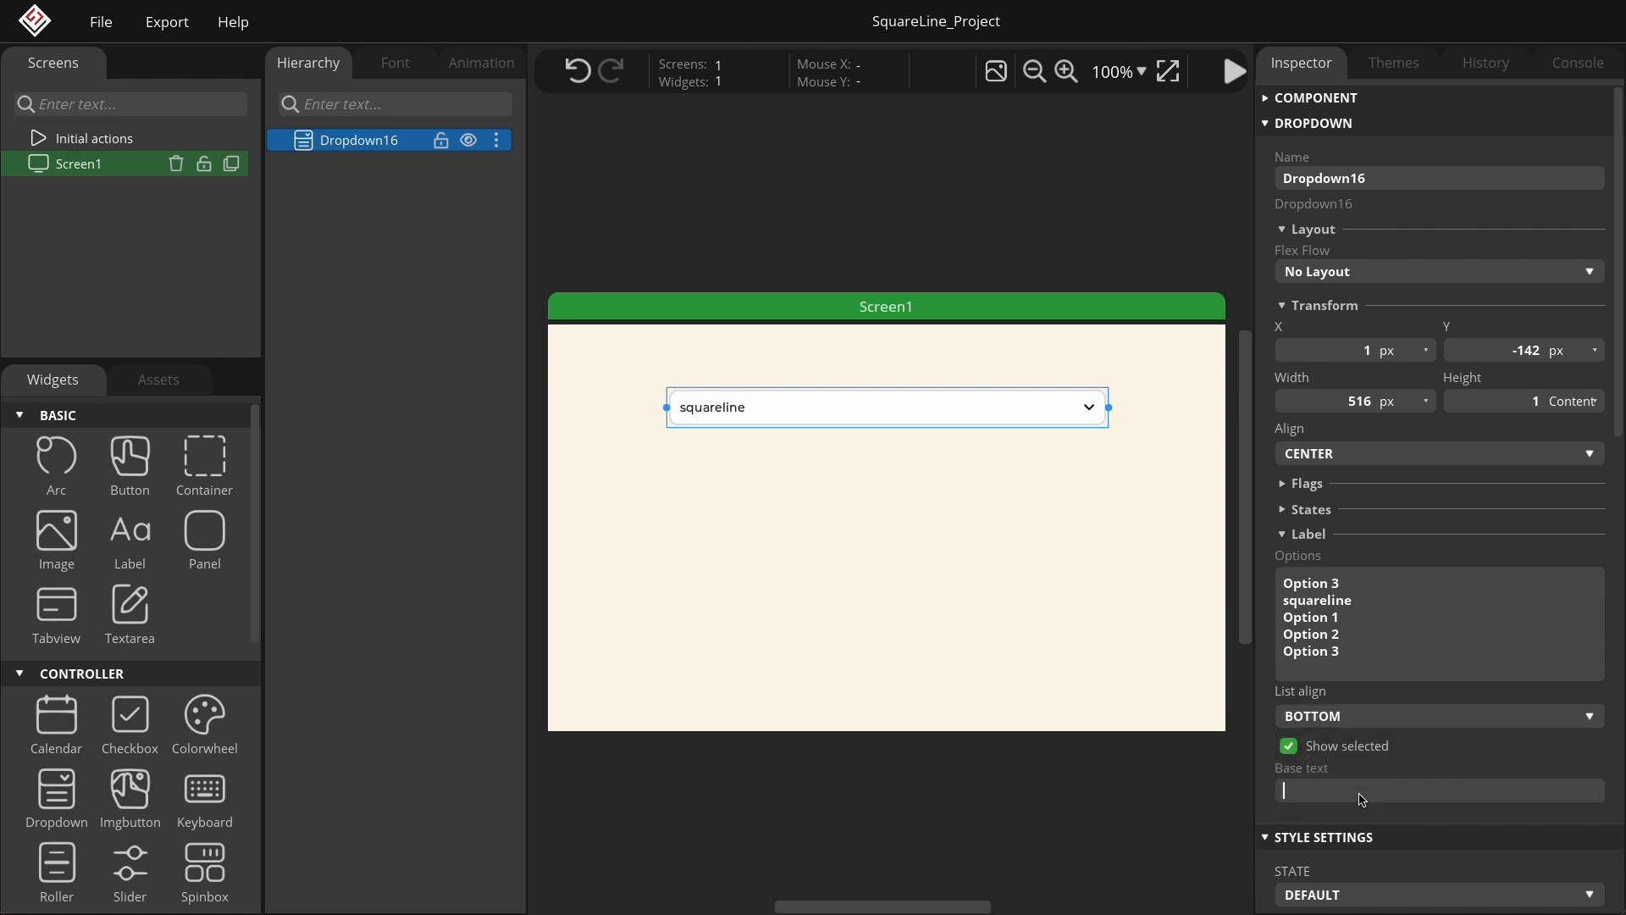
text(dropdown)
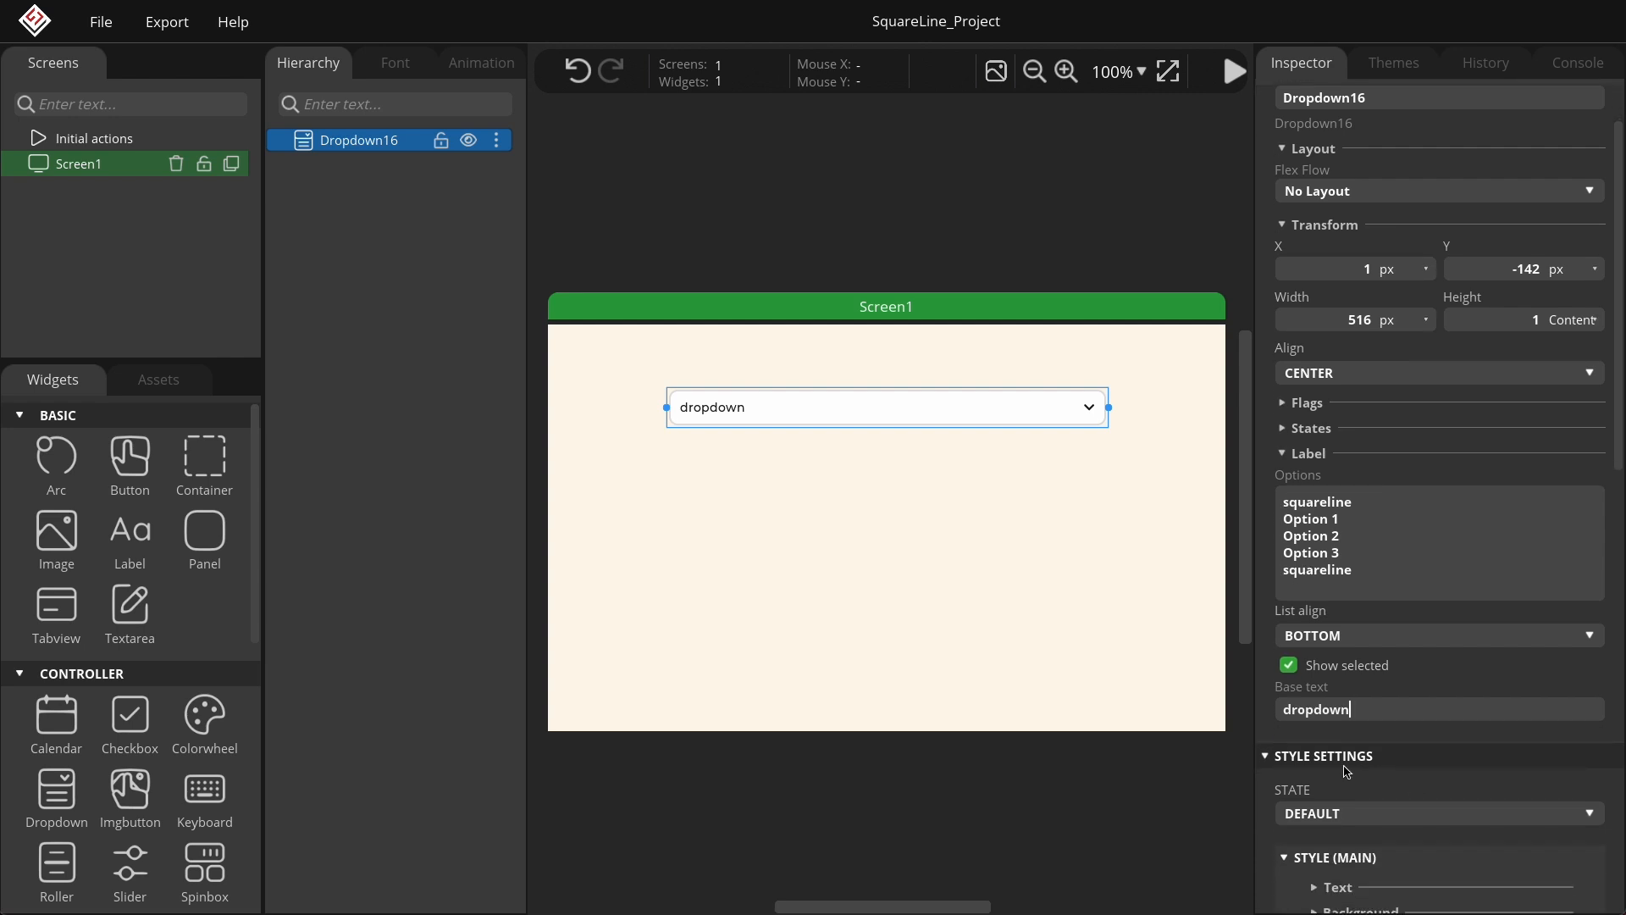
scroll(down, 3)
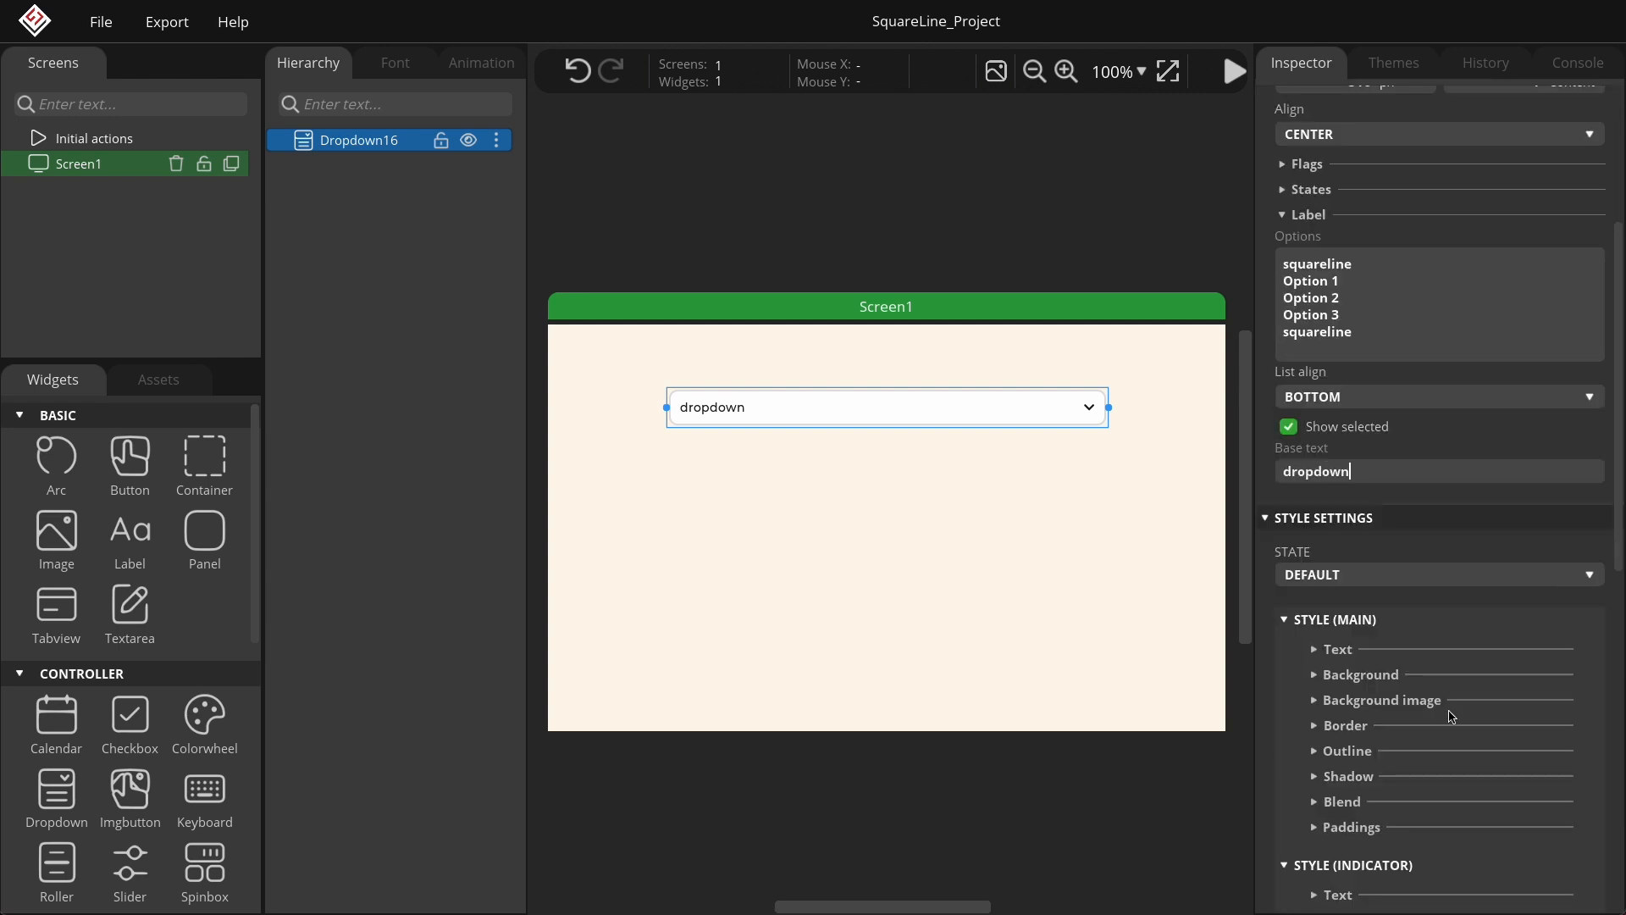
scroll(down, 3)
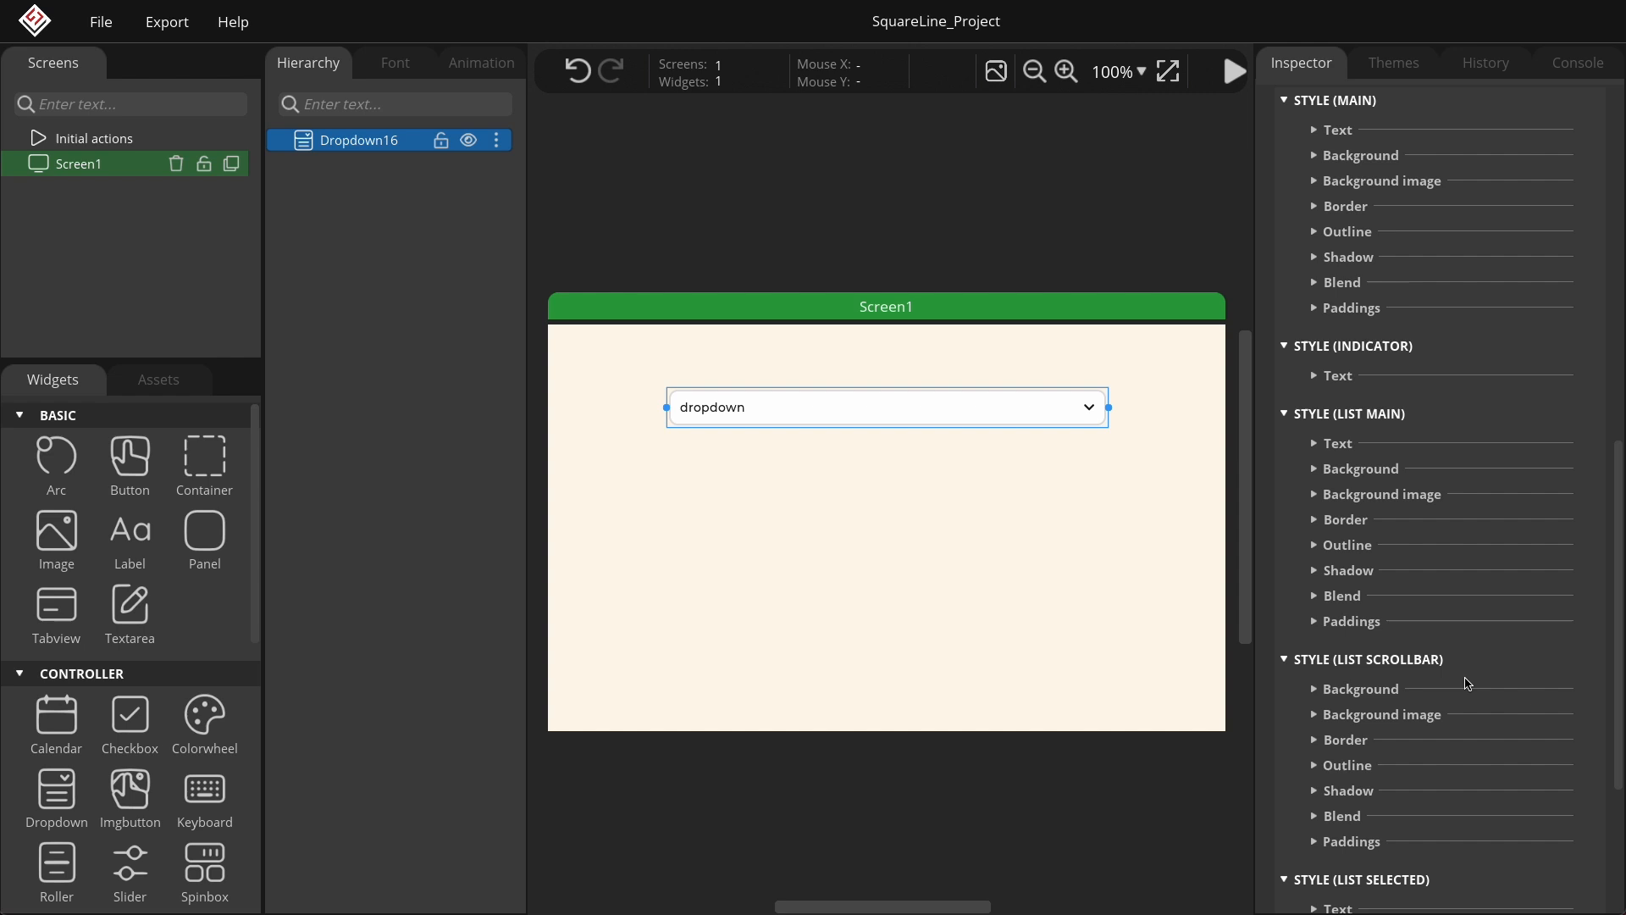
mouse_move(1217, 355)
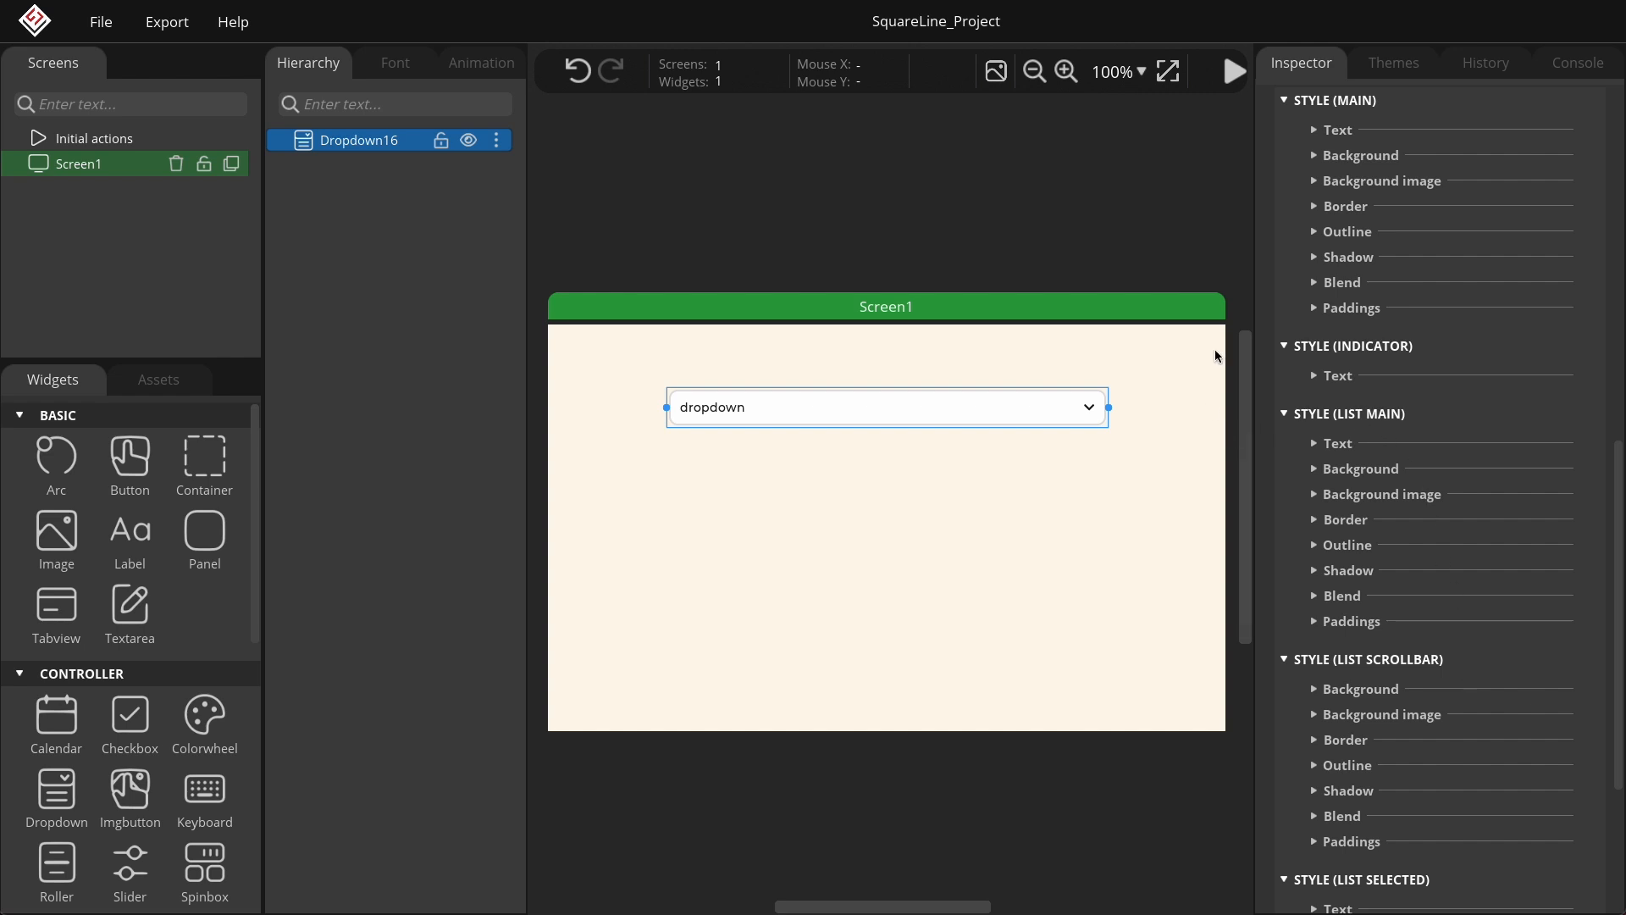
mouse_move(704, 429)
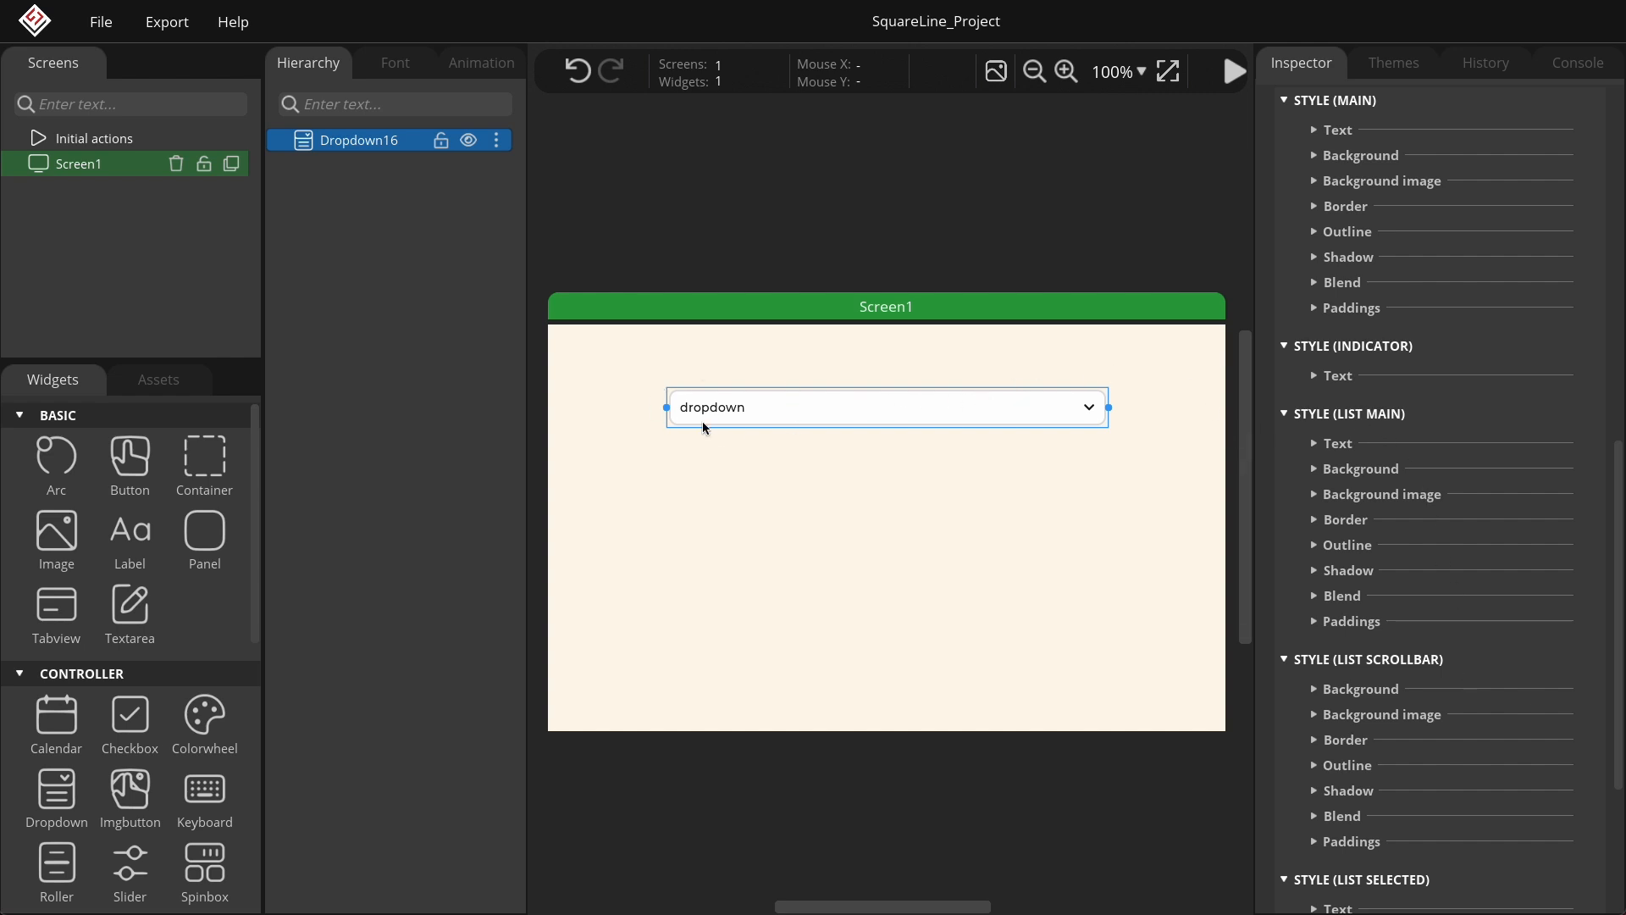
mouse_move(1177, 144)
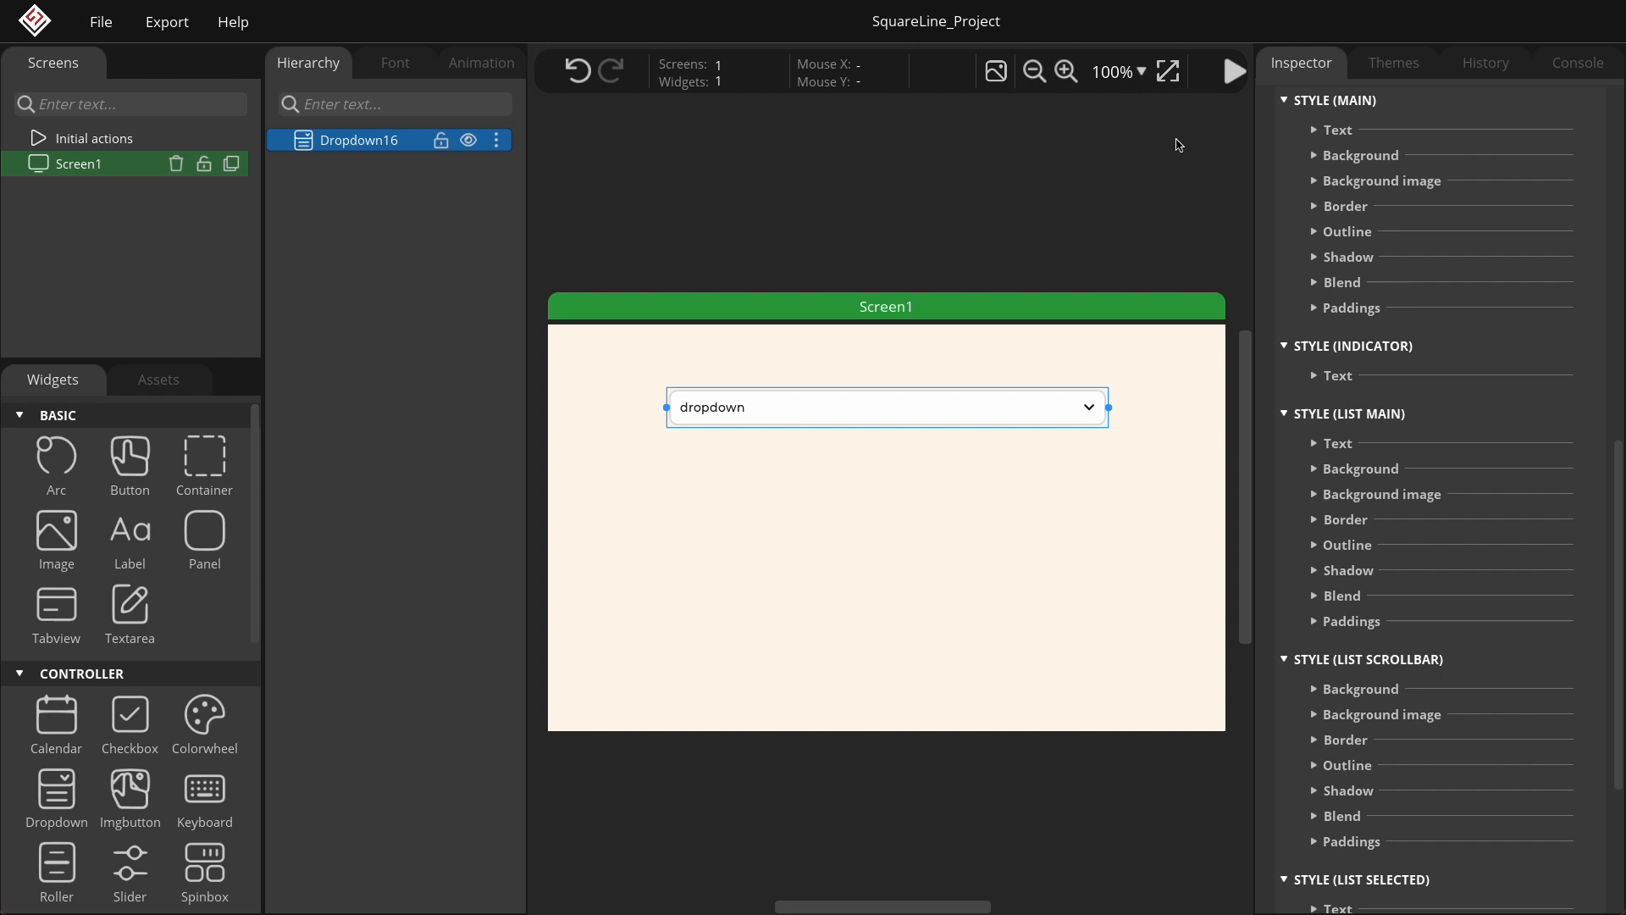
mouse_move(1073, 410)
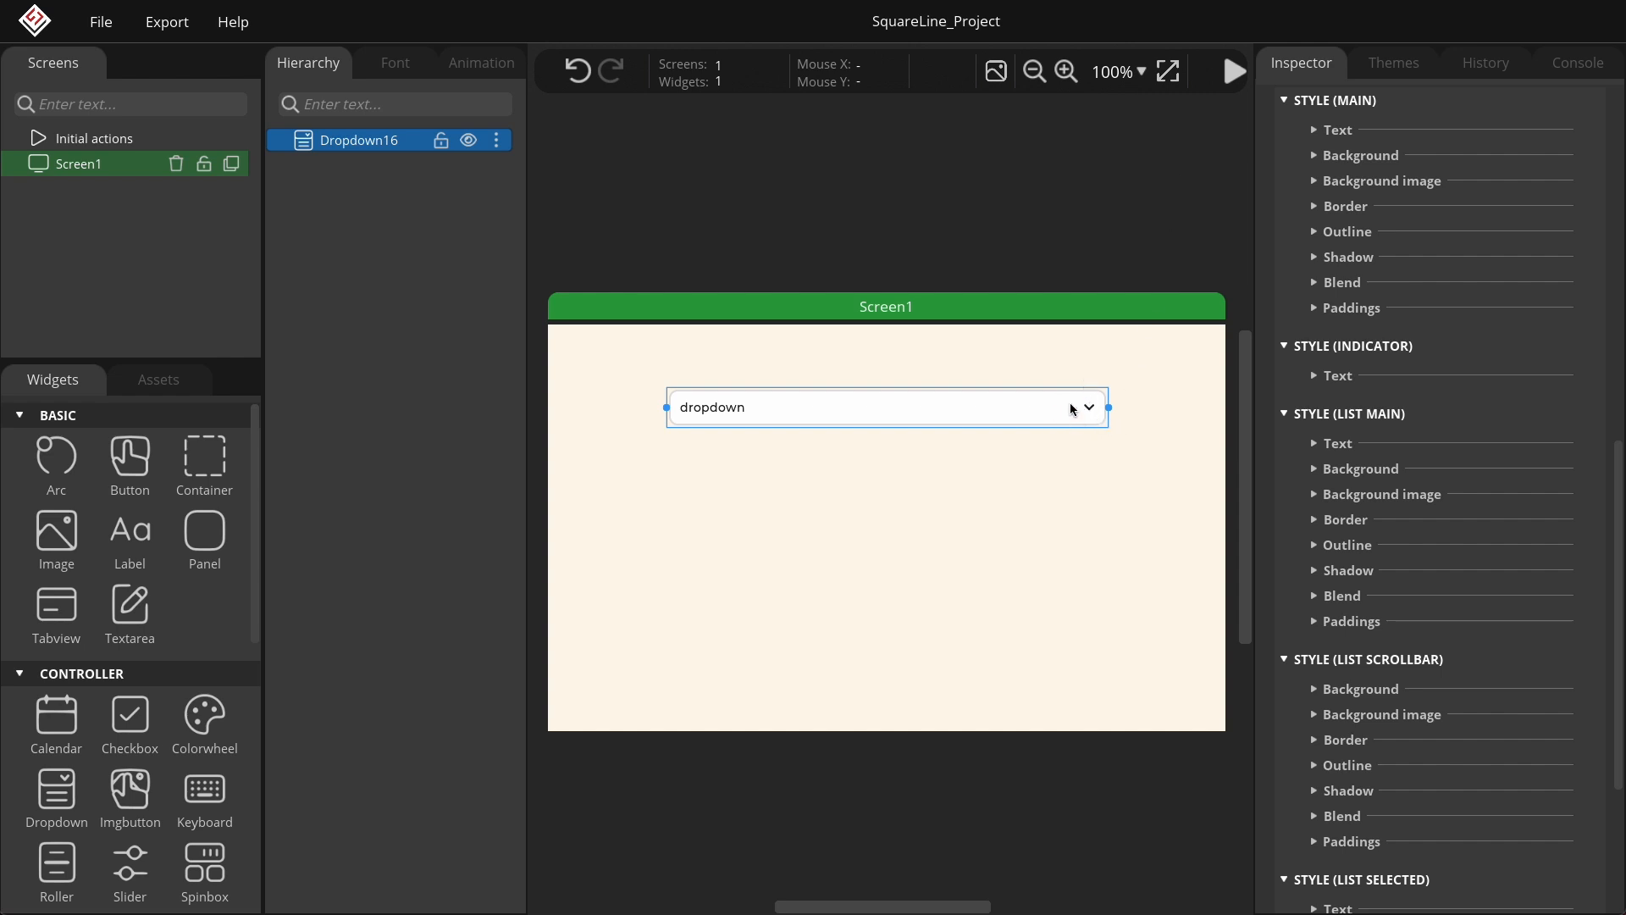
mouse_move(1197, 138)
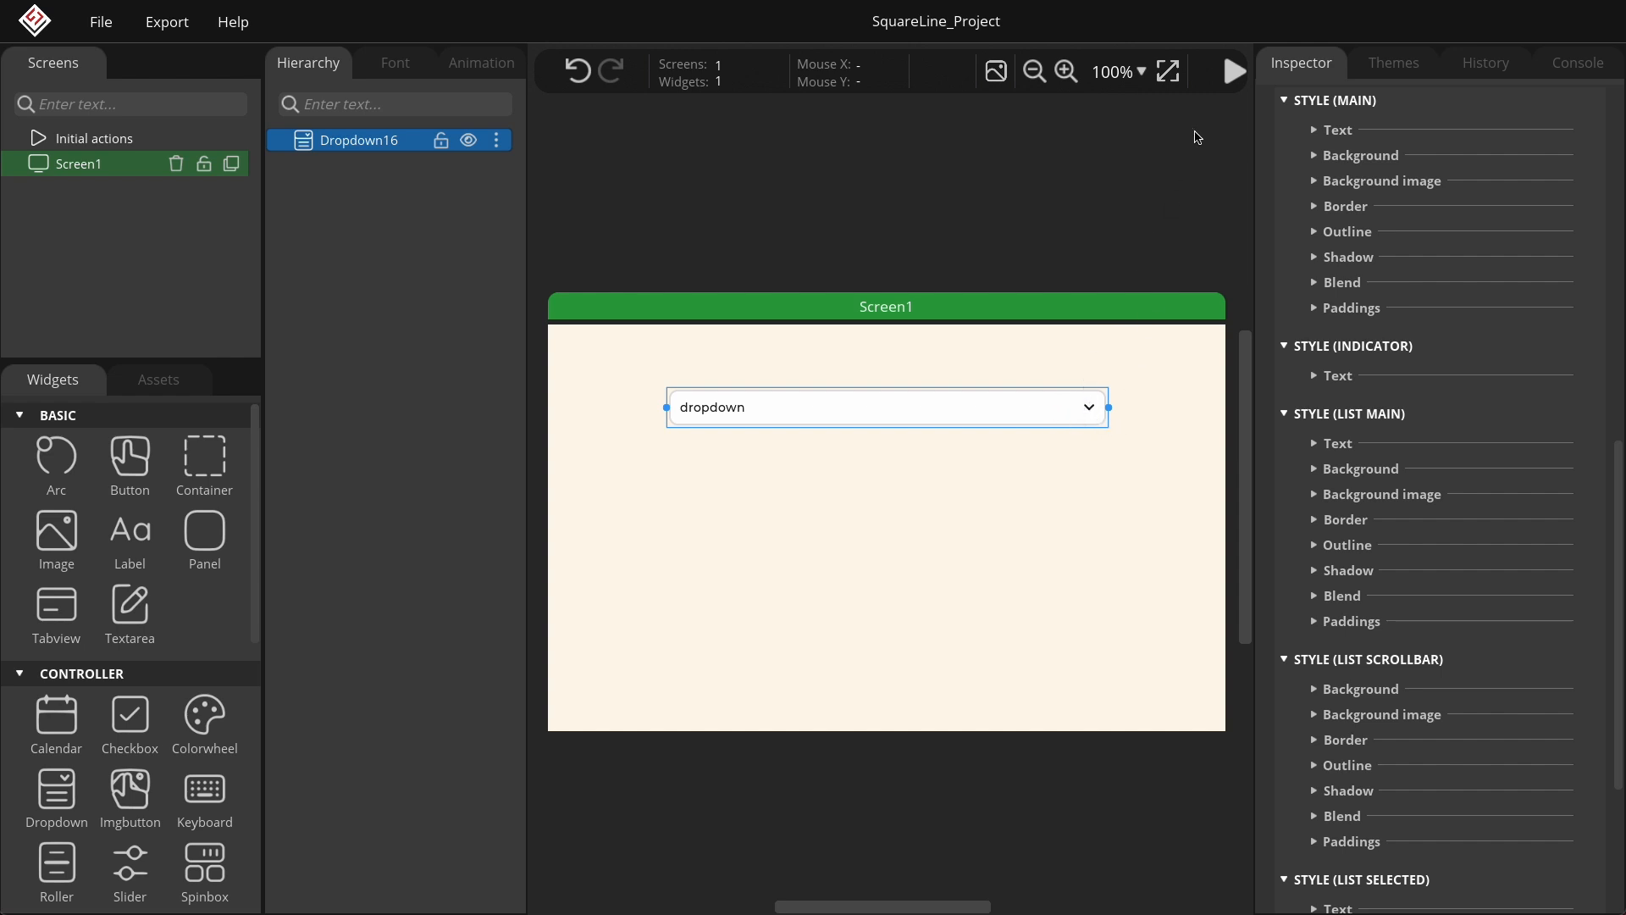
- Preview the dropdown showing its base text in play mode, then return to editing
click(1232, 71)
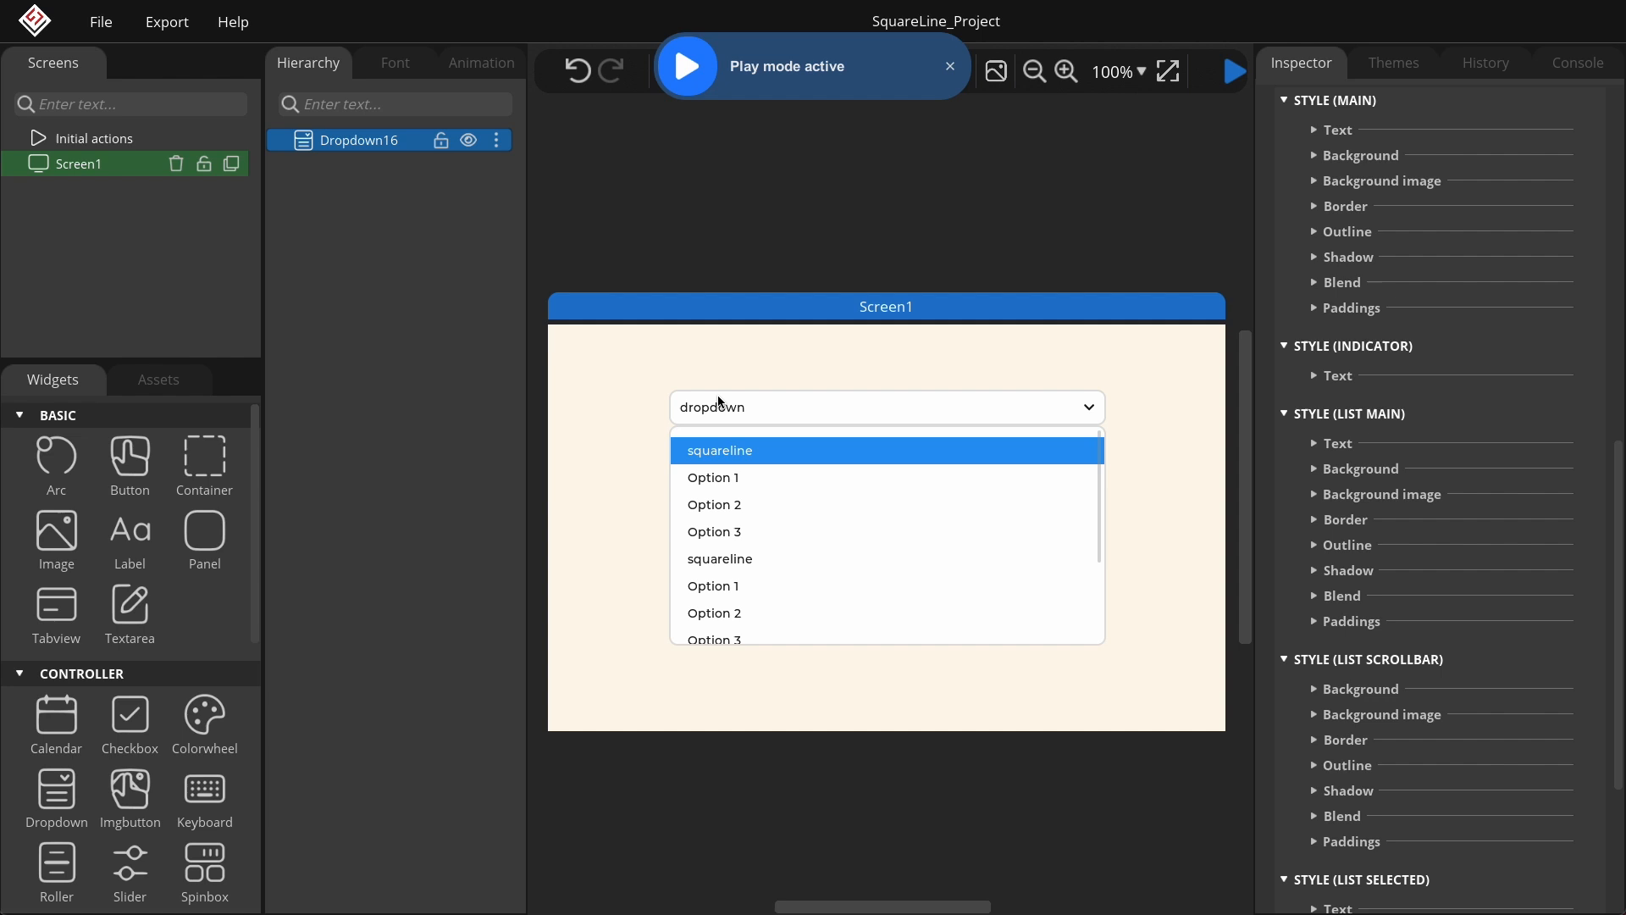
mouse_move(1118, 532)
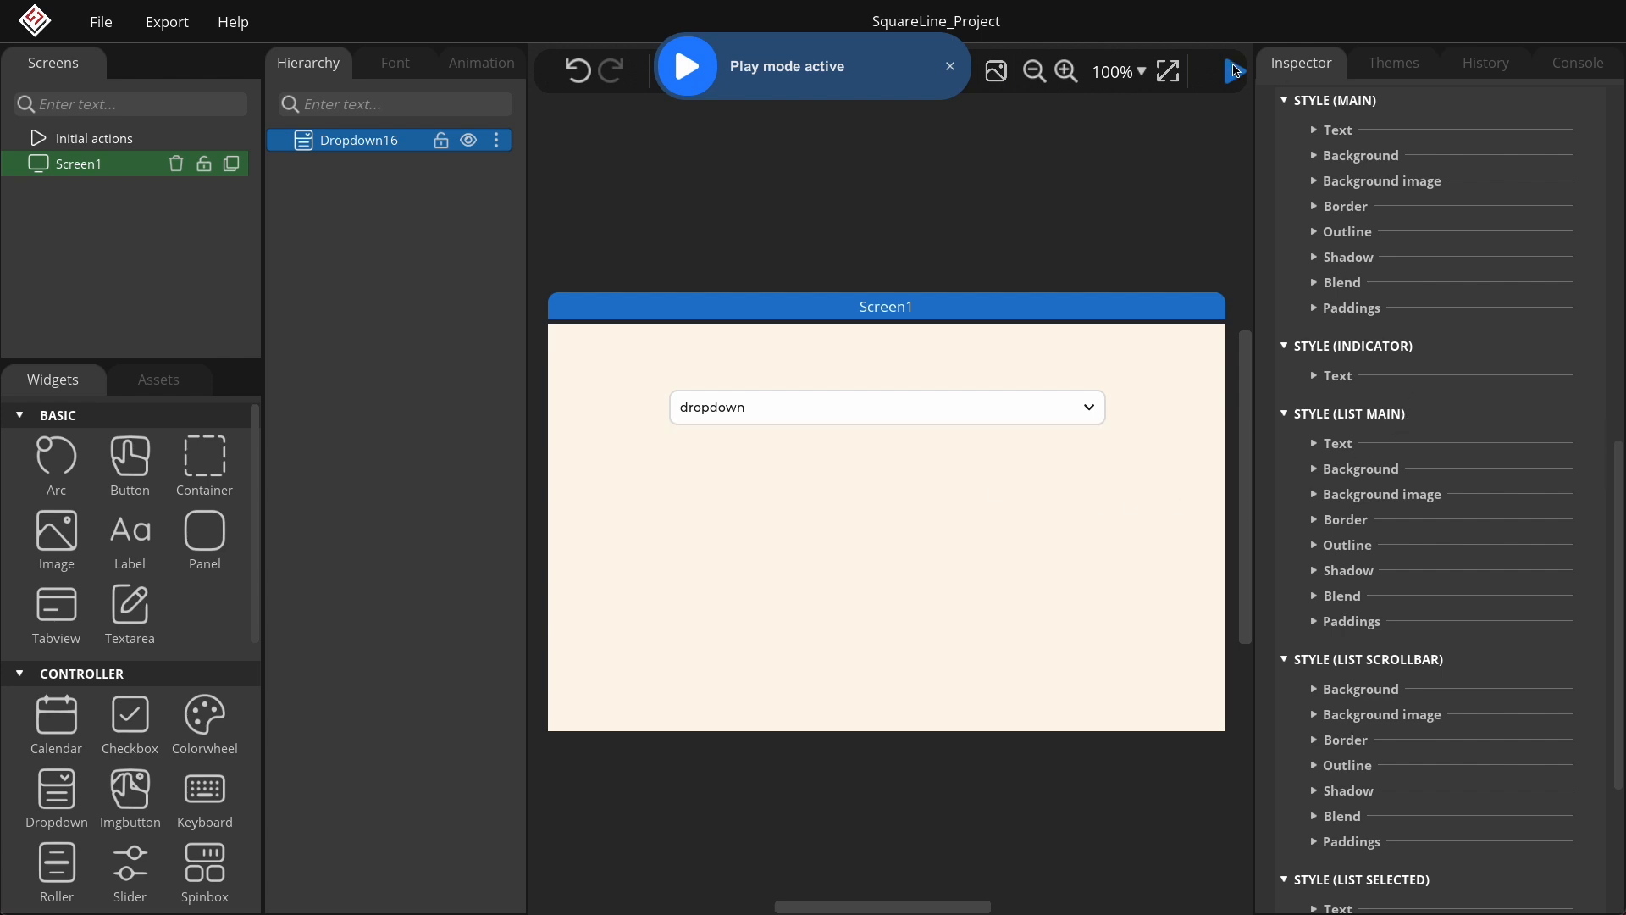
click(949, 66)
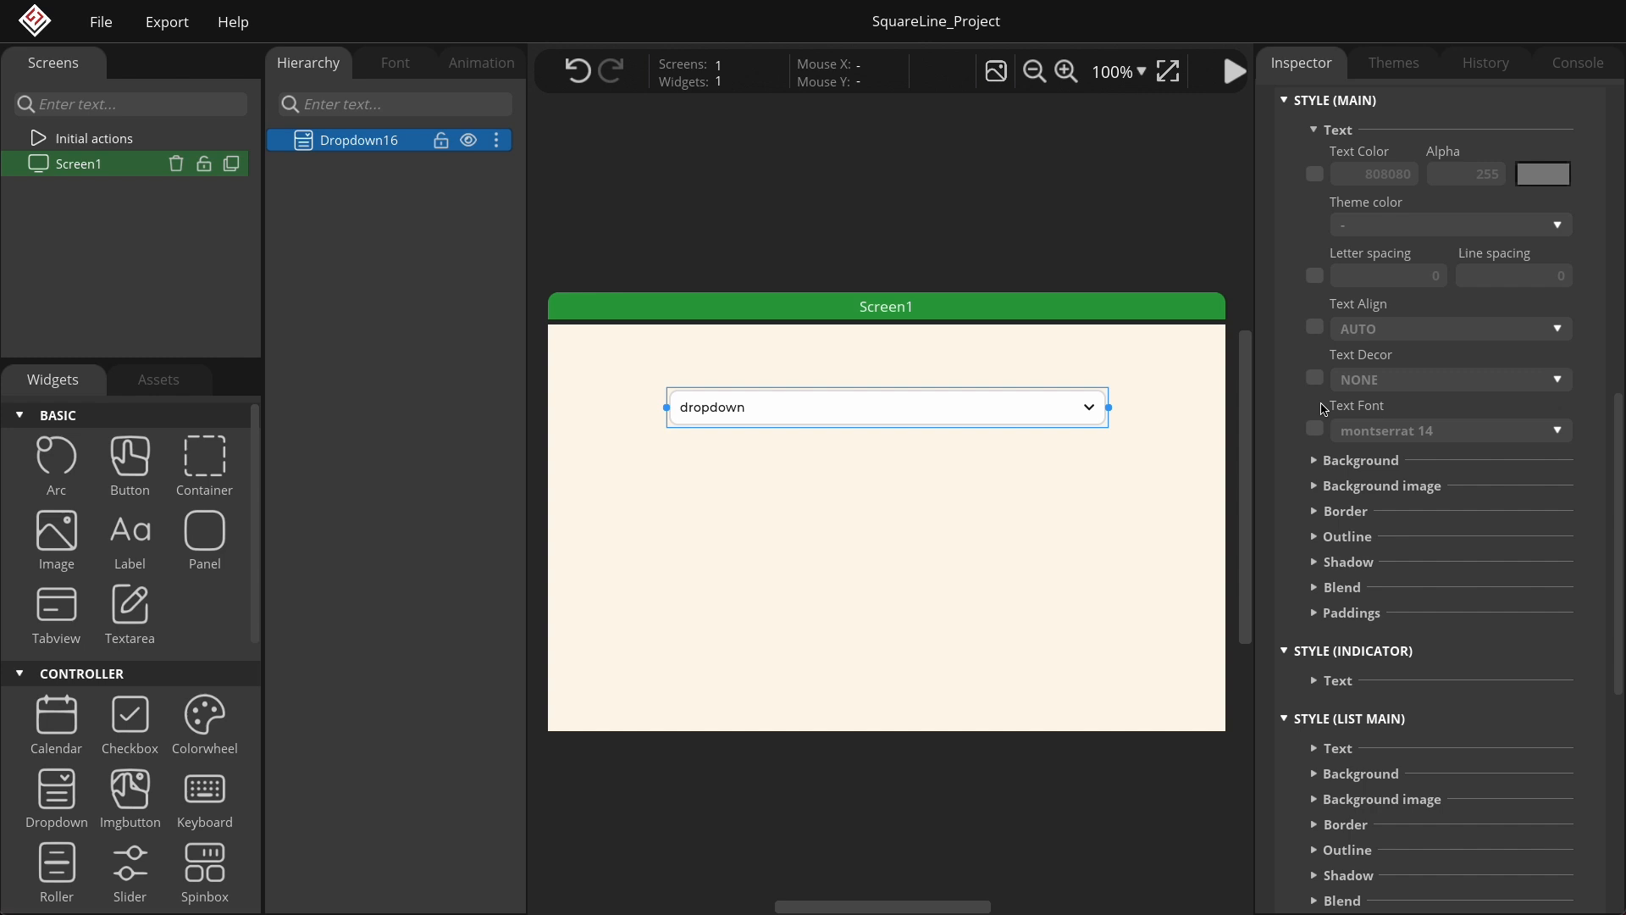
- Enable Text Font in Style (Main) and choose montserrat 22
click(1315, 429)
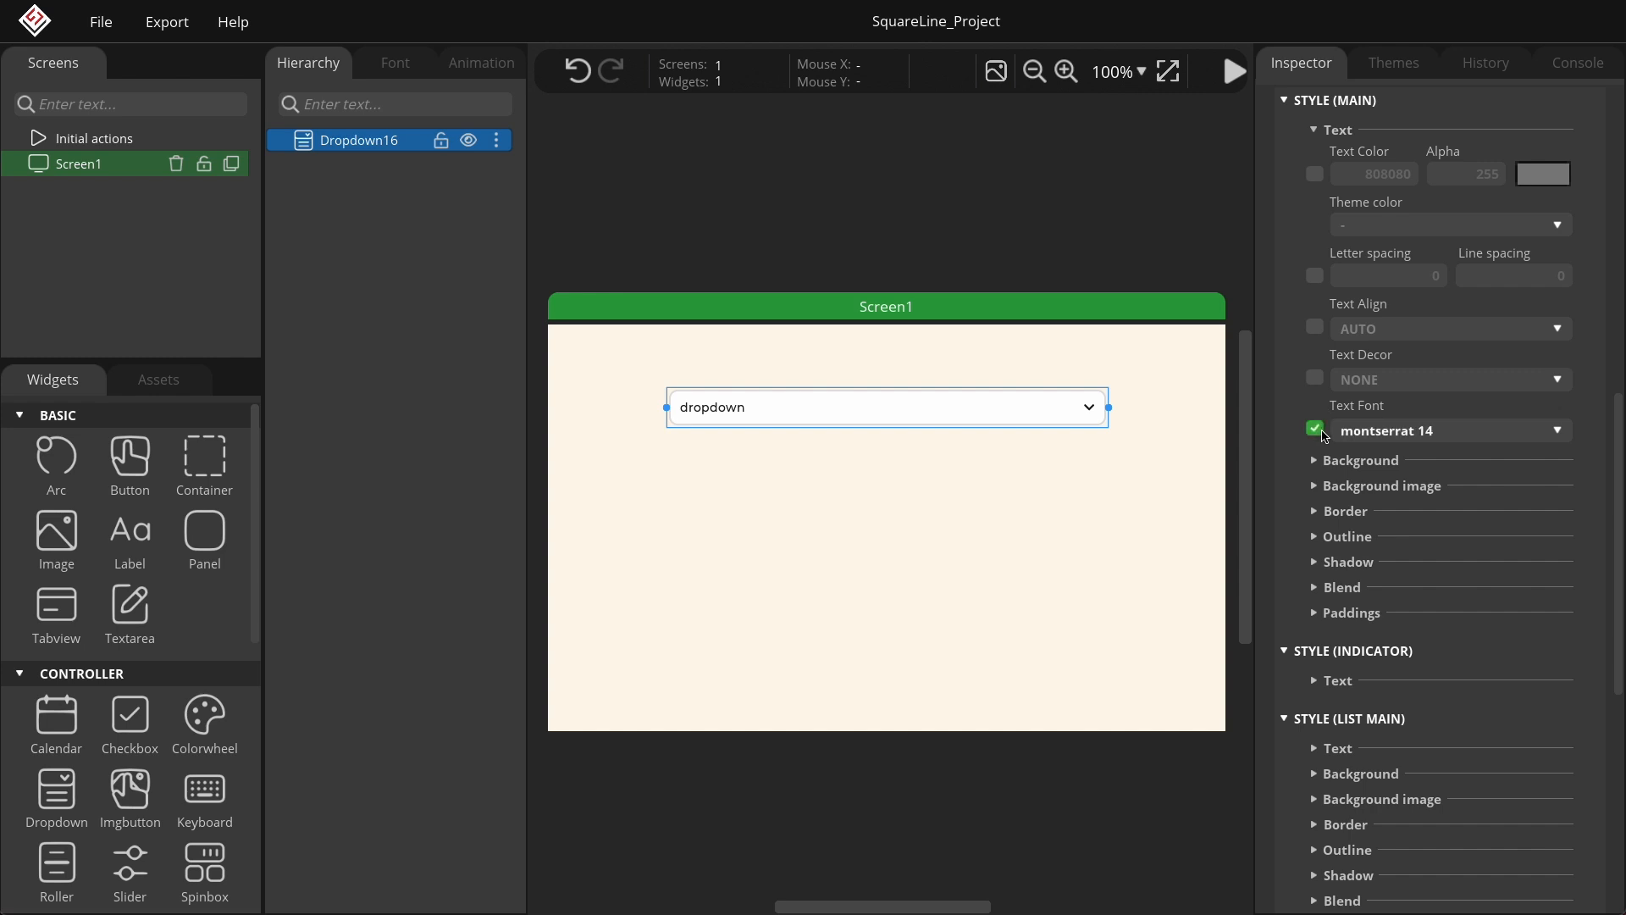
click(1449, 430)
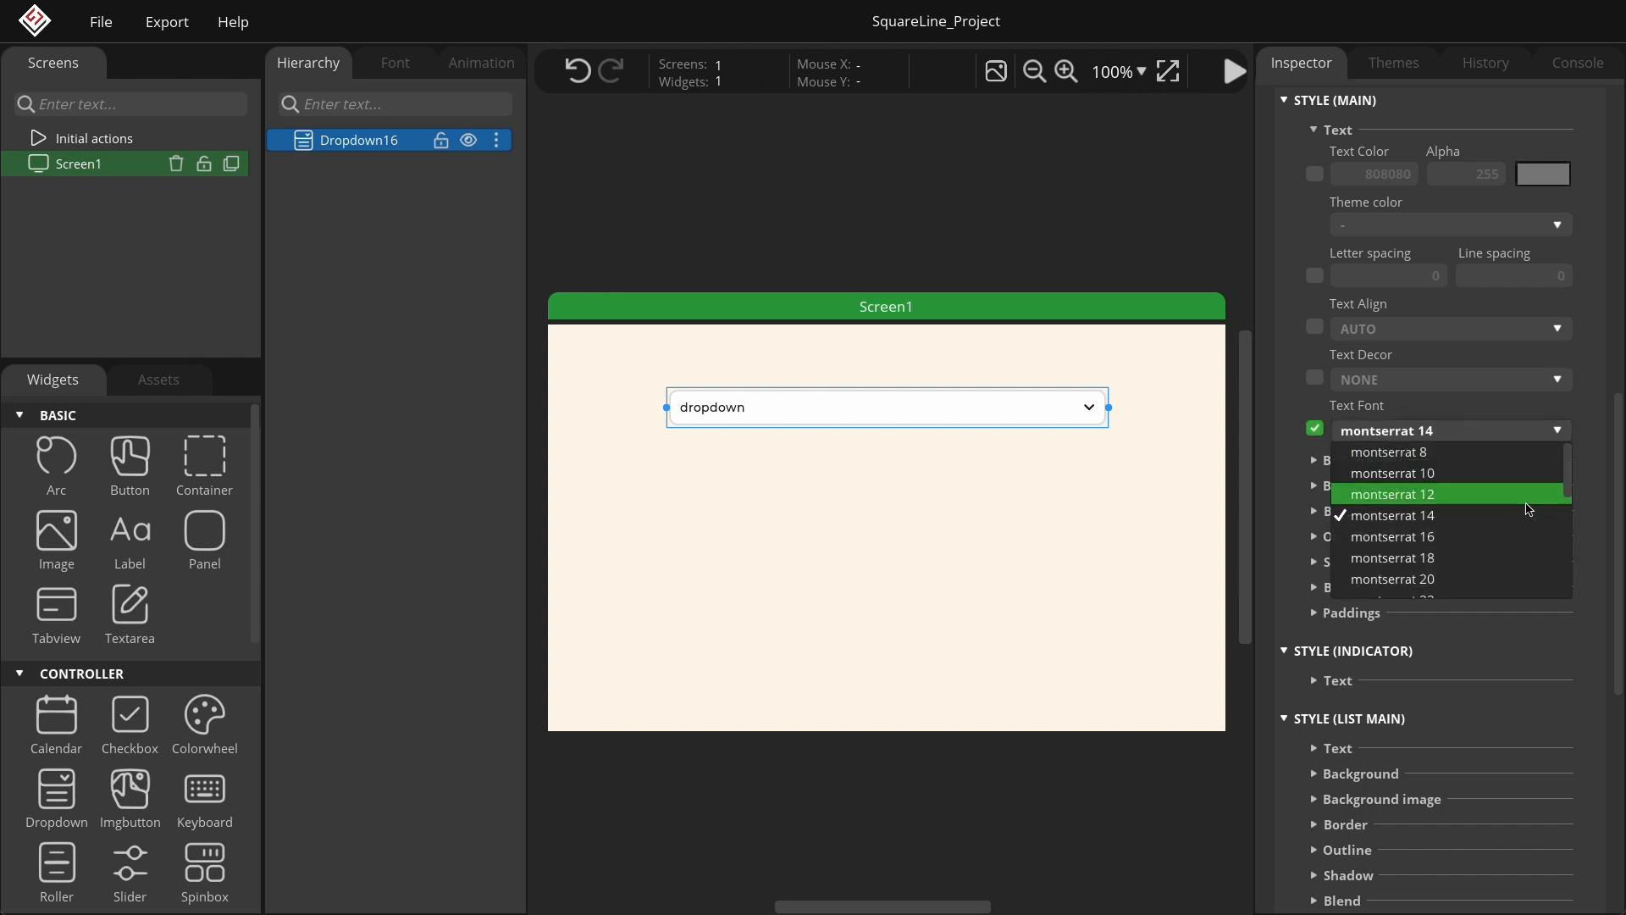
click(1393, 580)
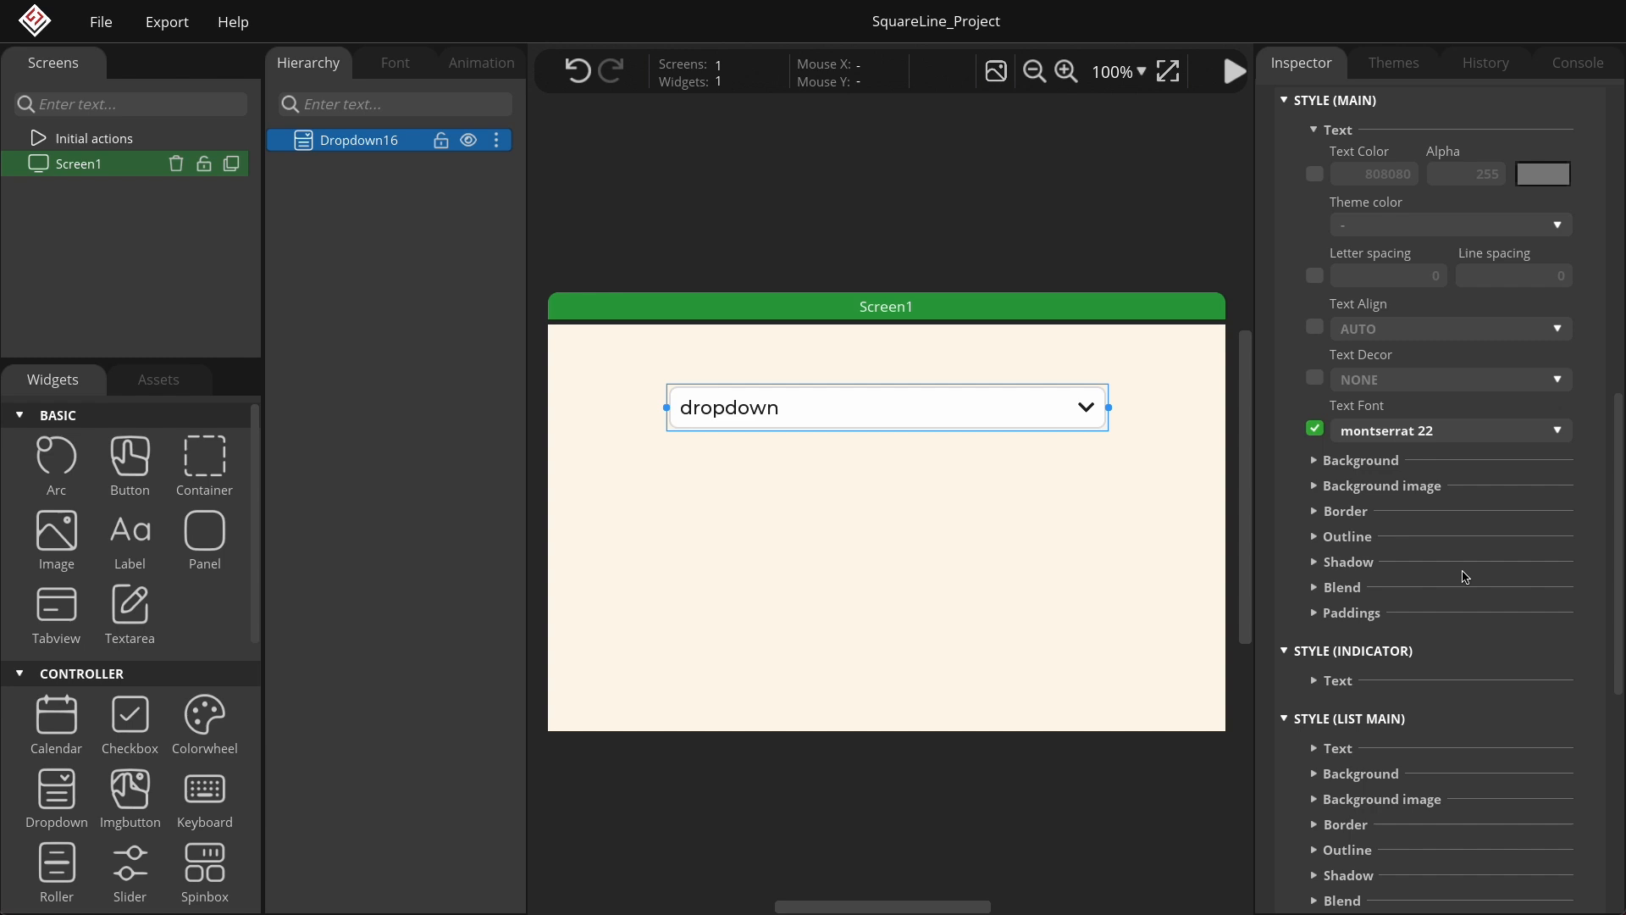
- Set the Style (Main) border colour to brown, then enable a custom font for the list text
click(1344, 510)
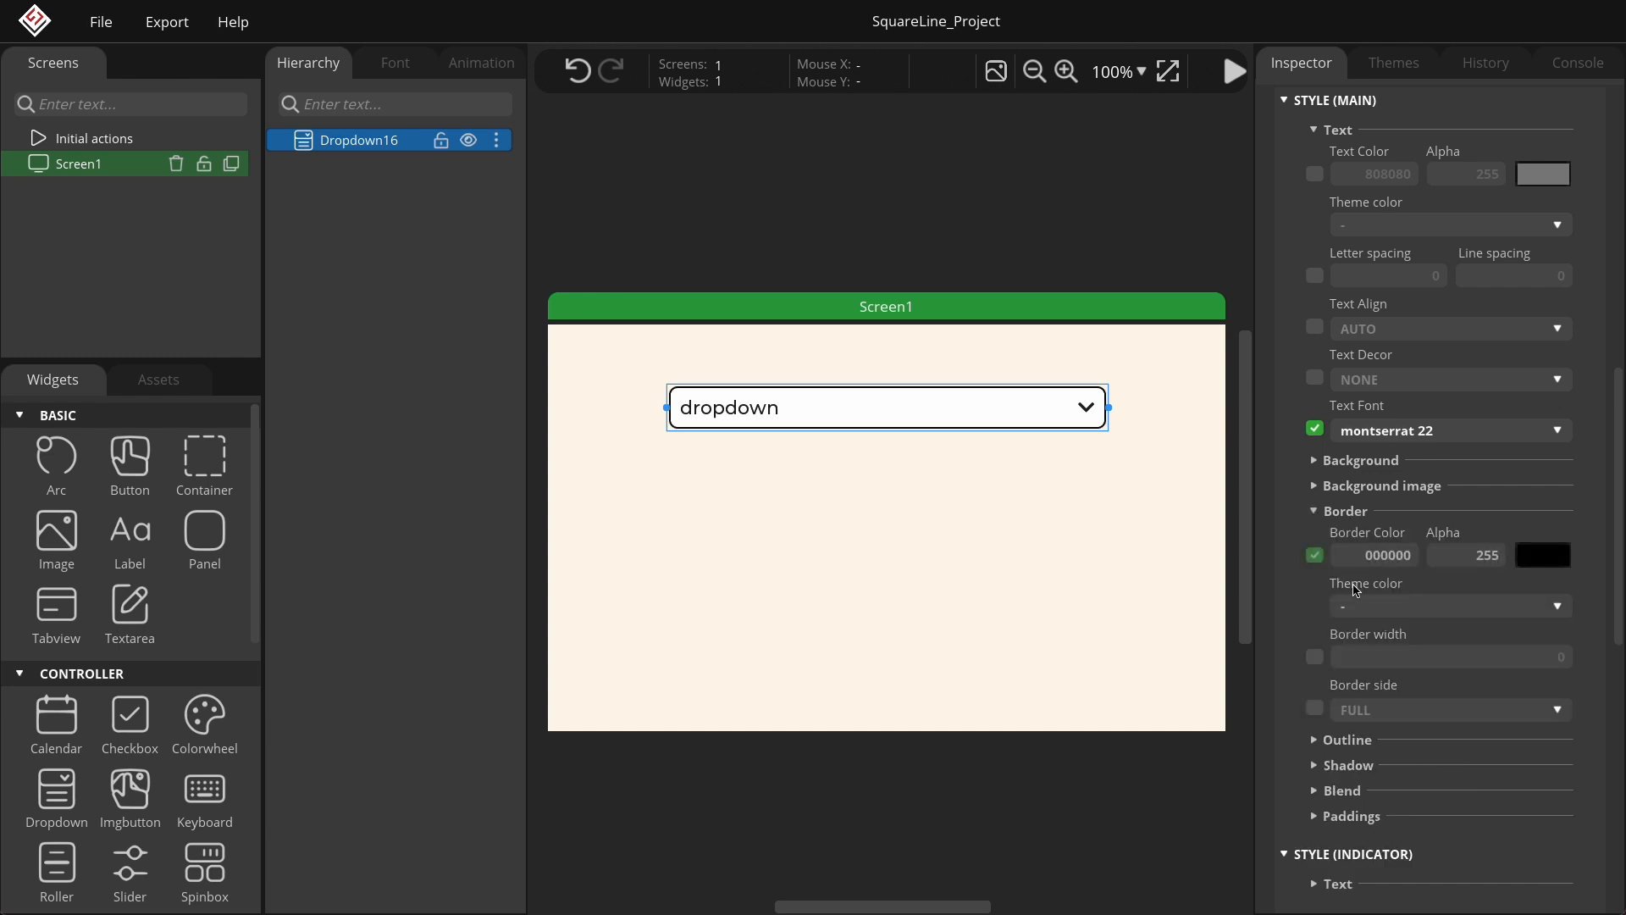
click(1449, 607)
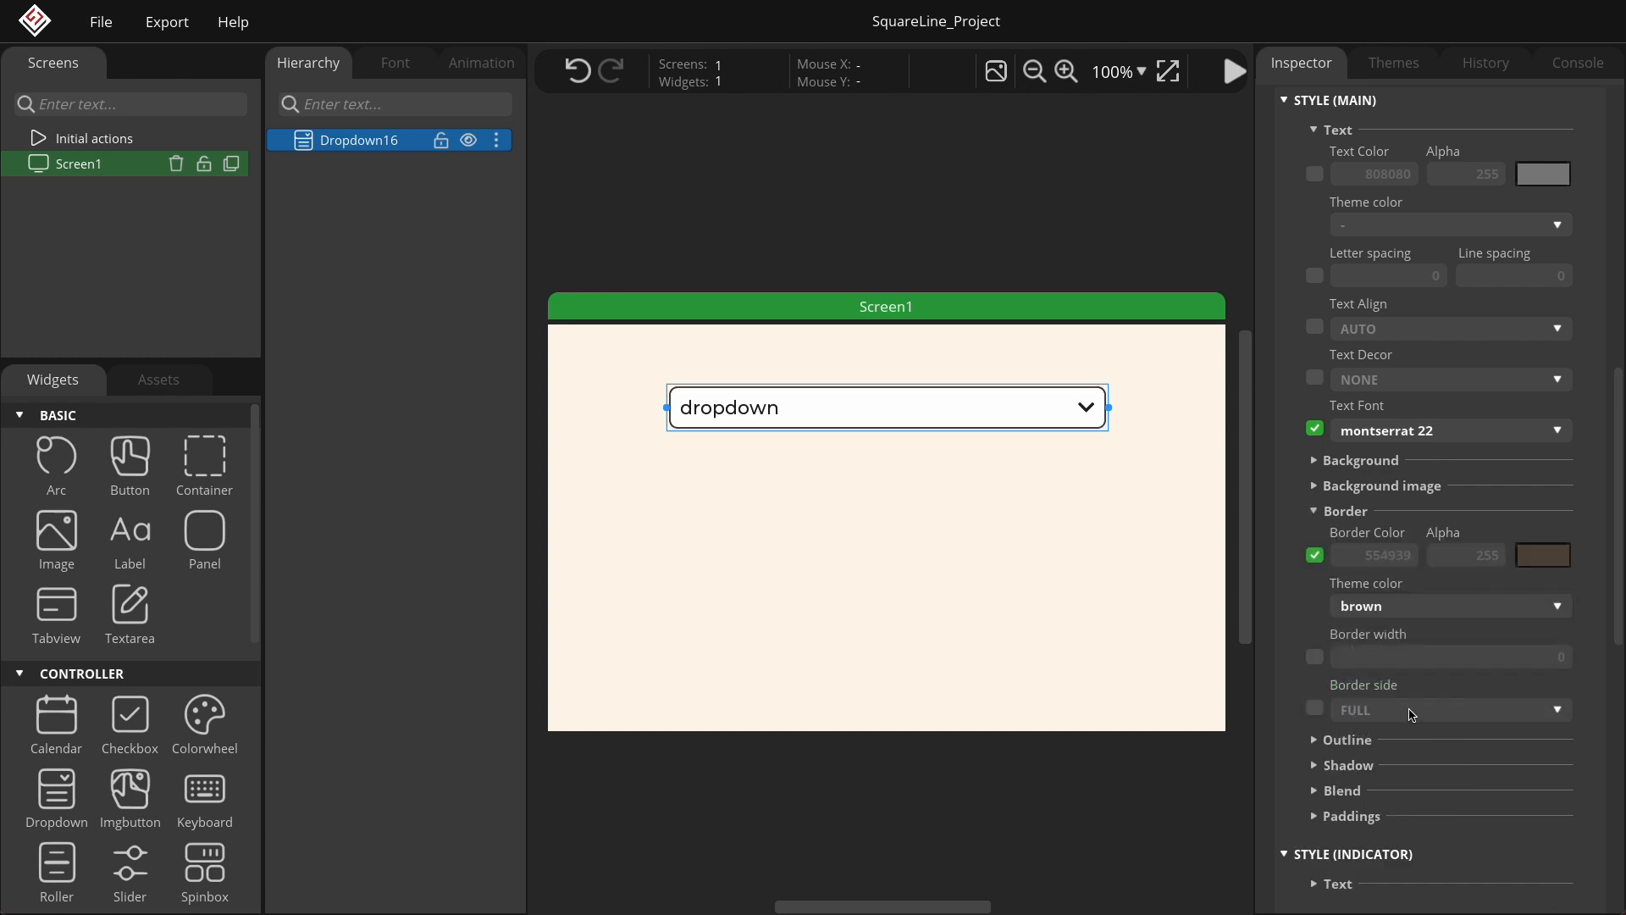
scroll(down, 3)
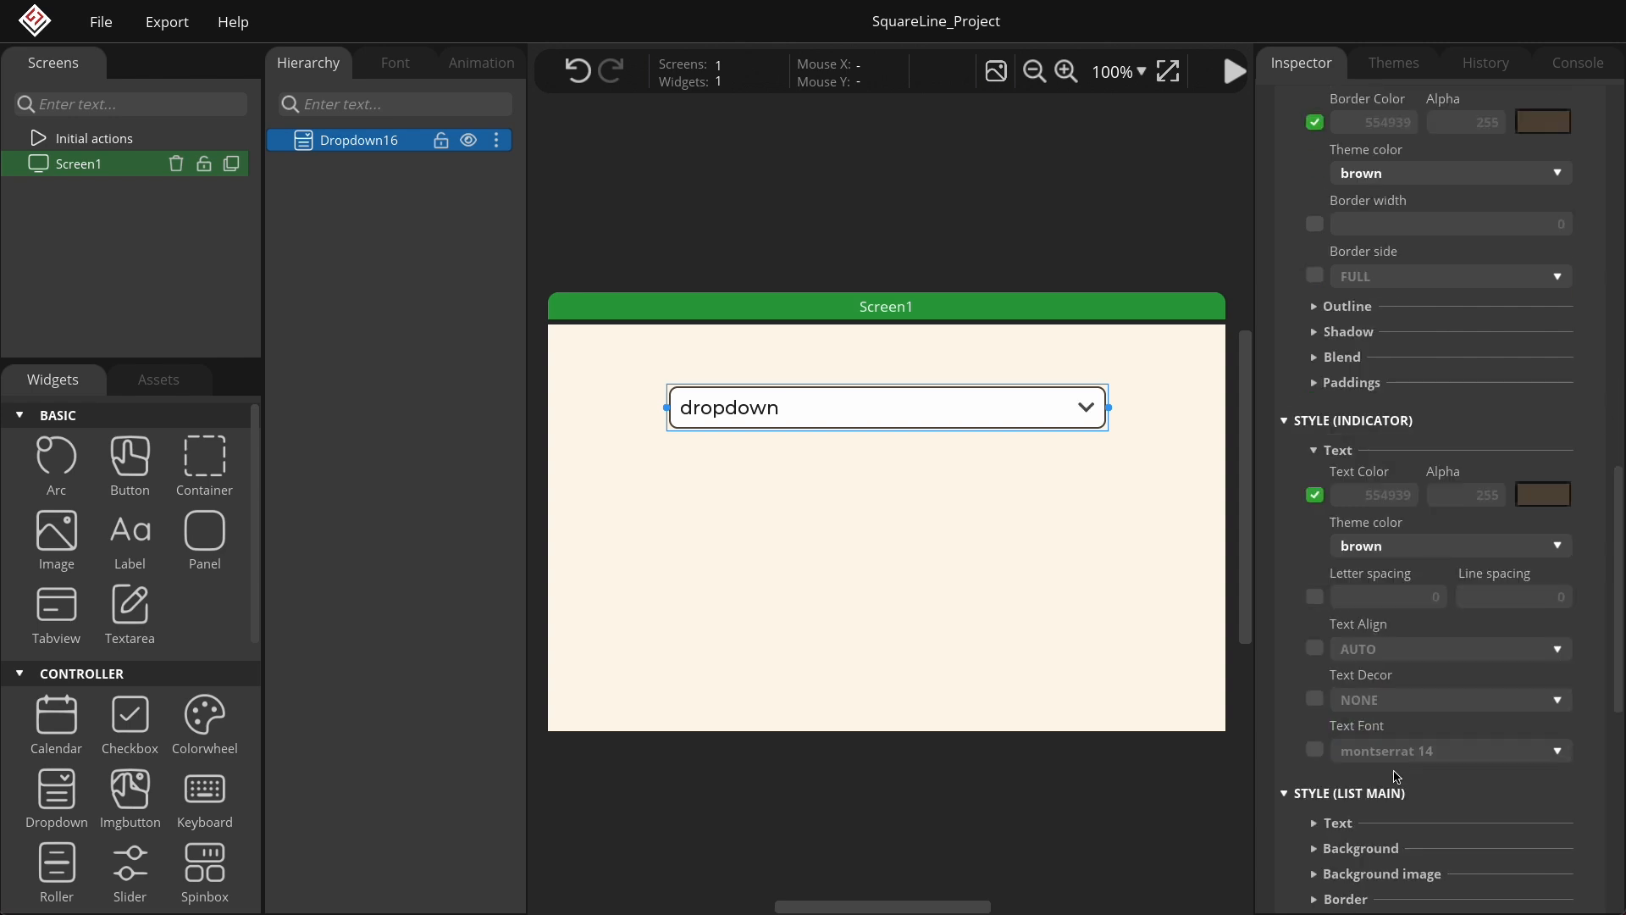
scroll(down, 3)
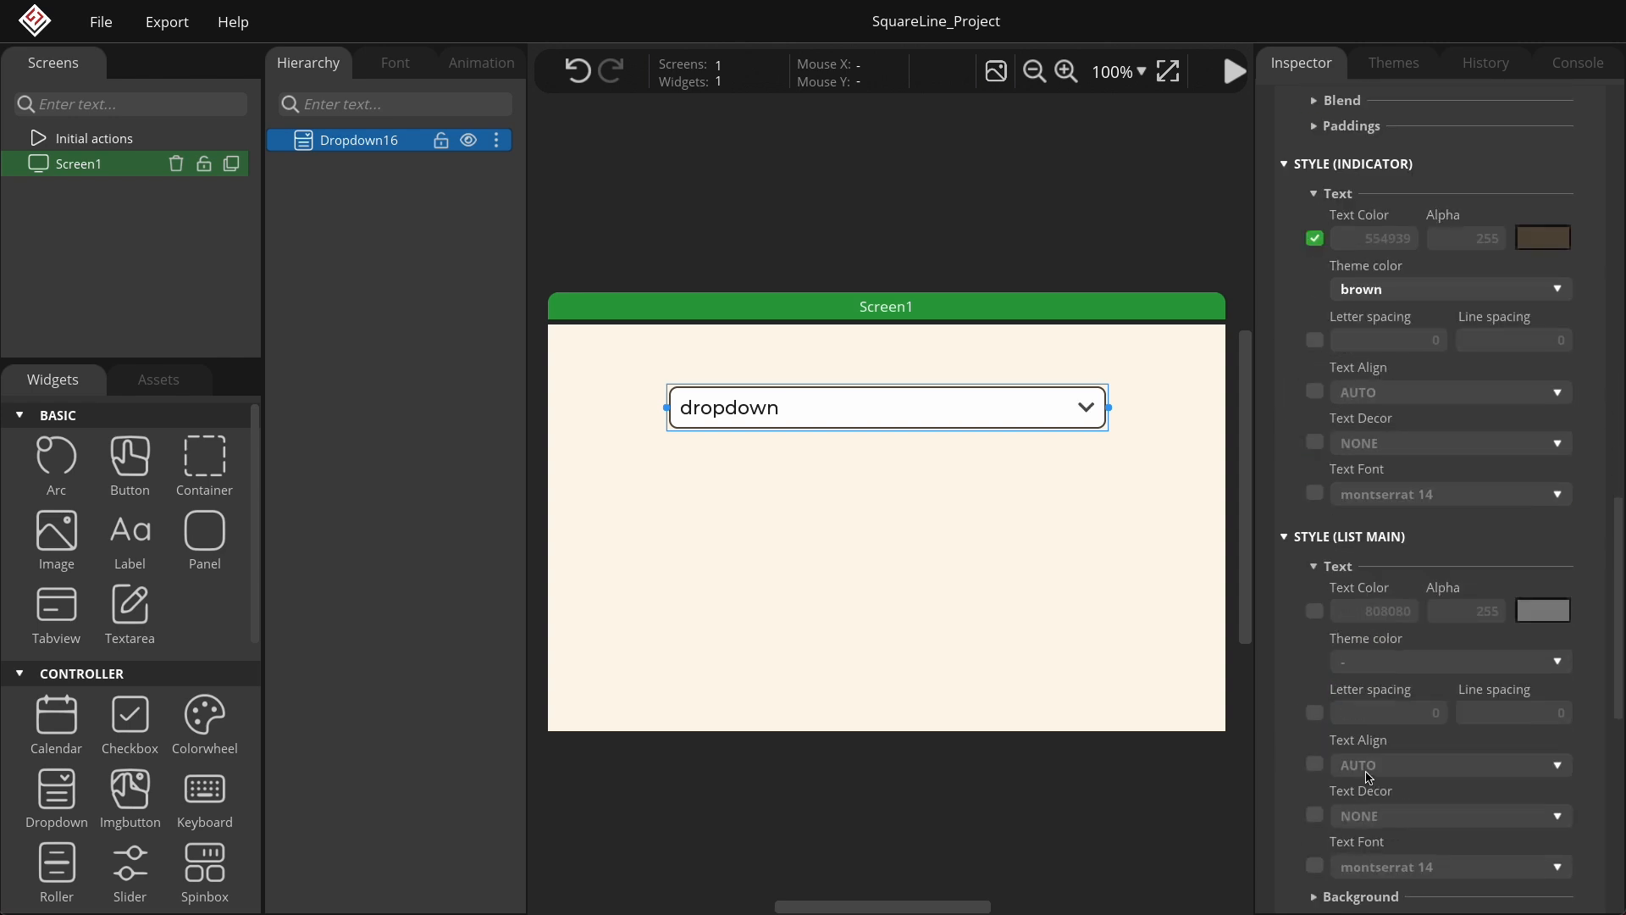
click(1447, 866)
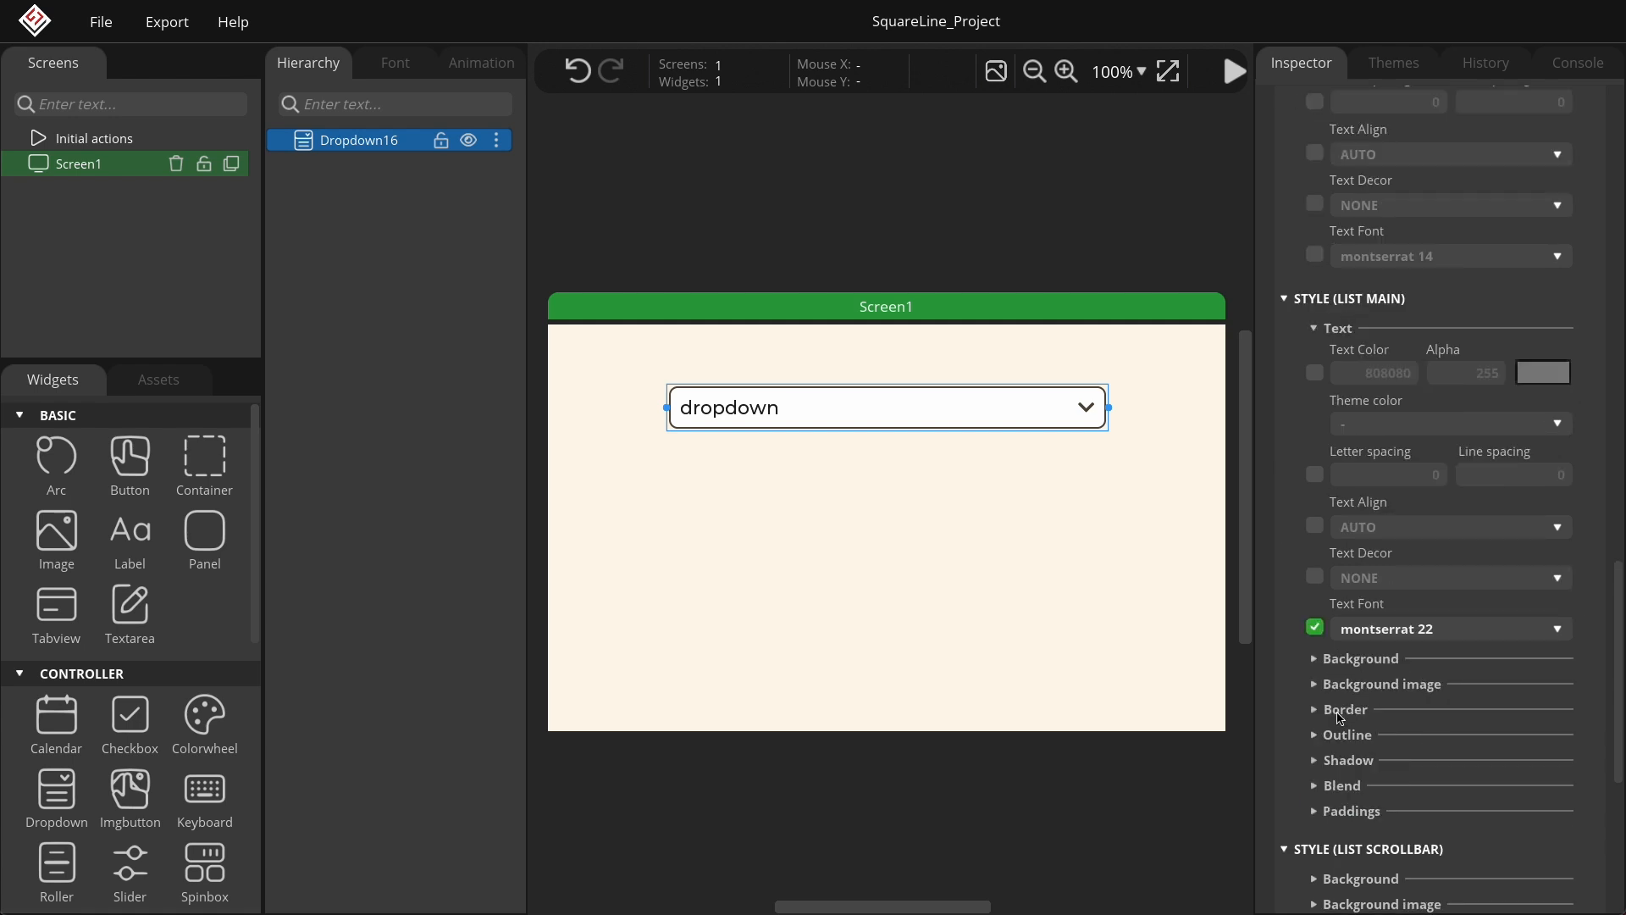
mouse_move(1338, 718)
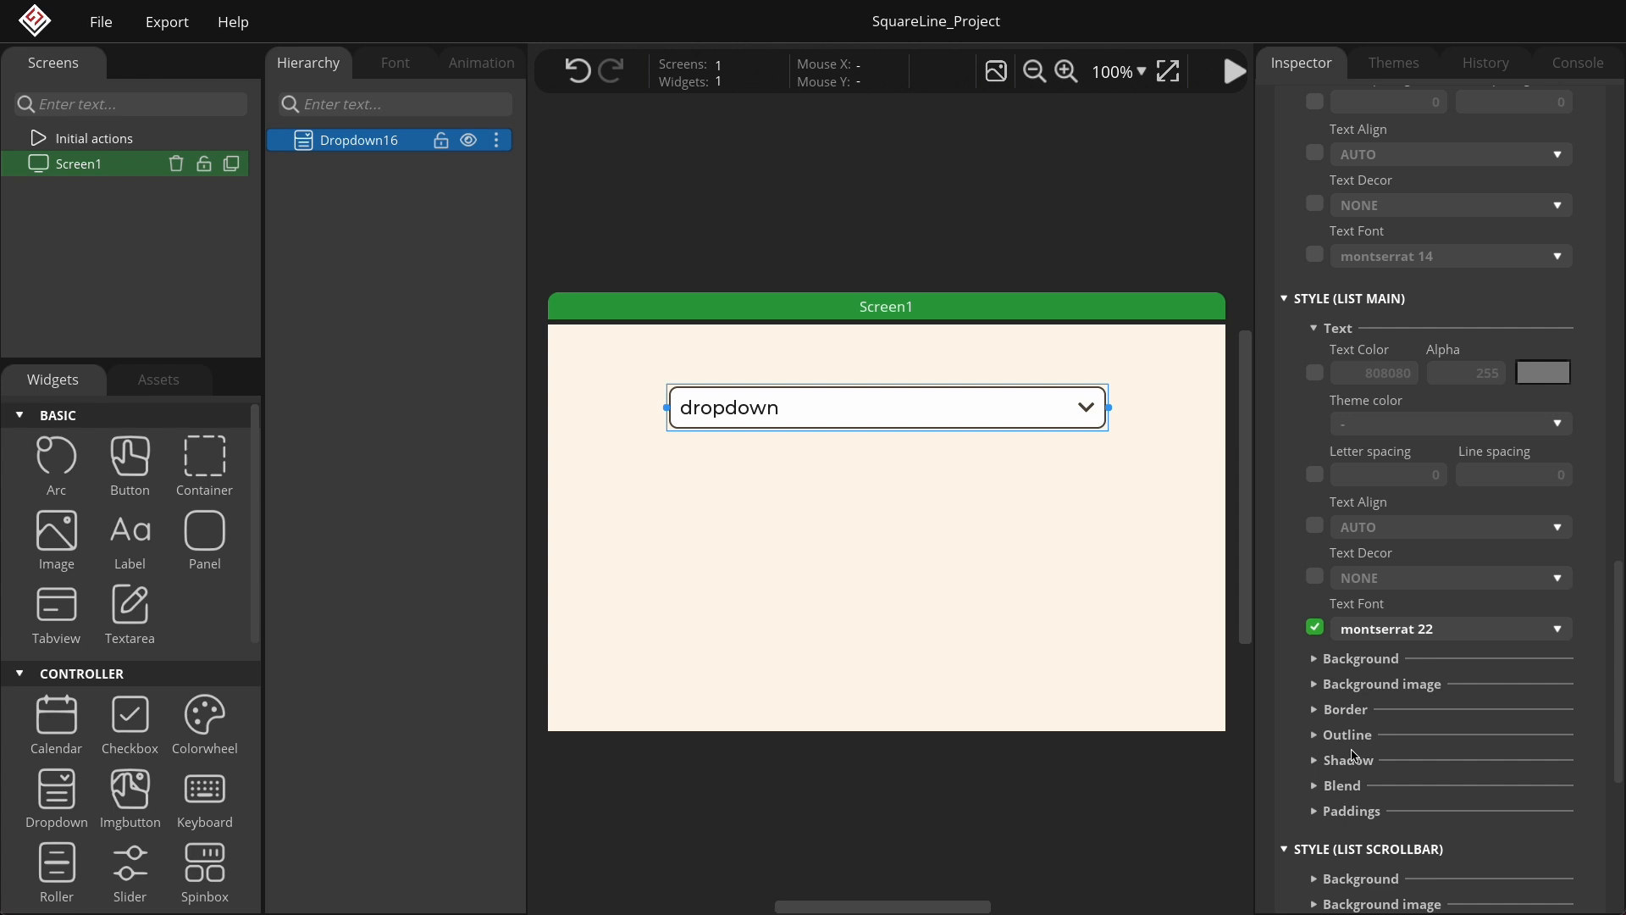
- Give the list a light orange shadow, width 25 with a vertical offset of 5
click(1351, 735)
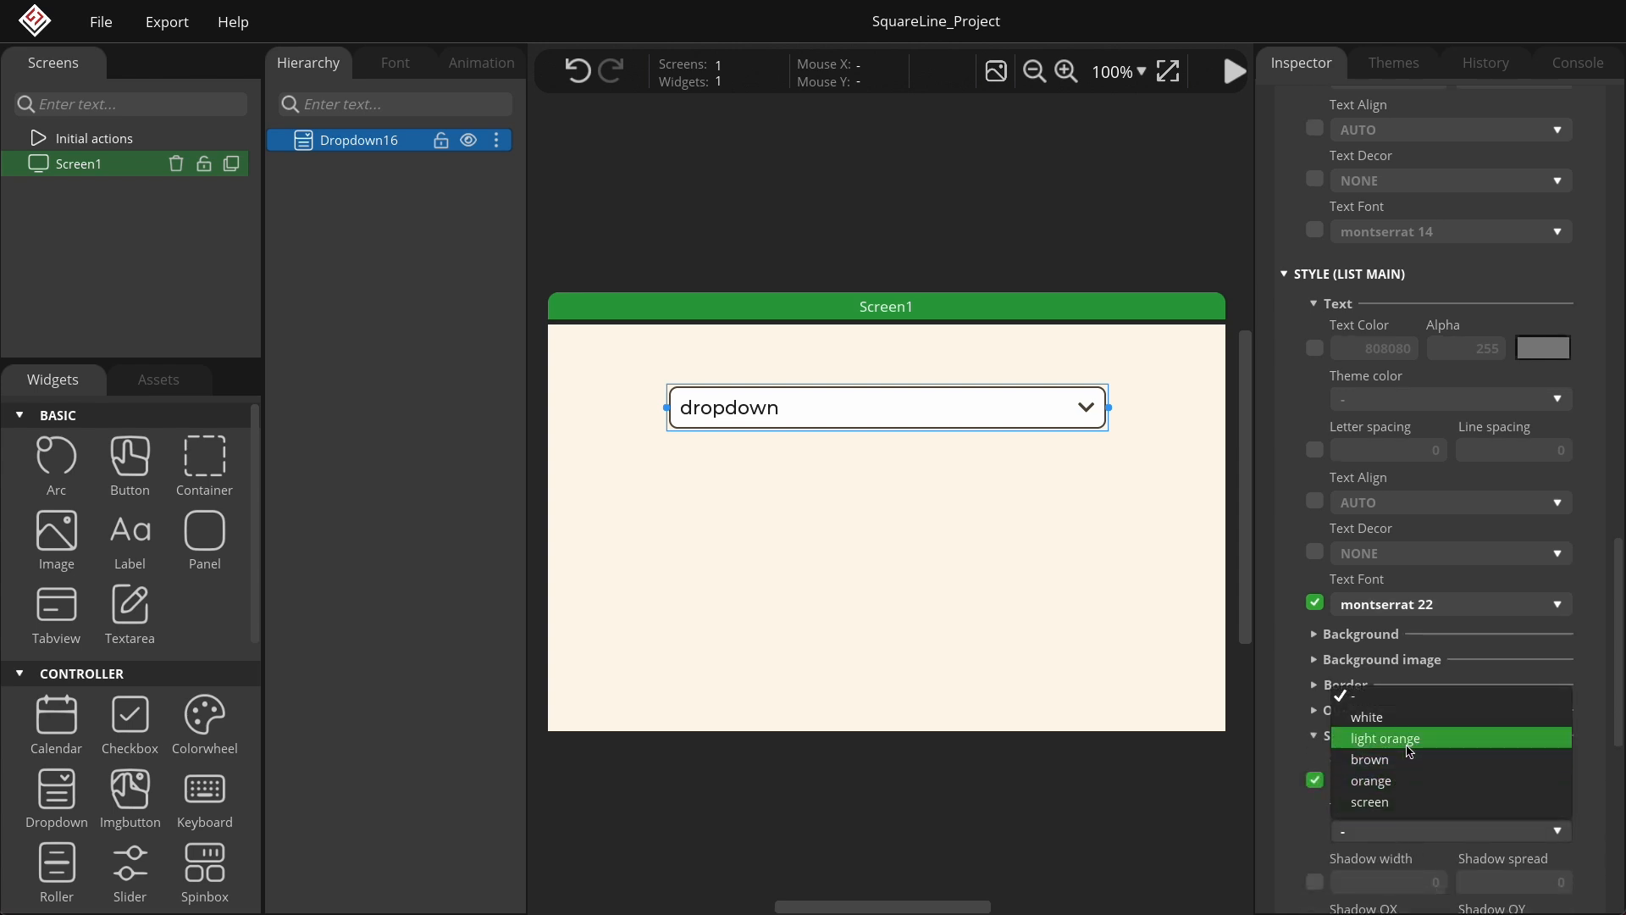
click(1388, 737)
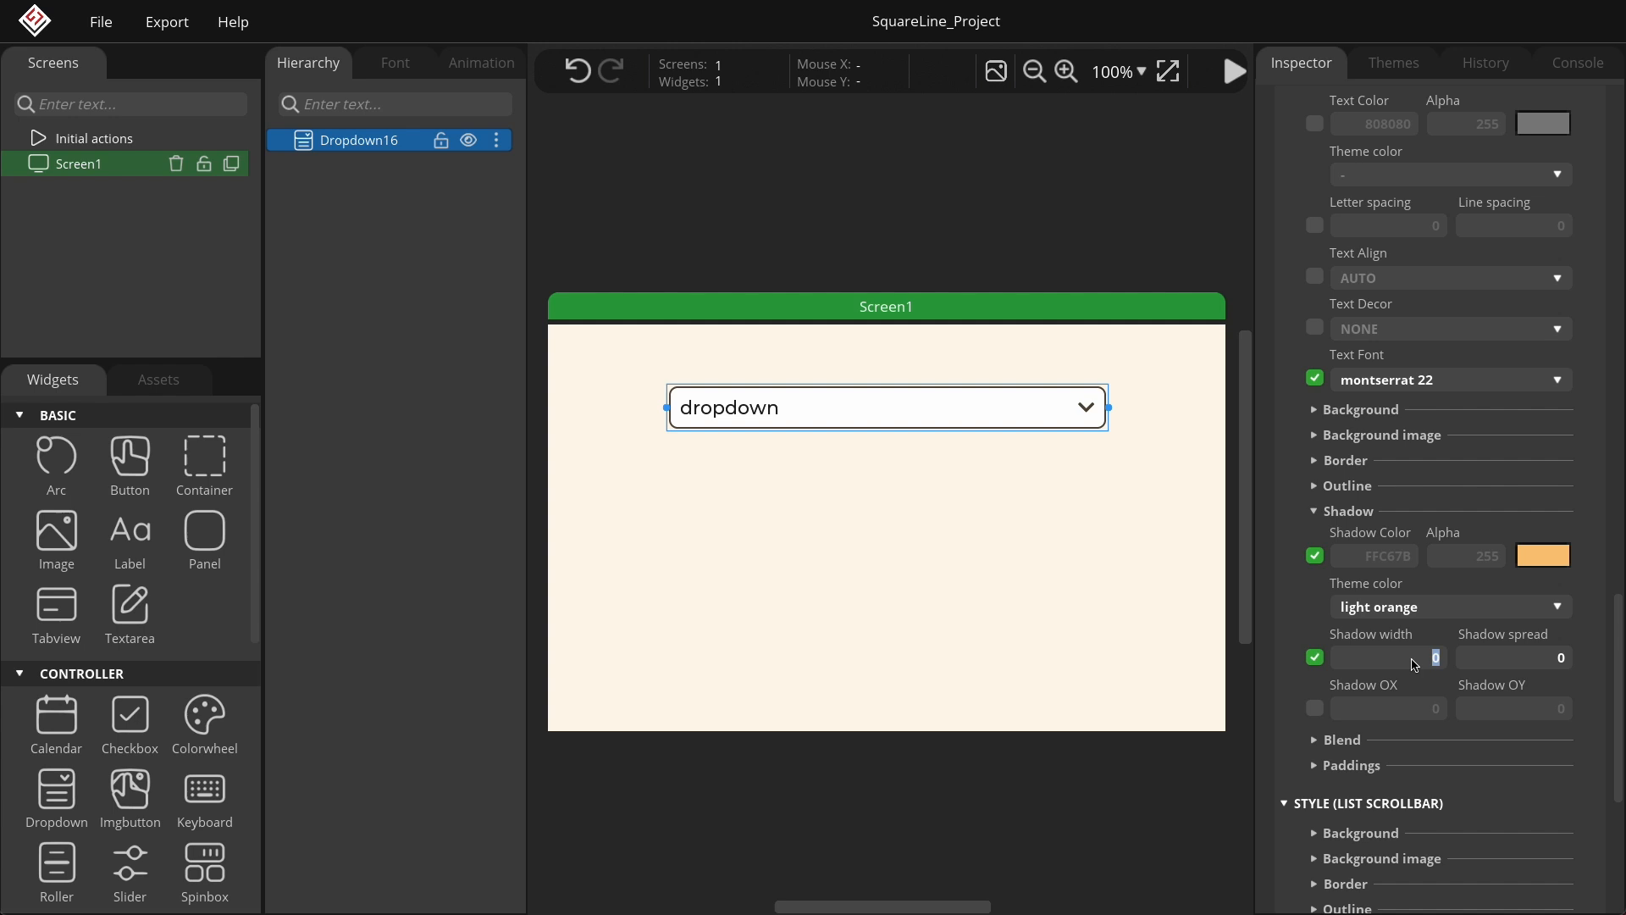
text(5)
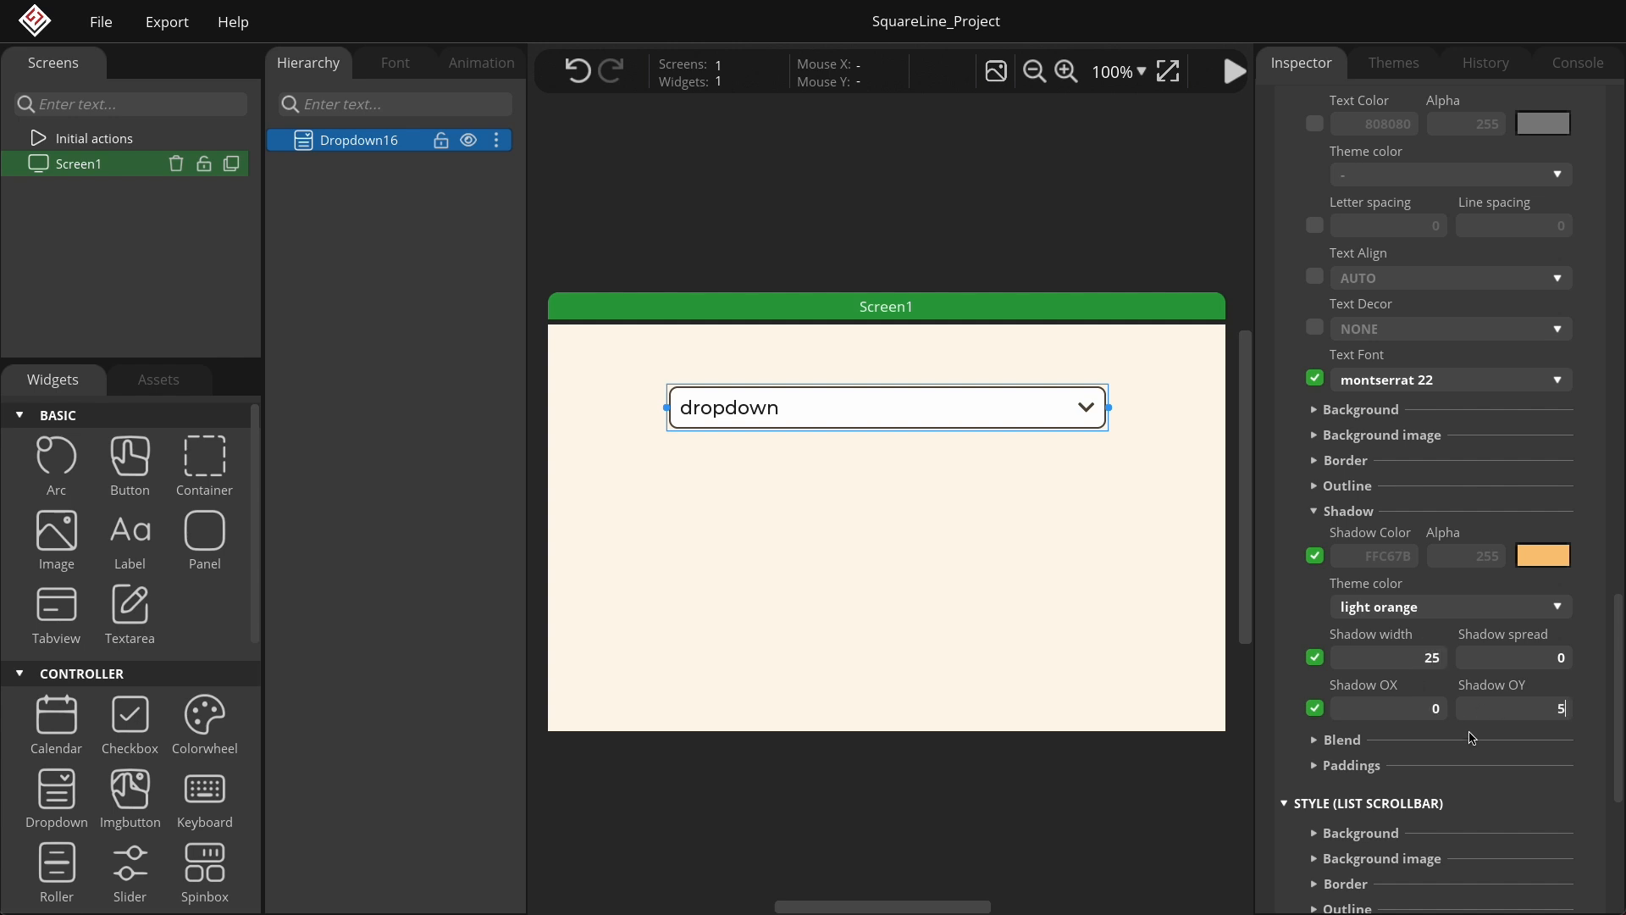
scroll(down, 3)
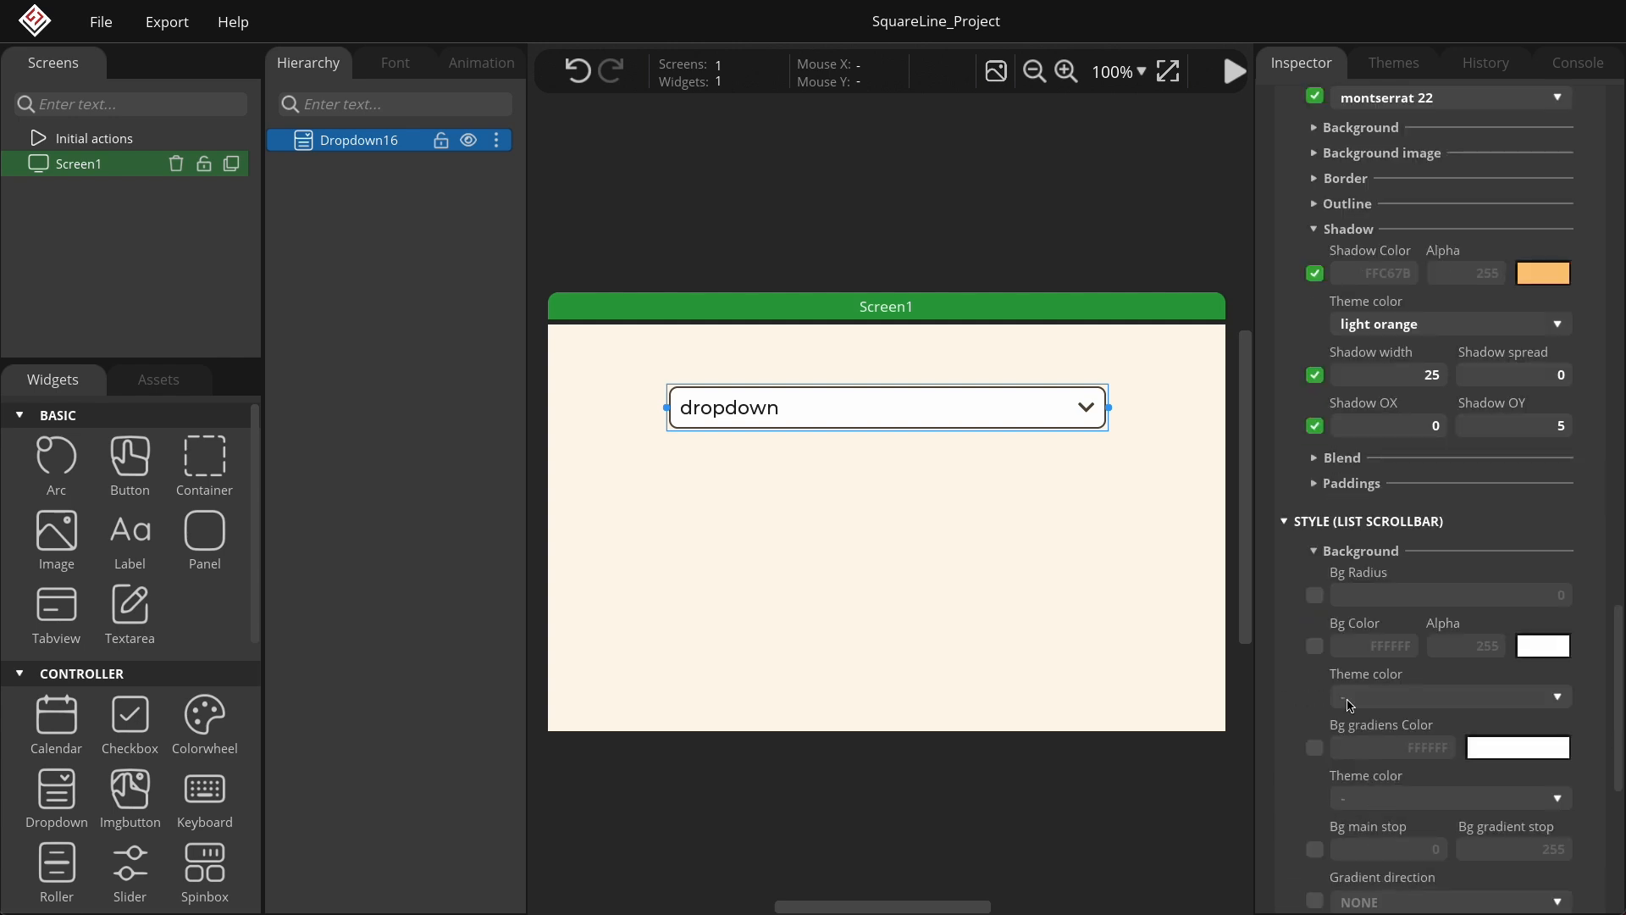
- Make the list scrollbar background brown and the selected item orange with radius 10, then start a preview
click(1451, 697)
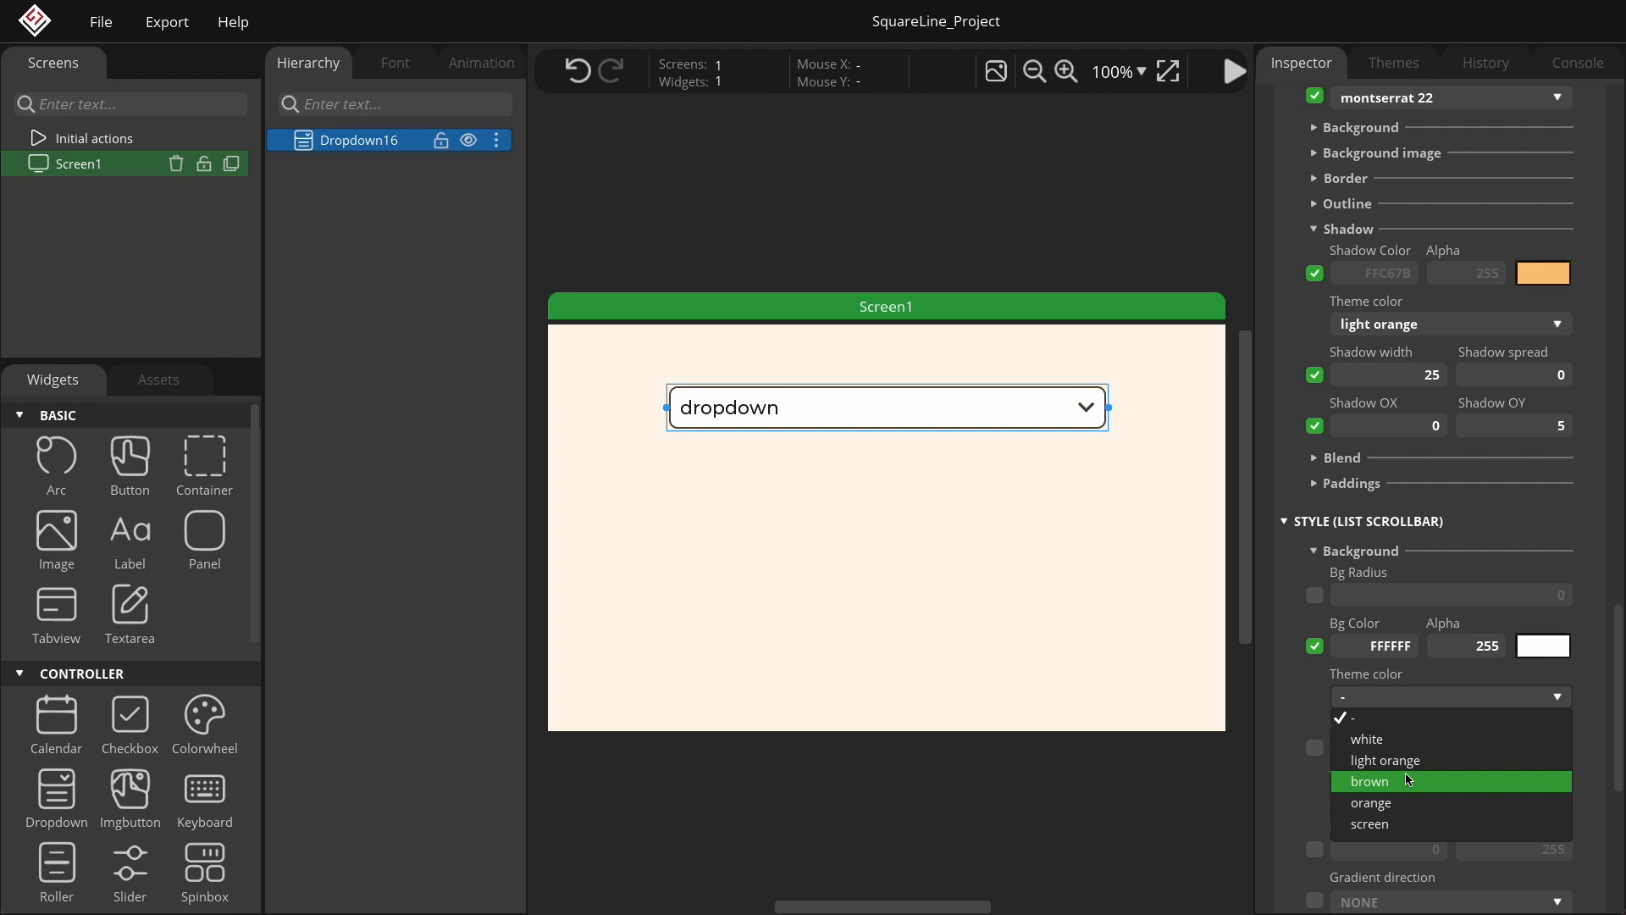
click(1369, 781)
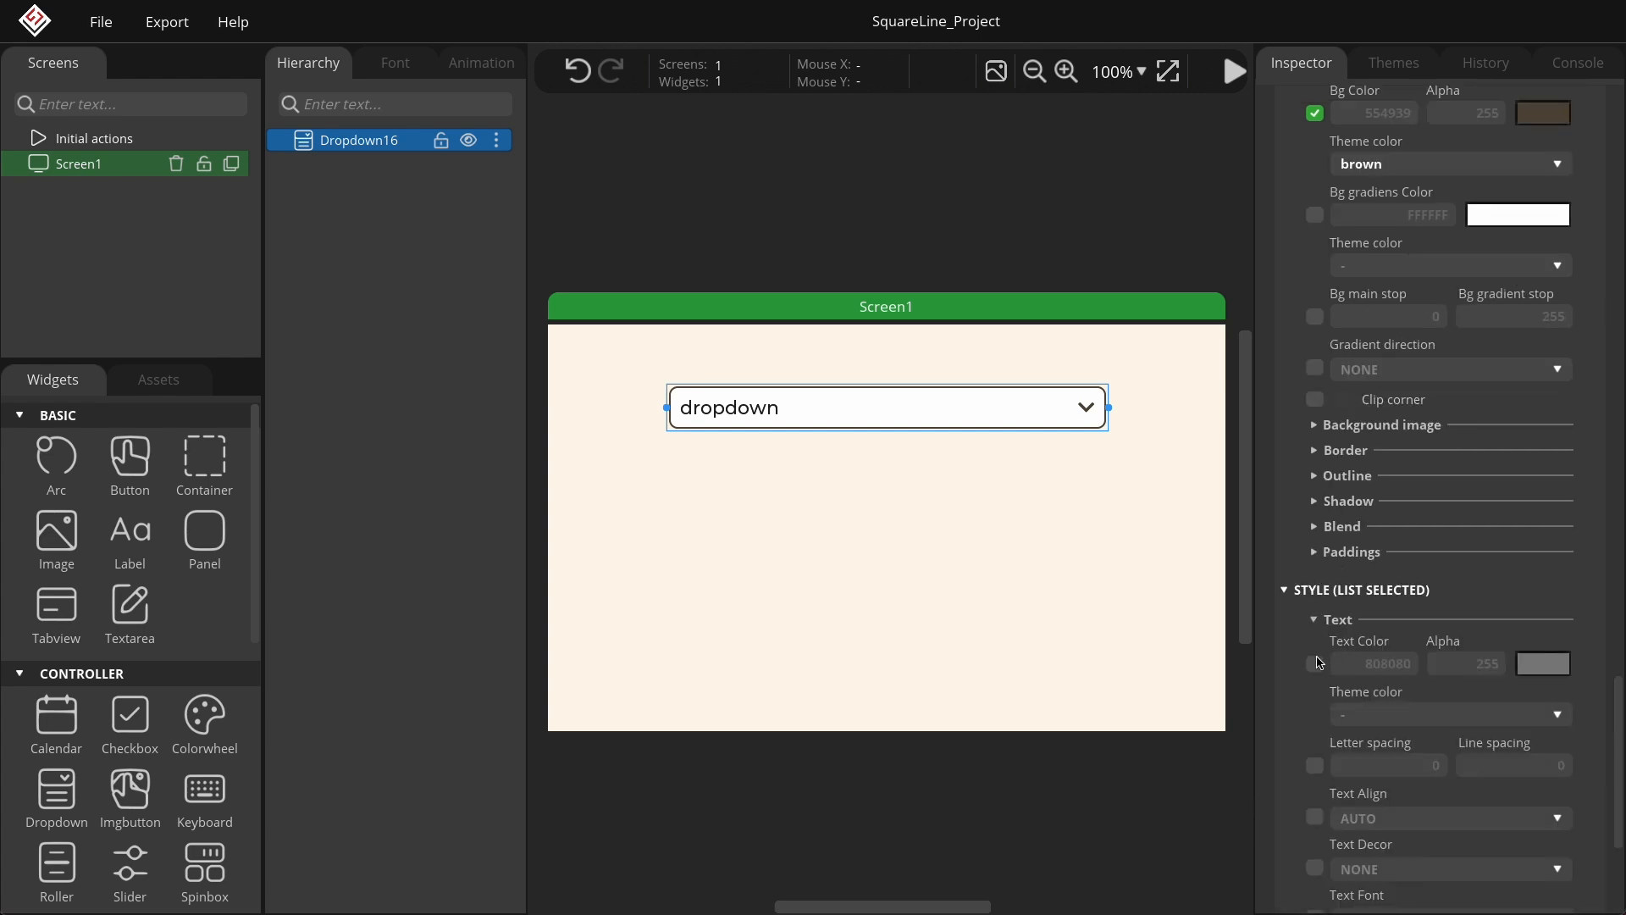
click(1450, 713)
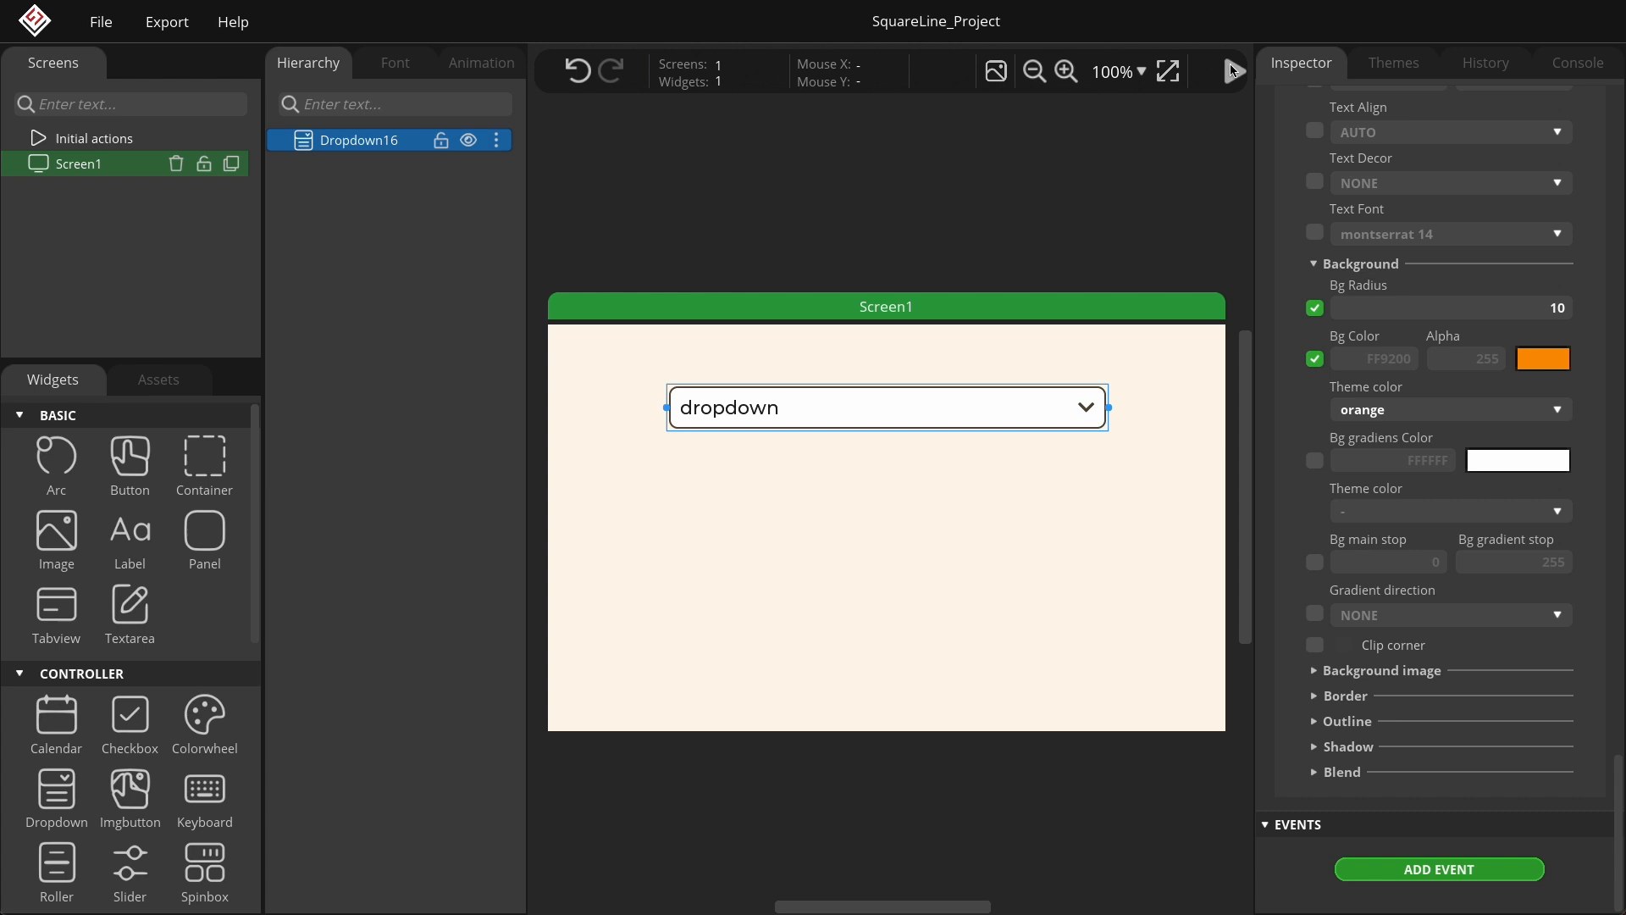
click(1233, 71)
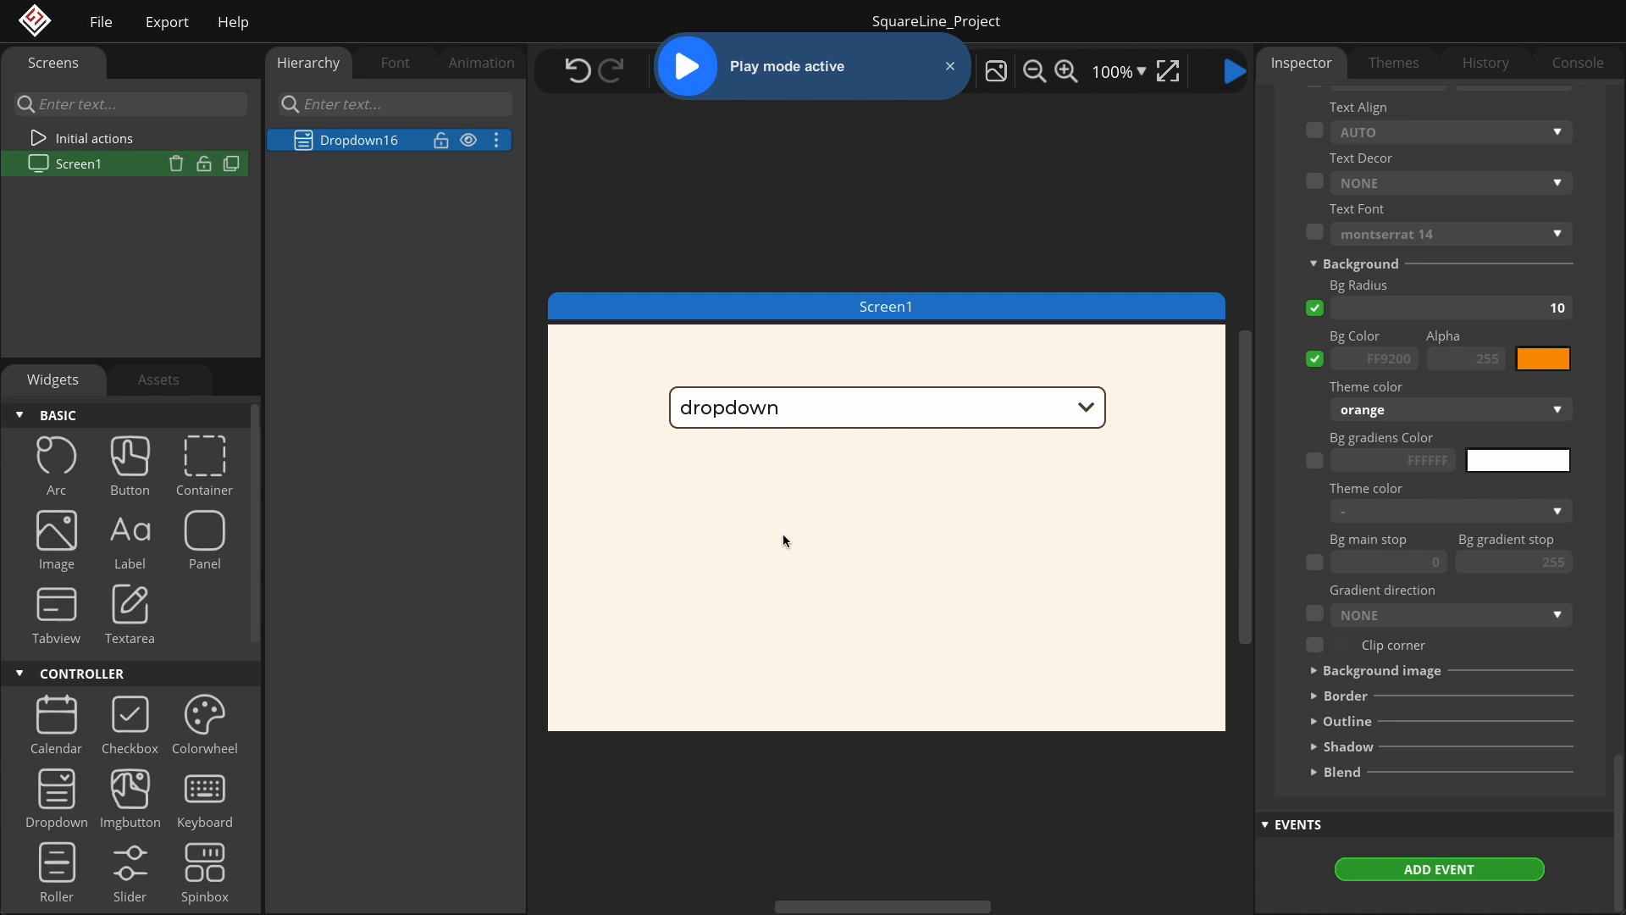
mouse_move(807, 480)
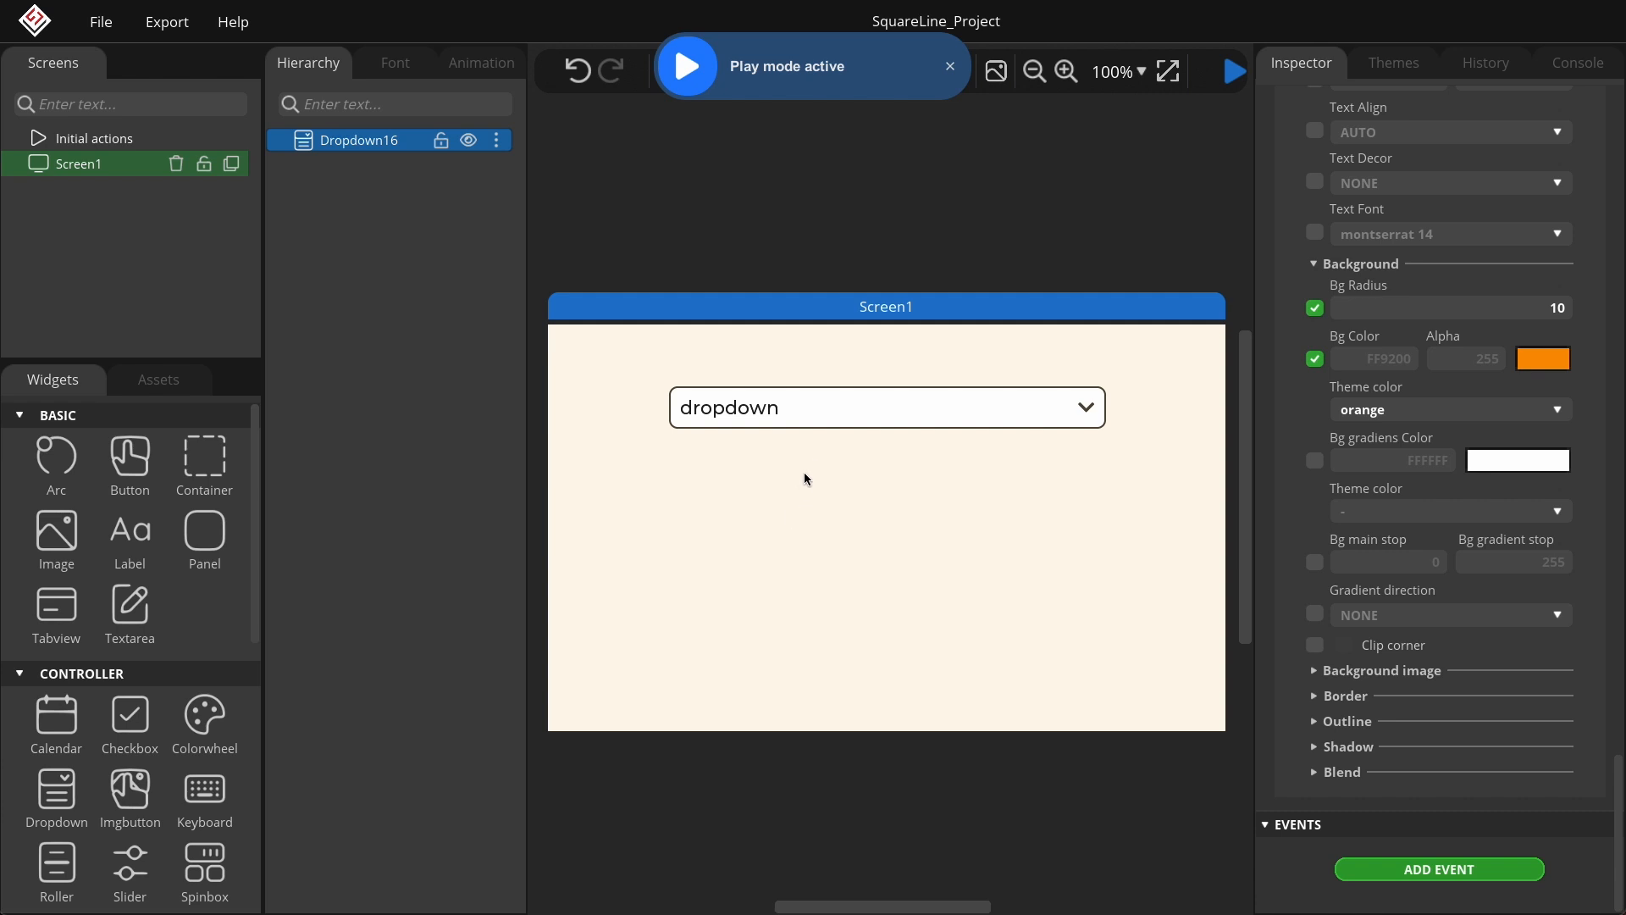
- Open the styled dropdown's option list in the play-mode preview
click(886, 406)
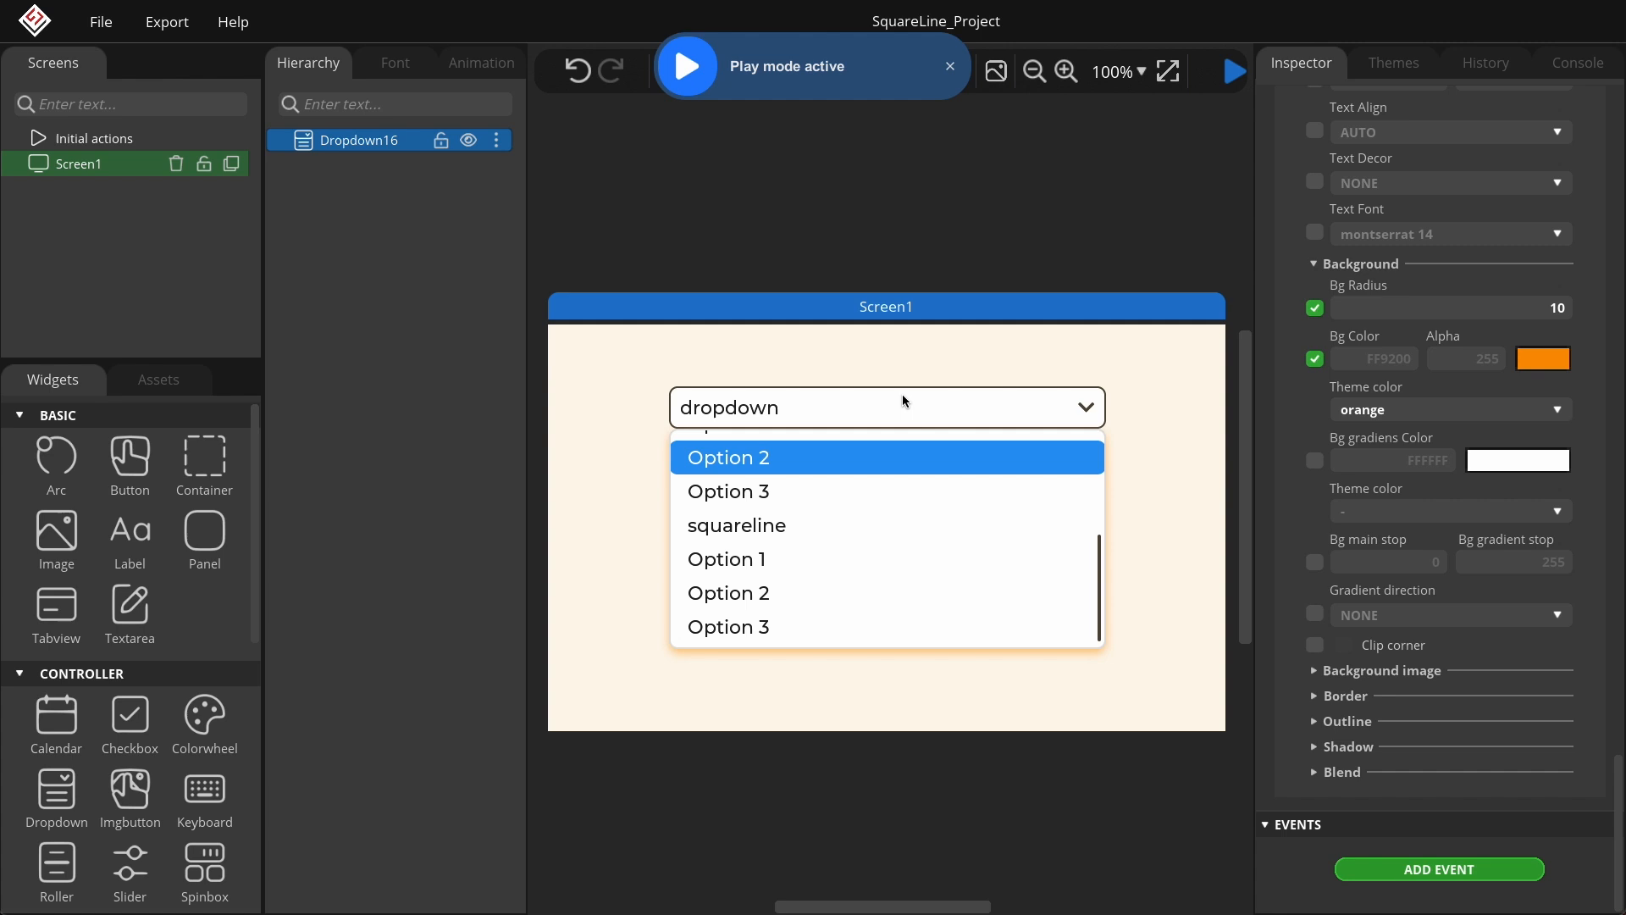
mouse_move(938, 412)
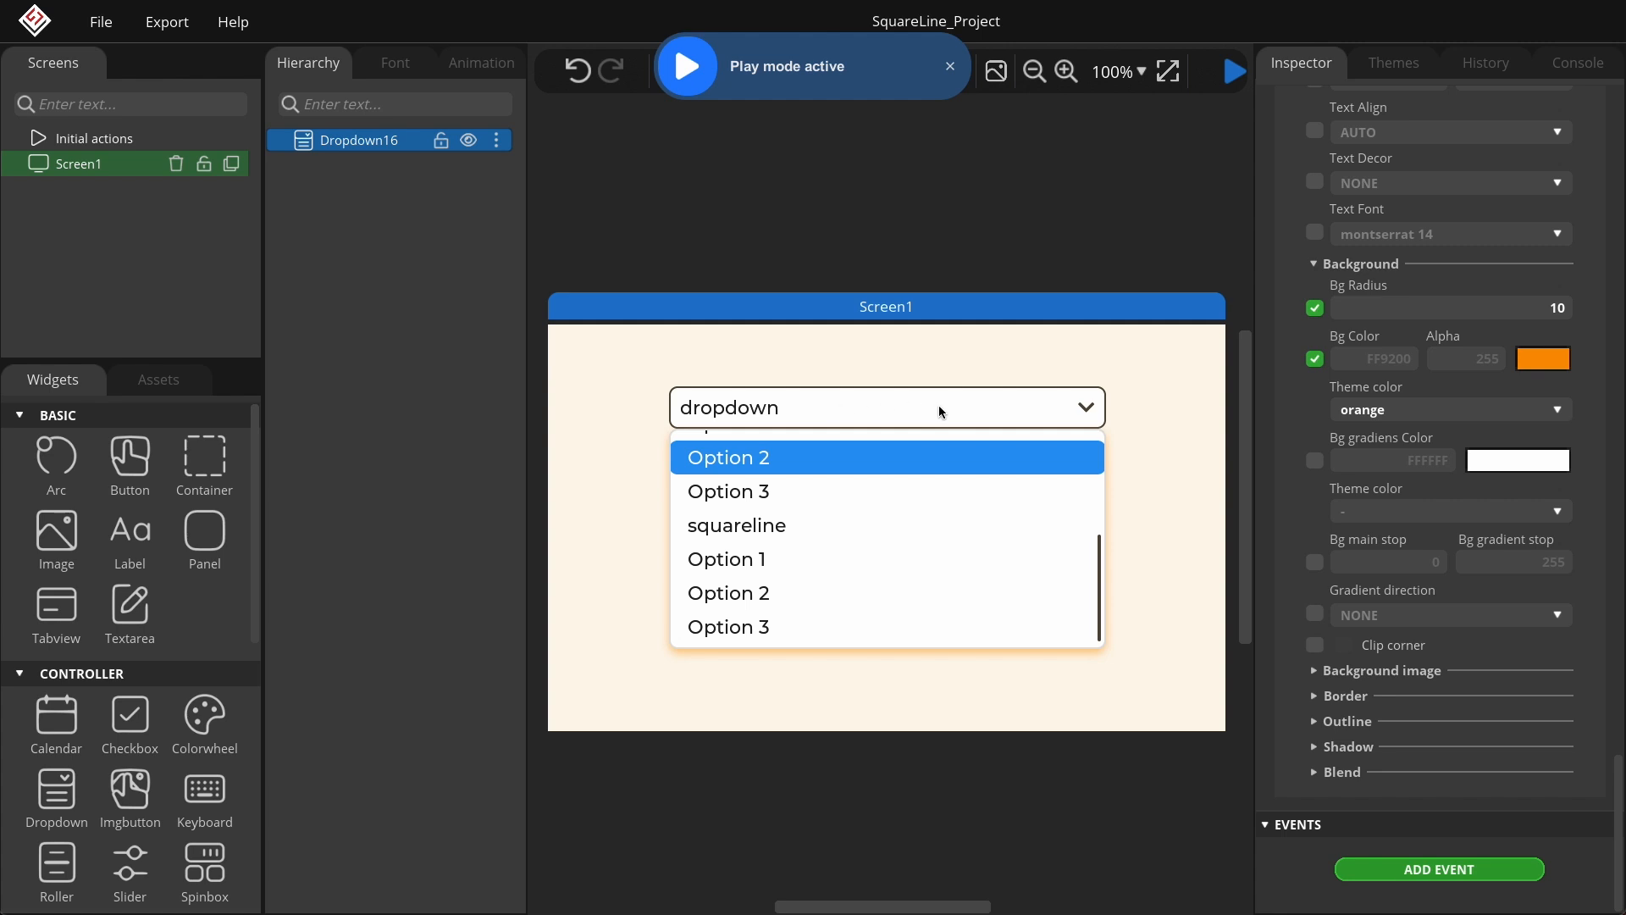
mouse_move(1017, 447)
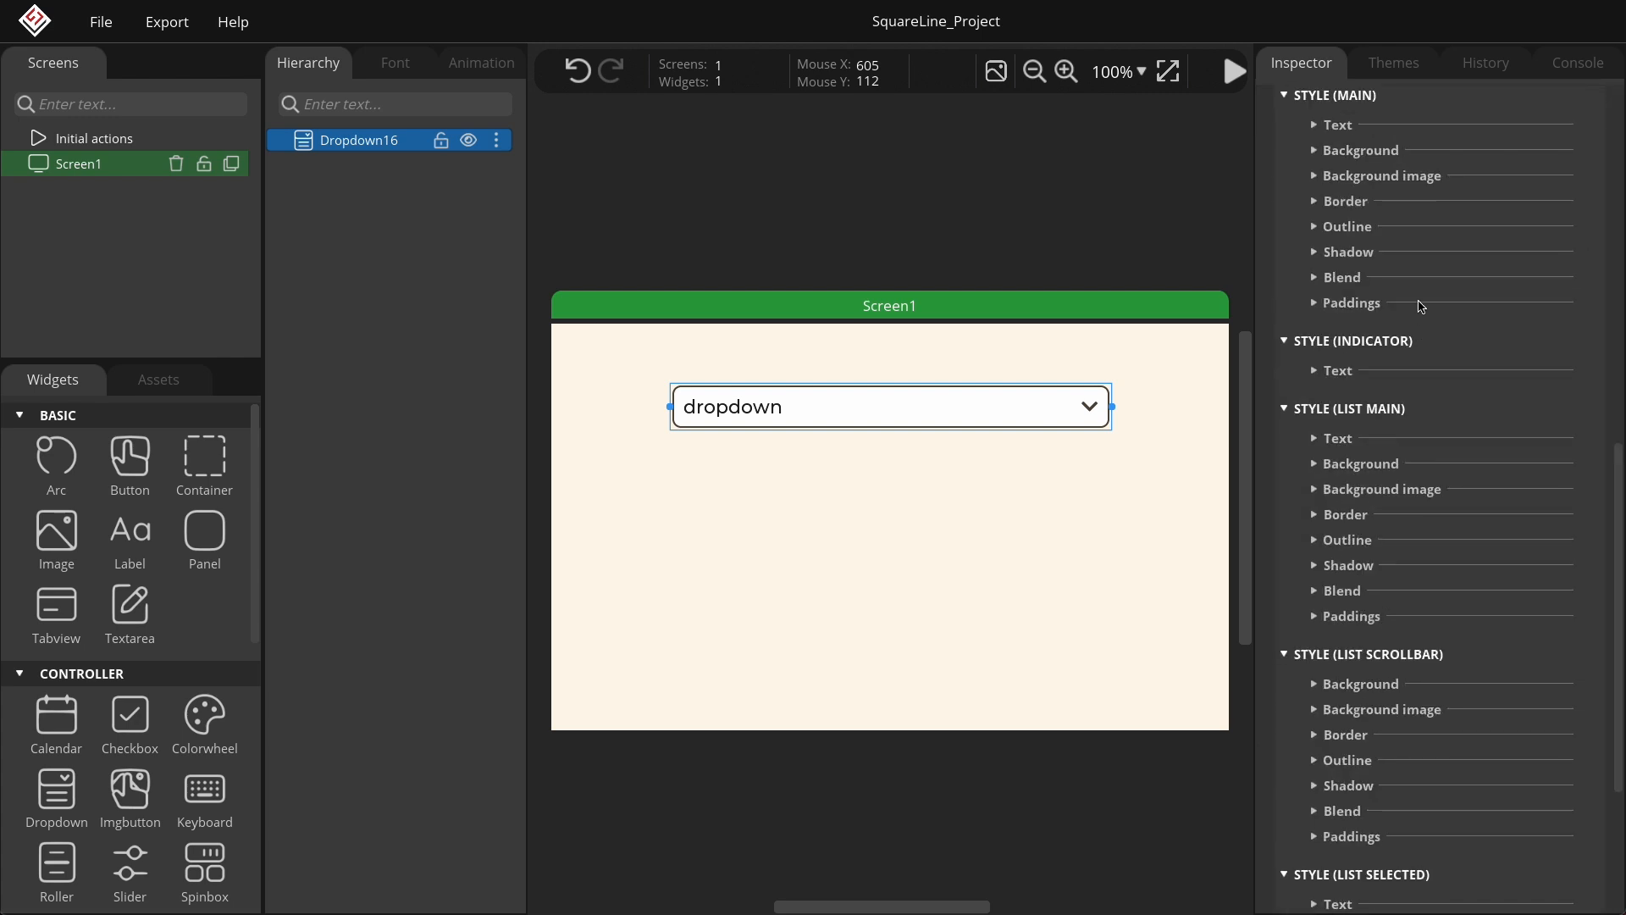
- Switch Style Settings to the CHECKED state and make its border orange
click(1360, 149)
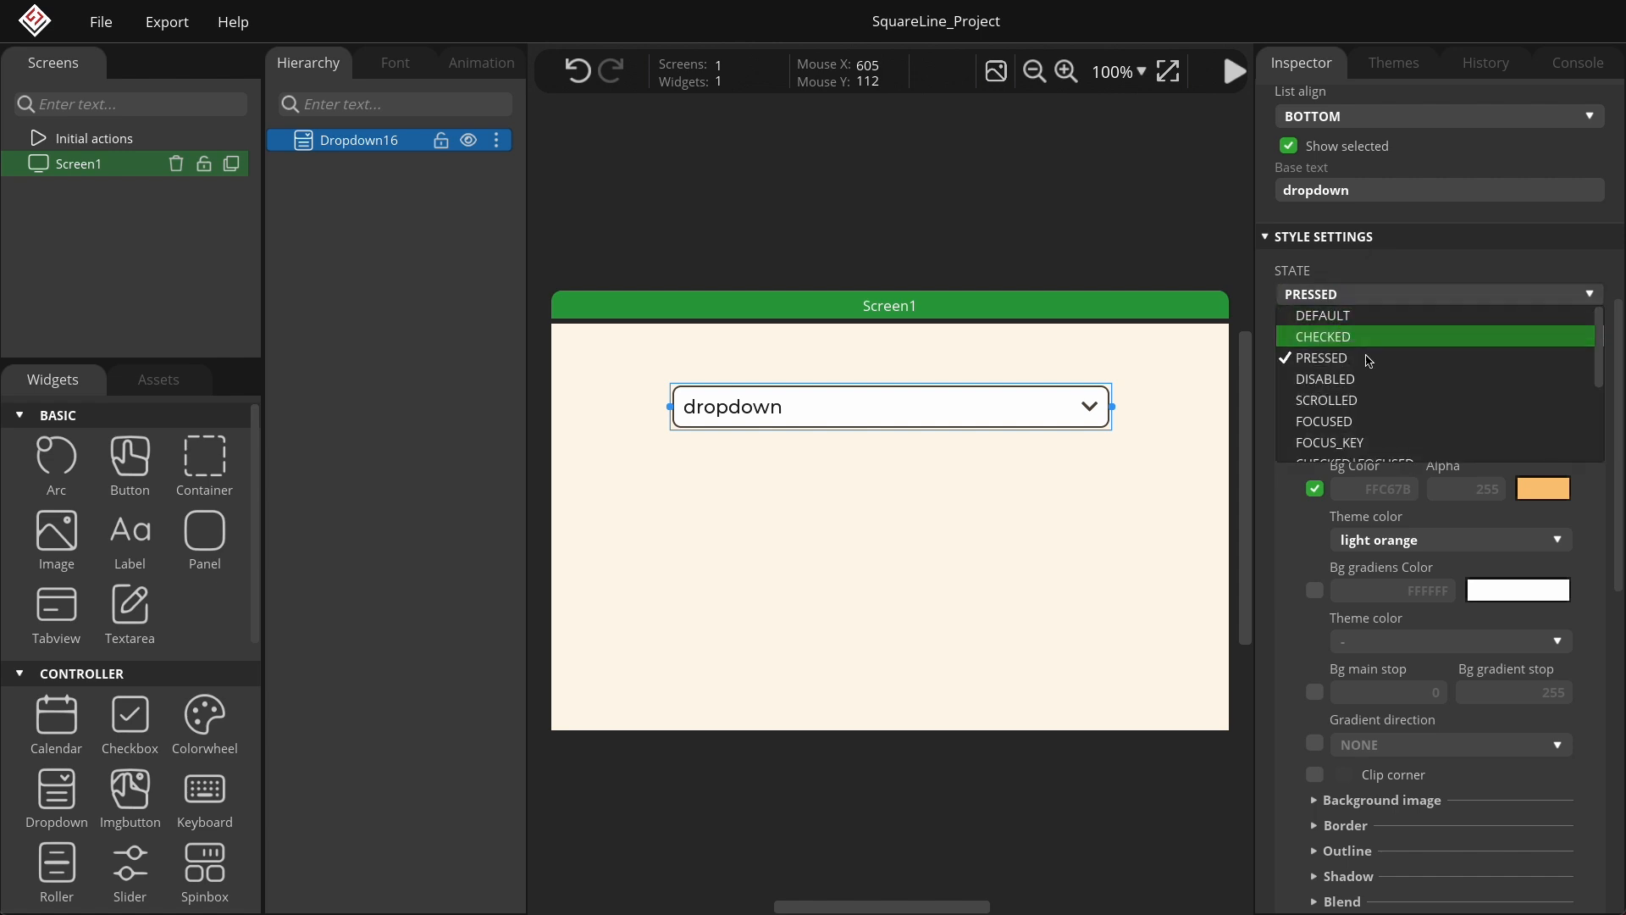
click(1323, 336)
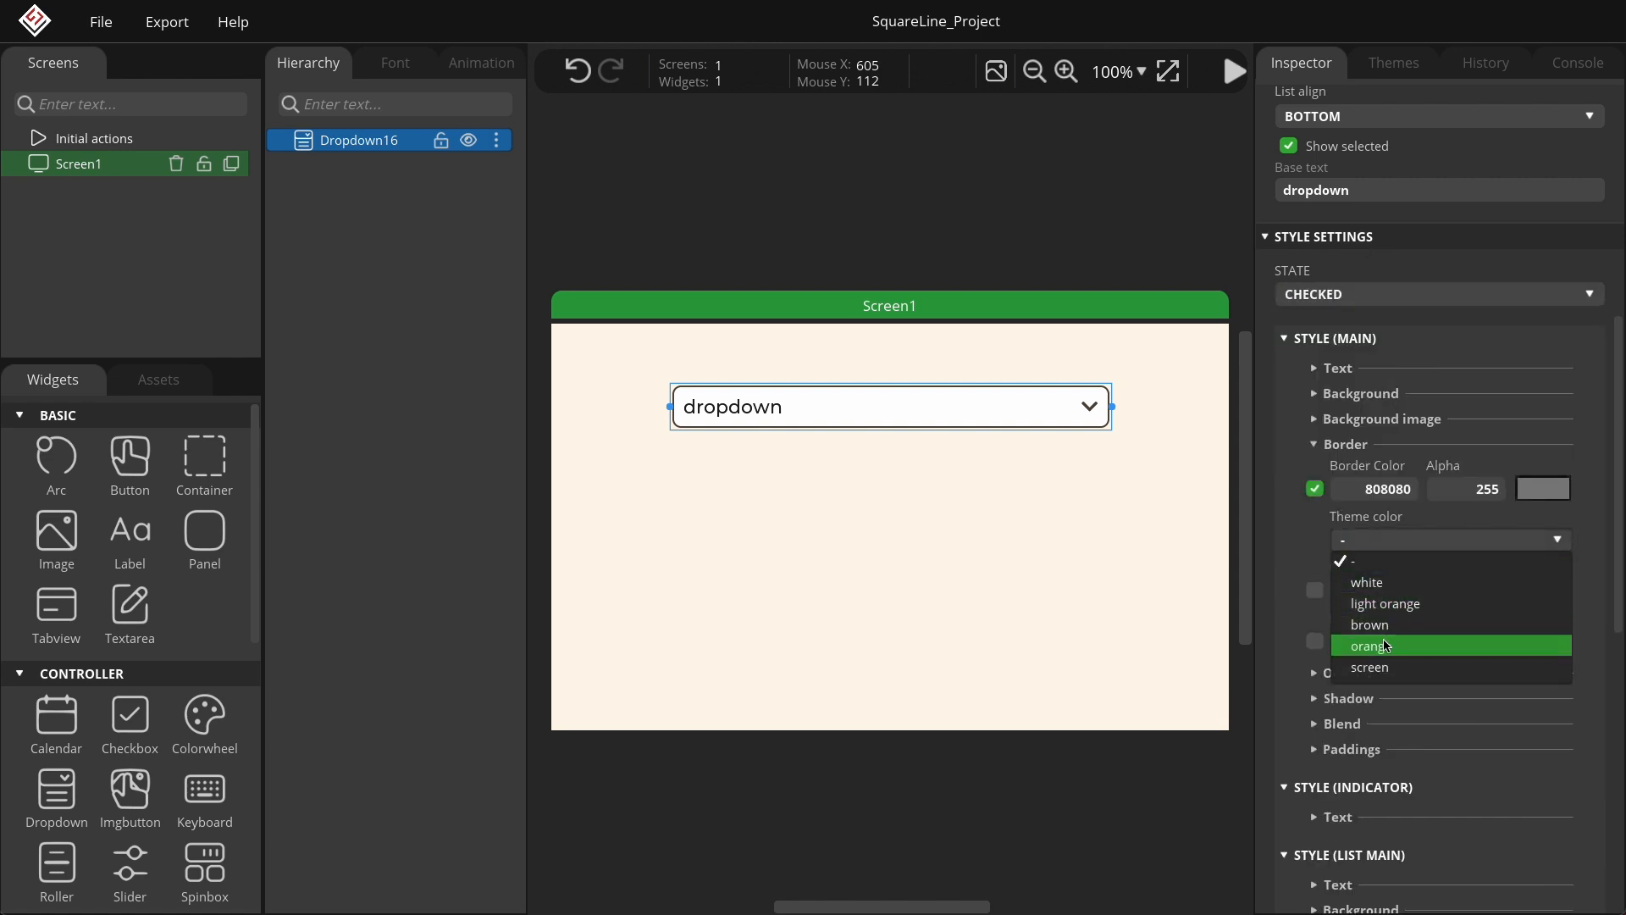
click(1374, 645)
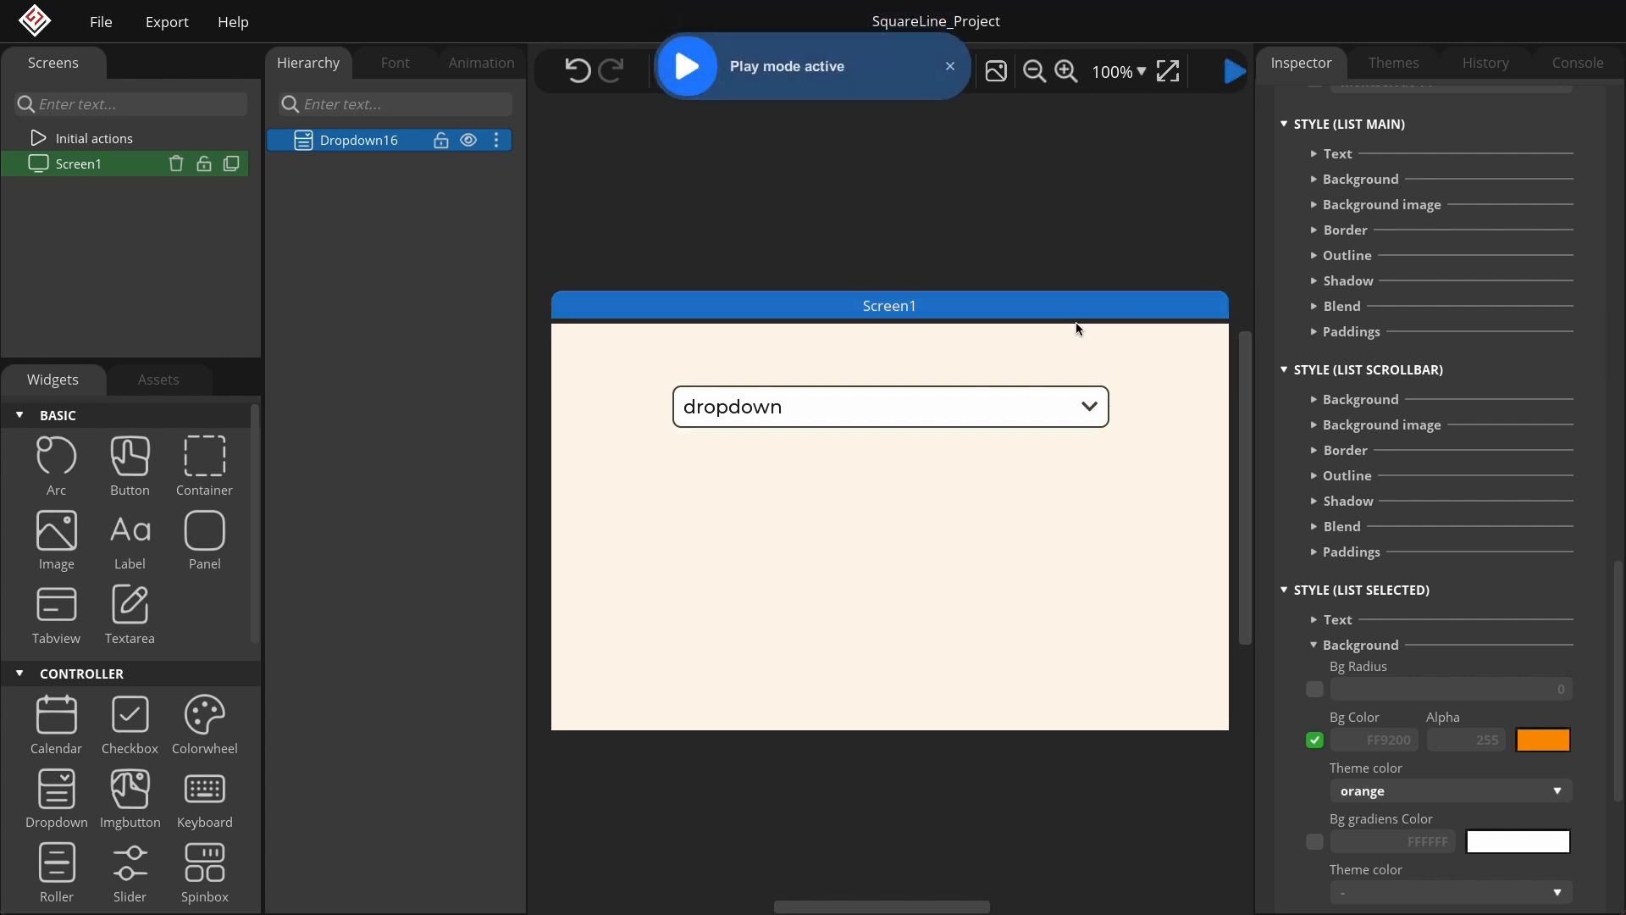
- Expand the dropdown in play mode to reveal its orange border and orange selected option
click(888, 405)
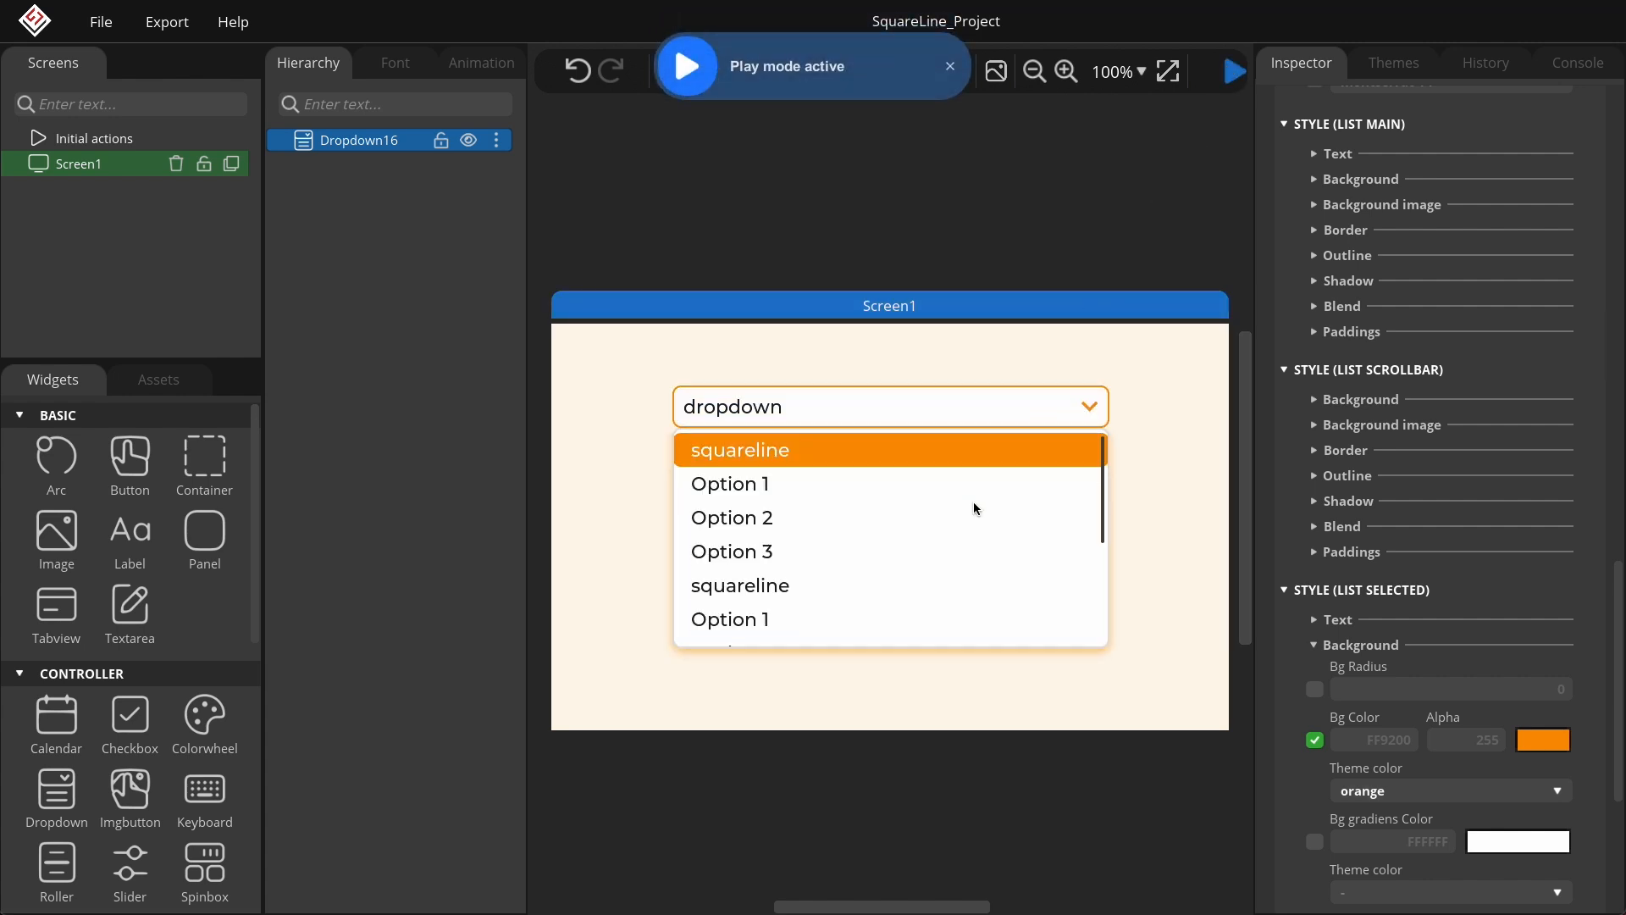